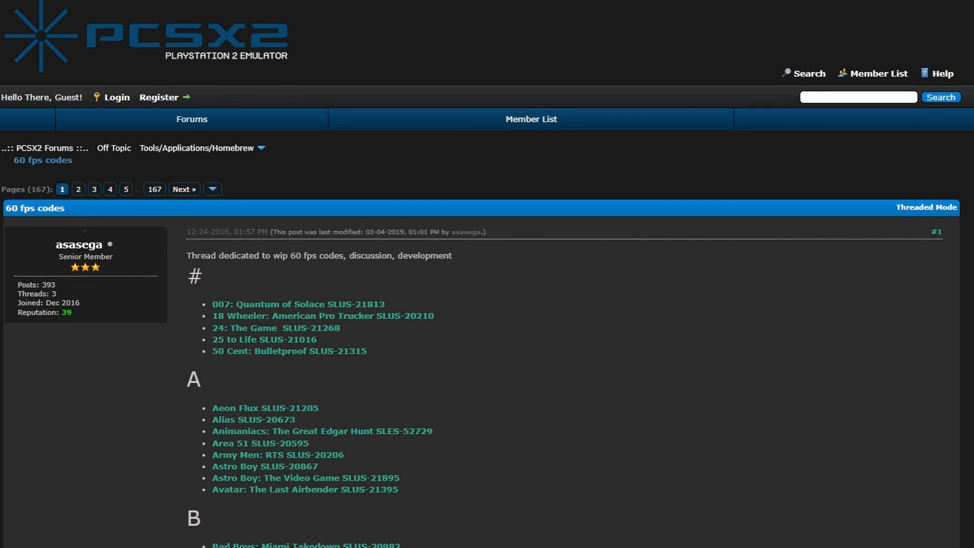
pyautogui.moveTo(543, 423)
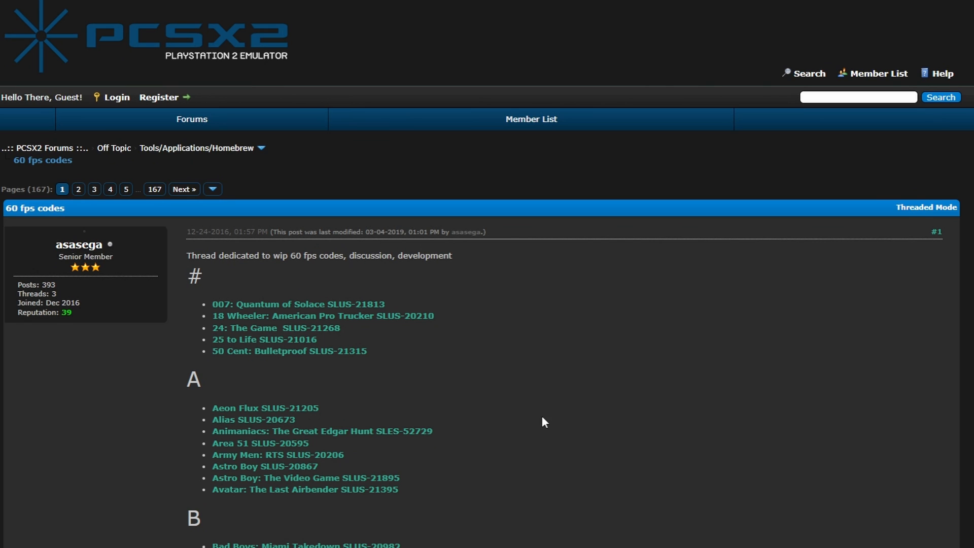
# - Scroll the thread's game list to the B section and select the Black SLUS-21376 entry
pyautogui.scroll(-3)
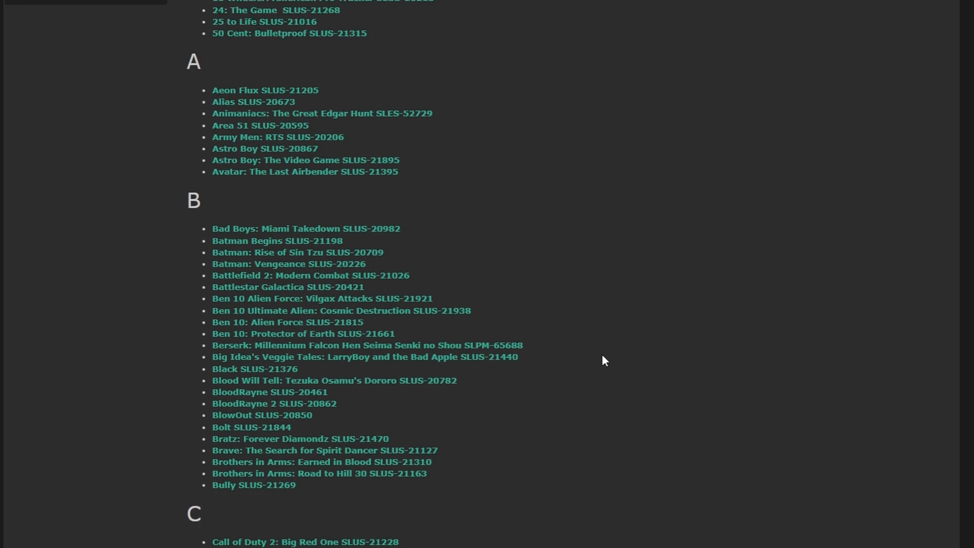
pyautogui.scroll(-3)
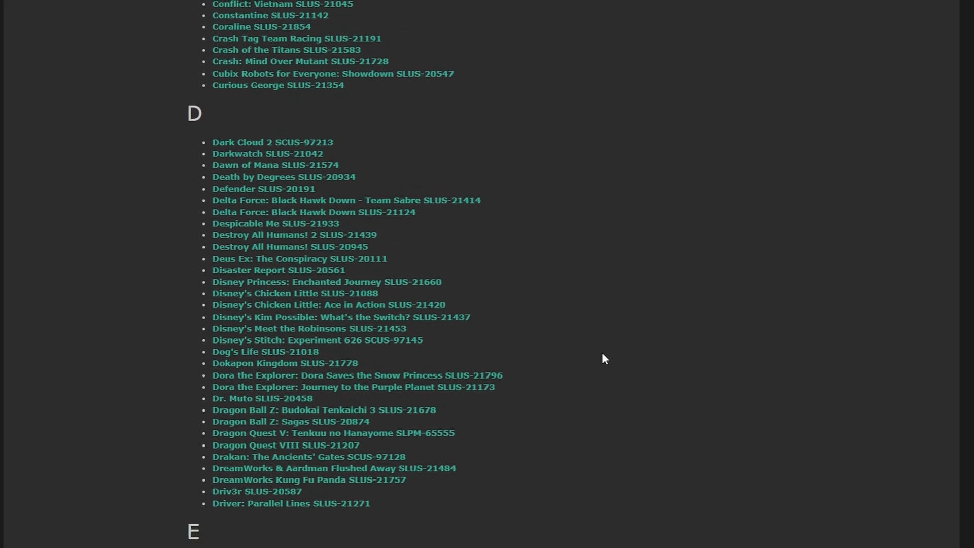
pyautogui.scroll(-3)
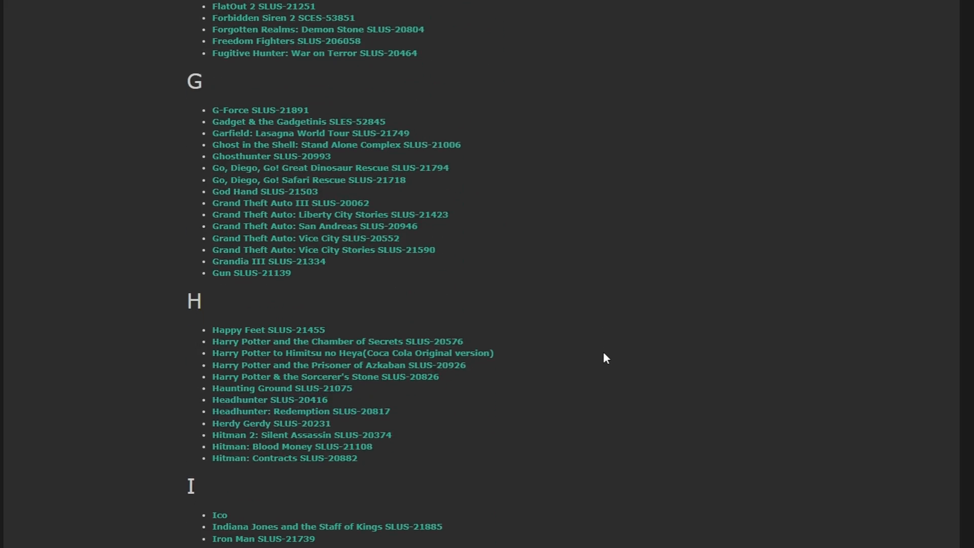
pyautogui.scroll(-3)
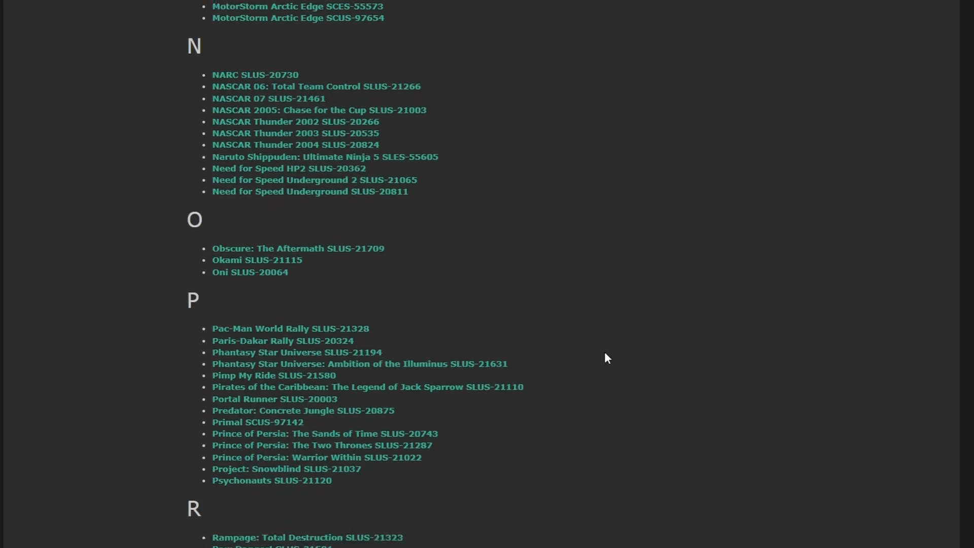
pyautogui.scroll(-3)
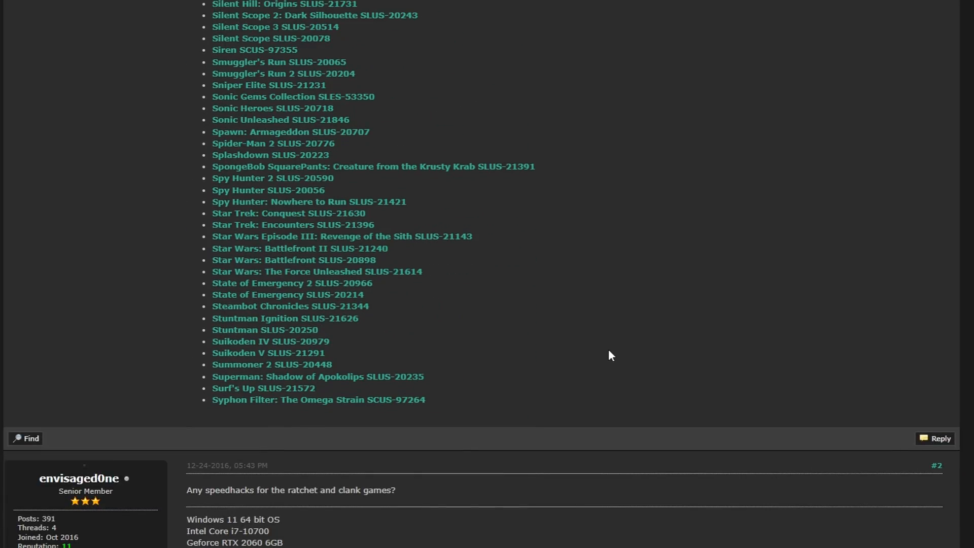
pyautogui.scroll(-3)
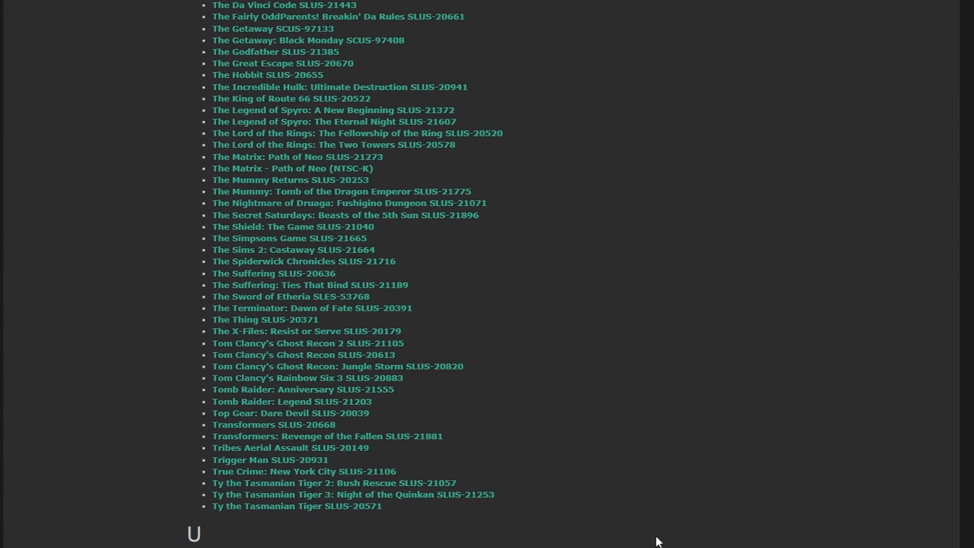
pyautogui.scroll(-3)
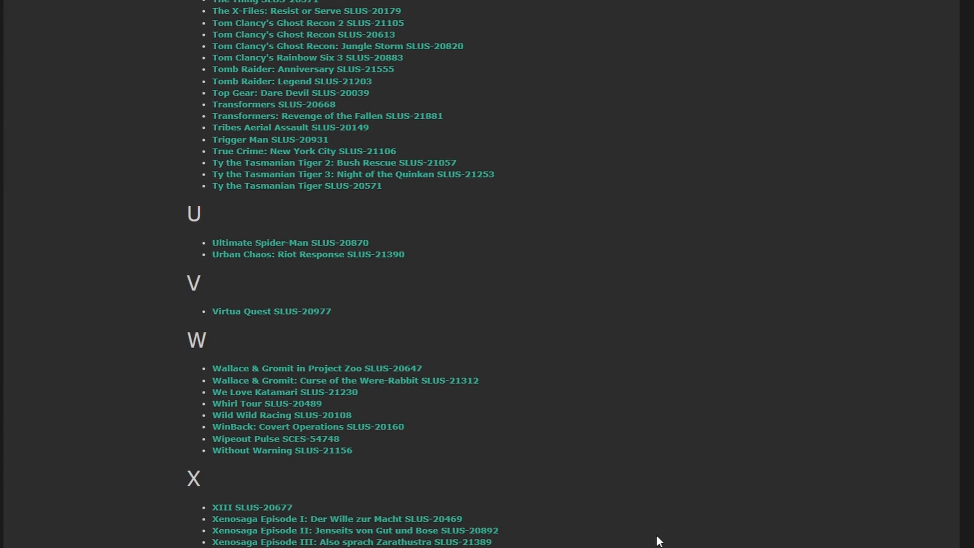
pyautogui.scroll(3)
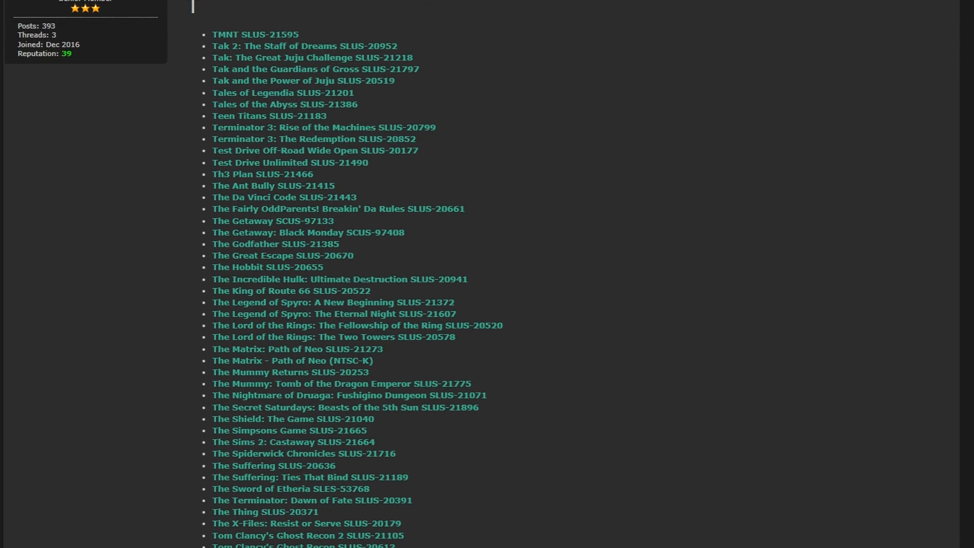
pyautogui.scroll(3)
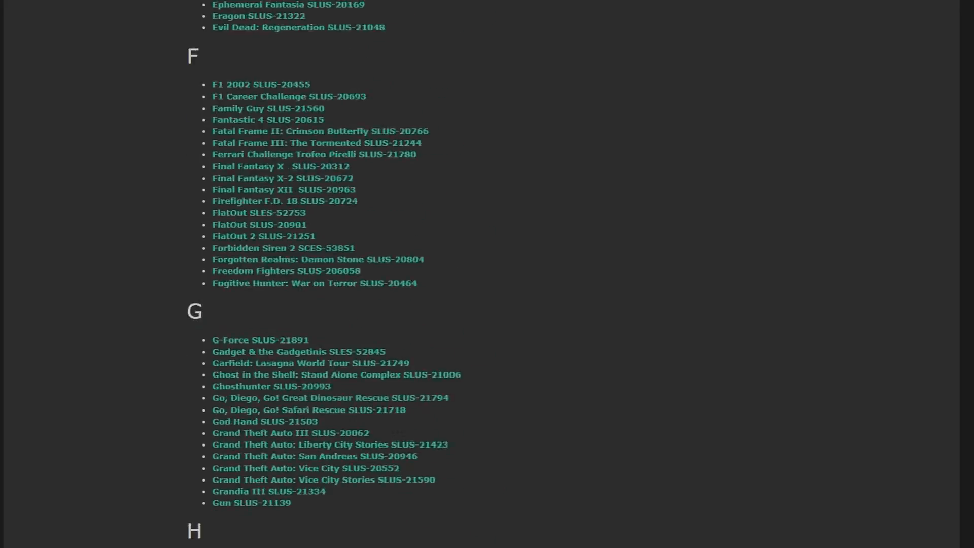
pyautogui.scroll(3)
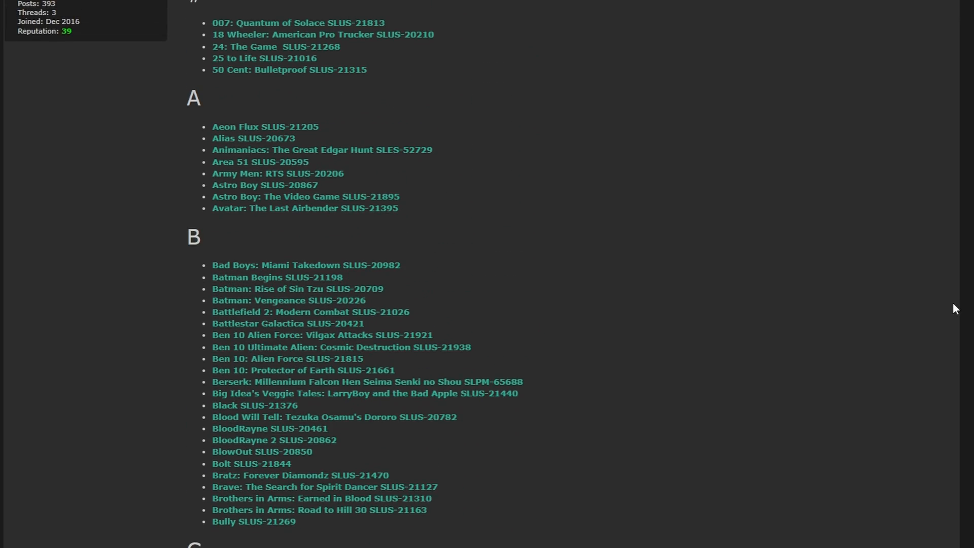
pyautogui.moveTo(328, 259)
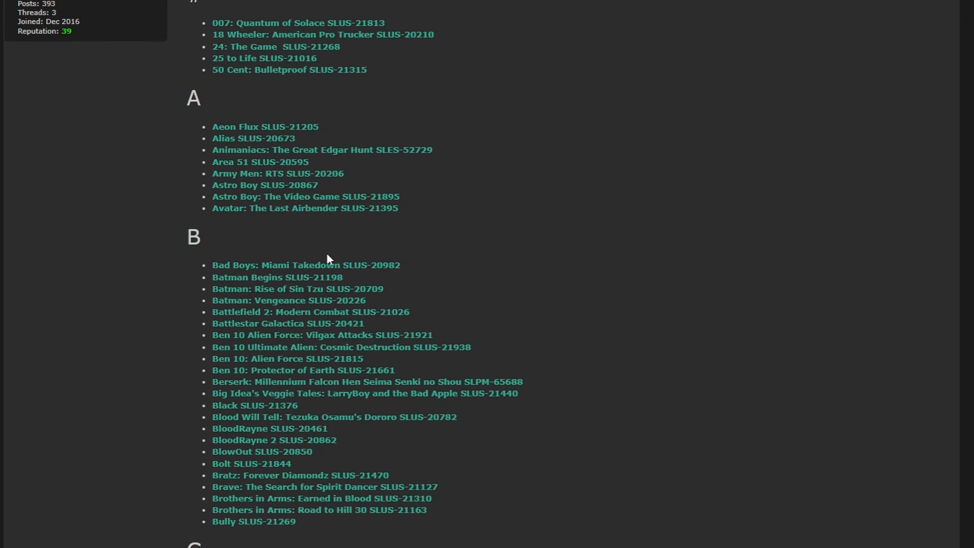
pyautogui.doubleClick(253, 405)
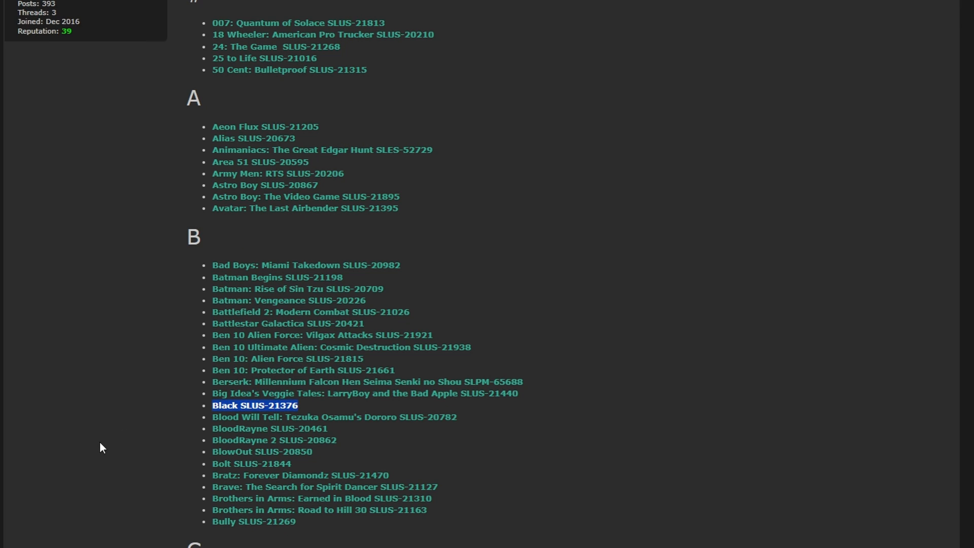
pyautogui.moveTo(305, 409)
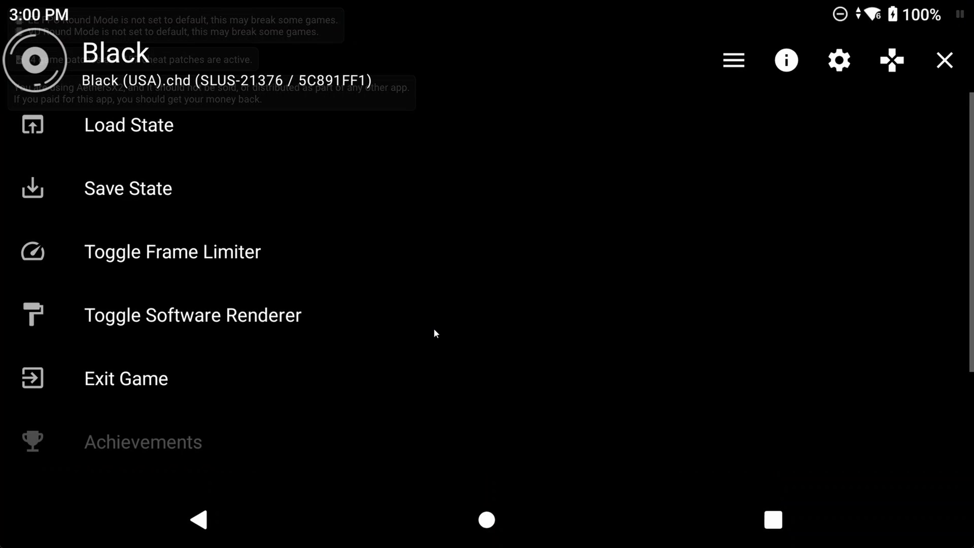
# - Show Black's game properties summary with serial SLUS-21376 and CRC 5C891FF1
pyautogui.scroll(-3)
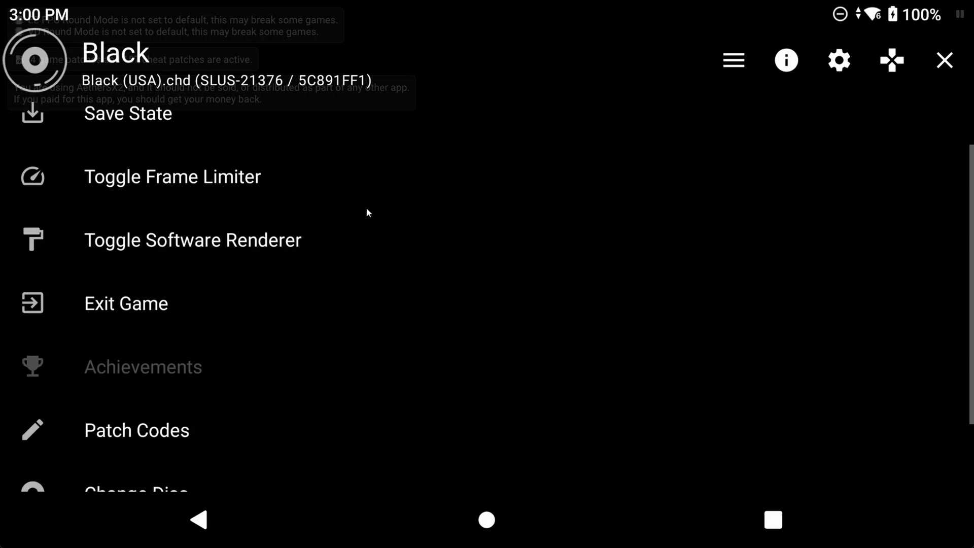
pyautogui.click(785, 60)
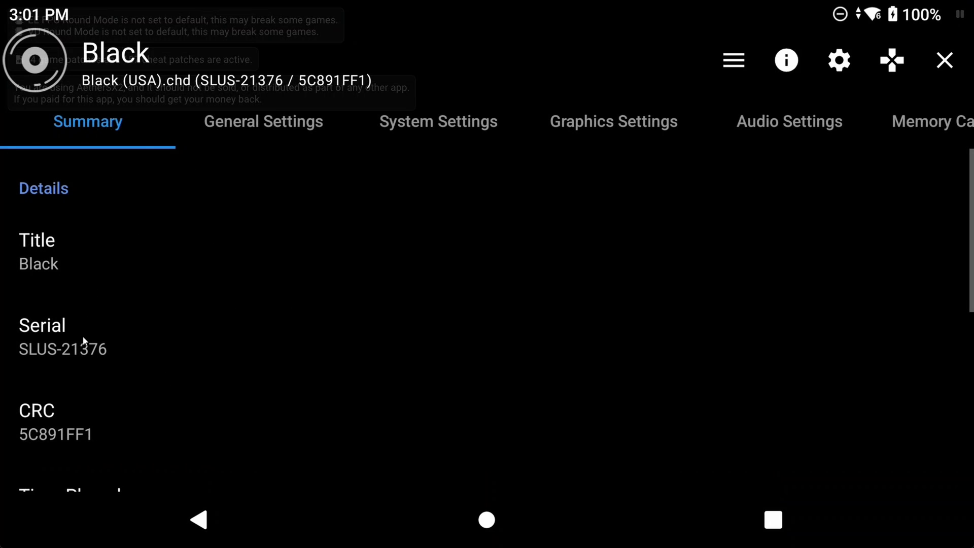
pyautogui.moveTo(155, 371)
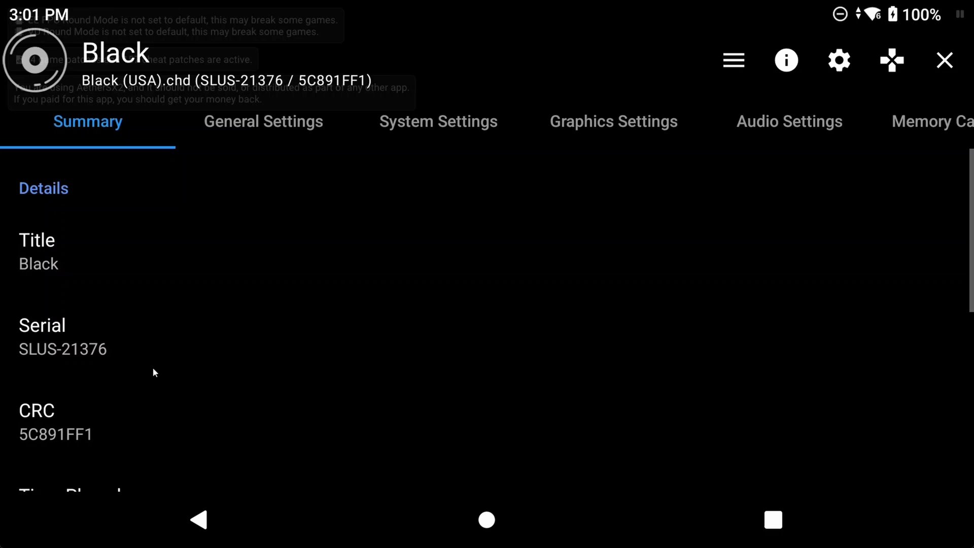
pyautogui.moveTo(90, 328)
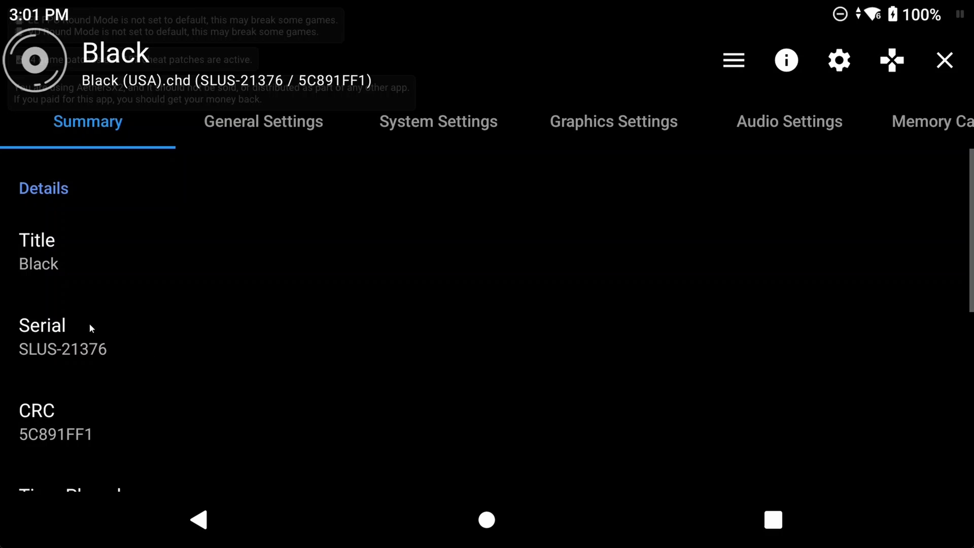
pyautogui.moveTo(161, 424)
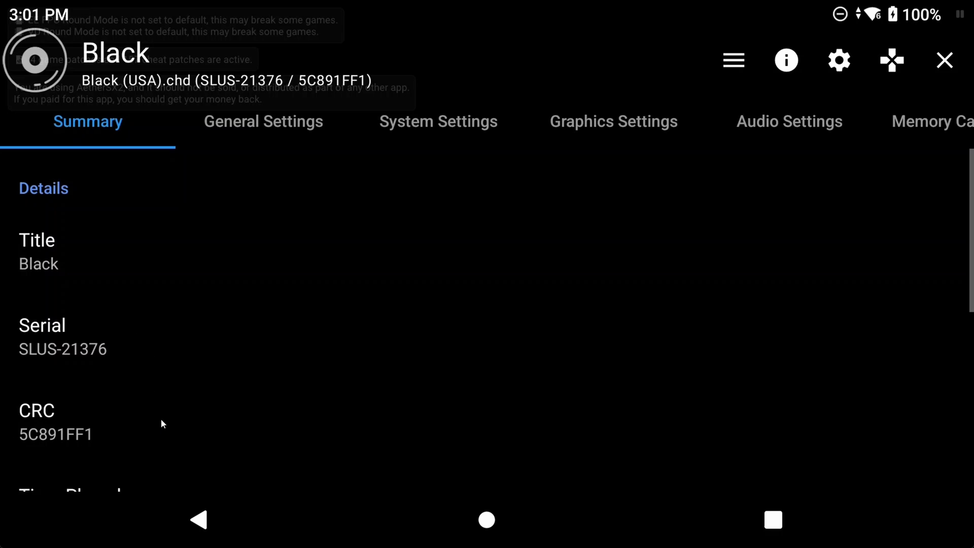
pyautogui.moveTo(424, 395)
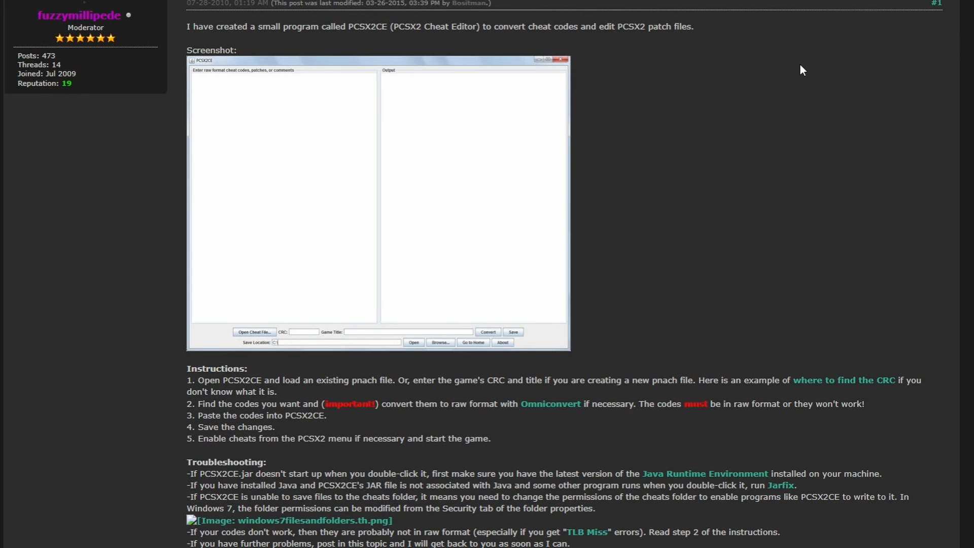
# - Scroll the PCSX2CE thread down to its attached PCSX2CE.zip download
pyautogui.scroll(-3)
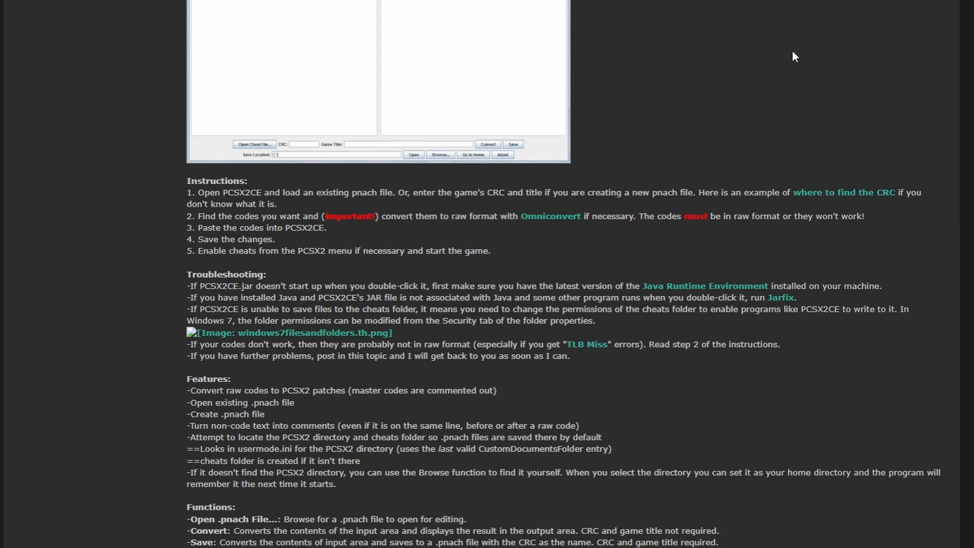
pyautogui.scroll(-3)
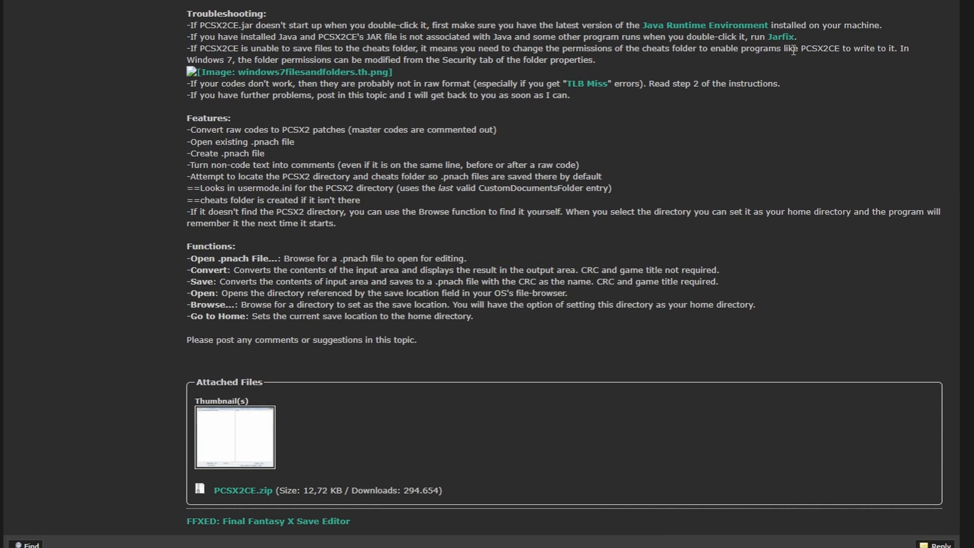
pyautogui.moveTo(235, 439)
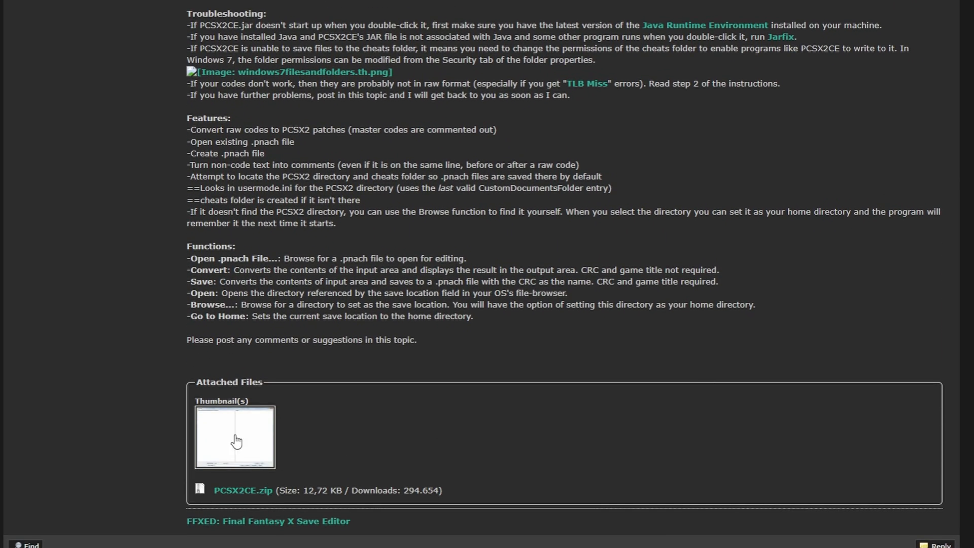
pyautogui.moveTo(243, 490)
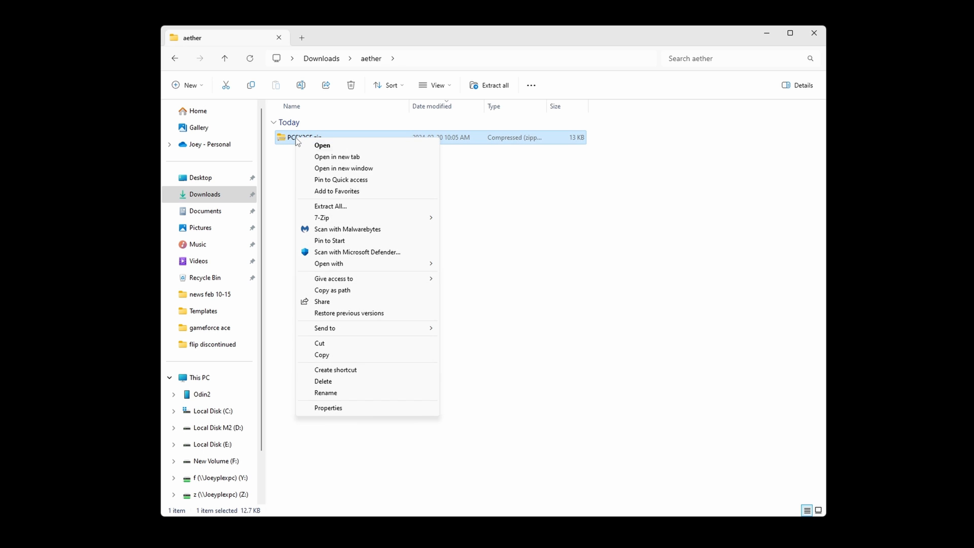
# - Unpack PCSX2CE.zip into the aether downloads folder via 7-Zip Extract Here
pyautogui.click(321, 218)
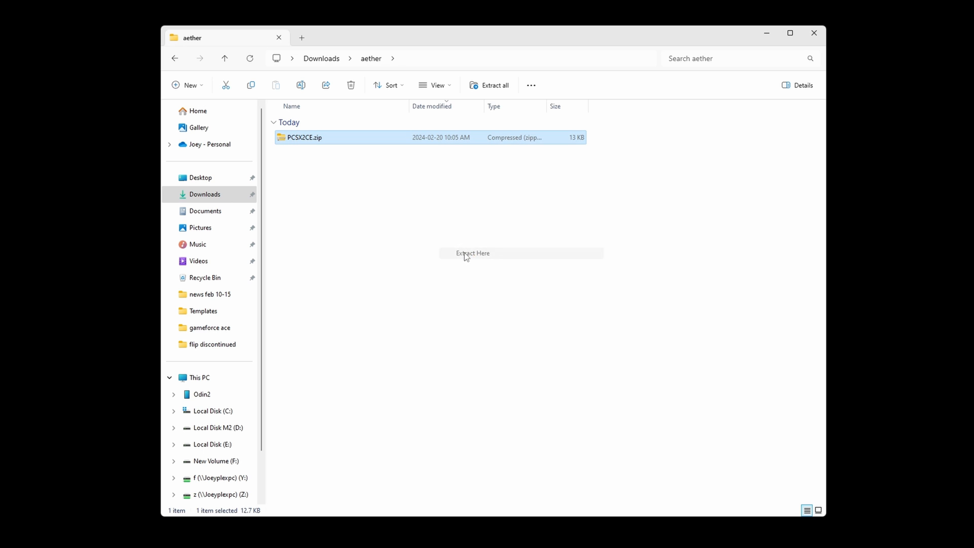
pyautogui.click(472, 253)
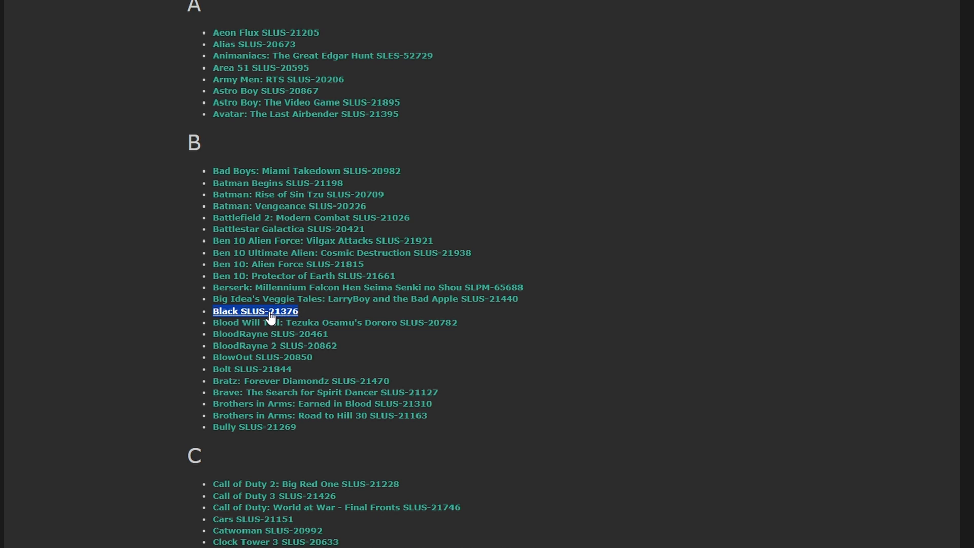
# - Copy Black's two 60 fps code lines from forum post #56
pyautogui.click(254, 311)
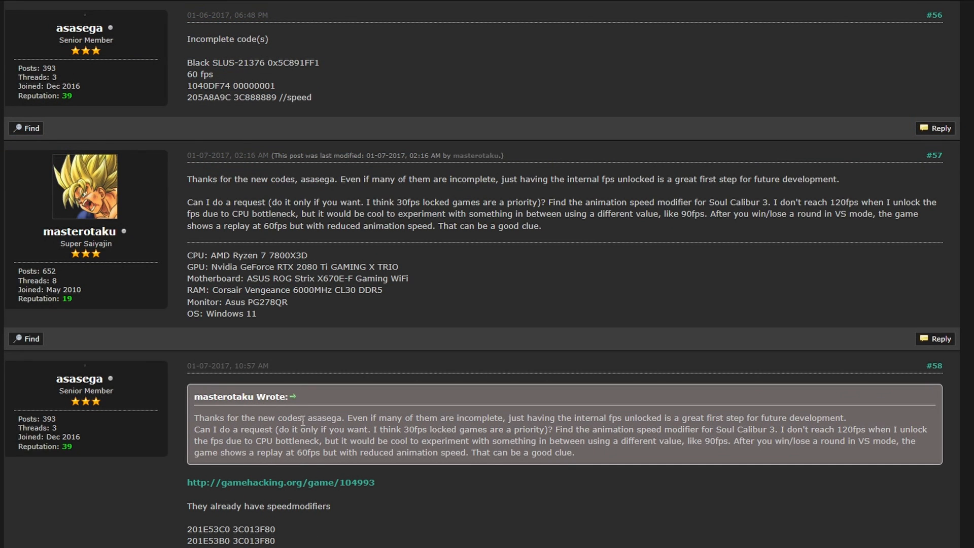
pyautogui.moveTo(296, 93)
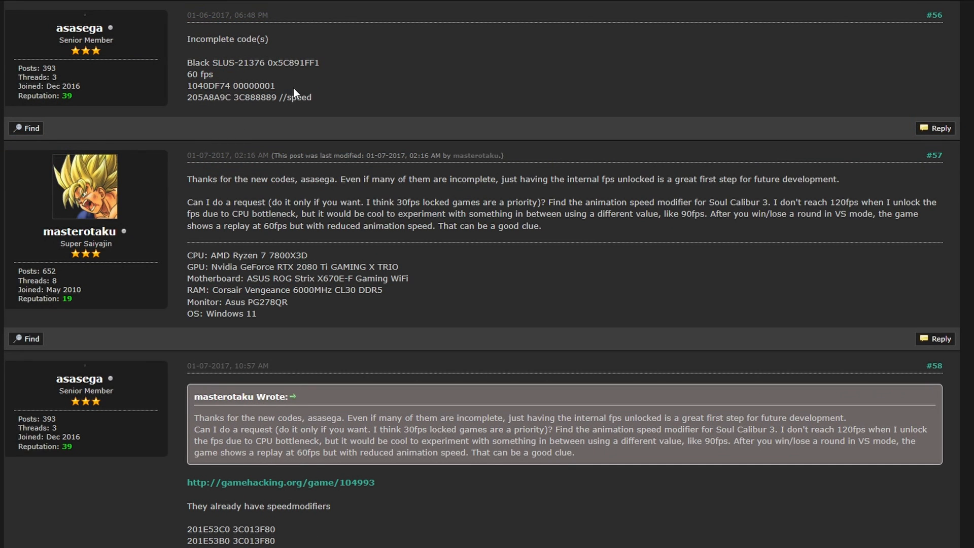
pyautogui.doubleClick(199, 85)
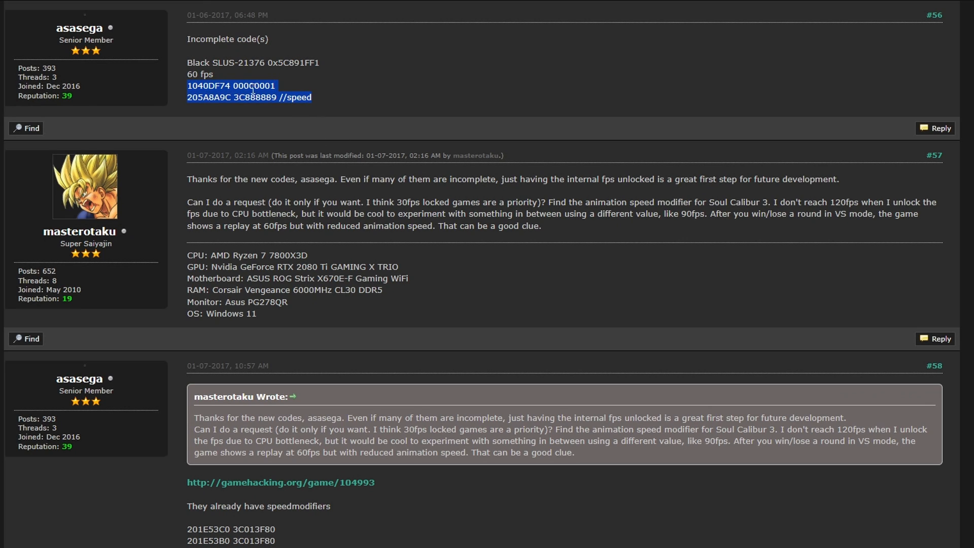
pyautogui.rightClick(253, 91)
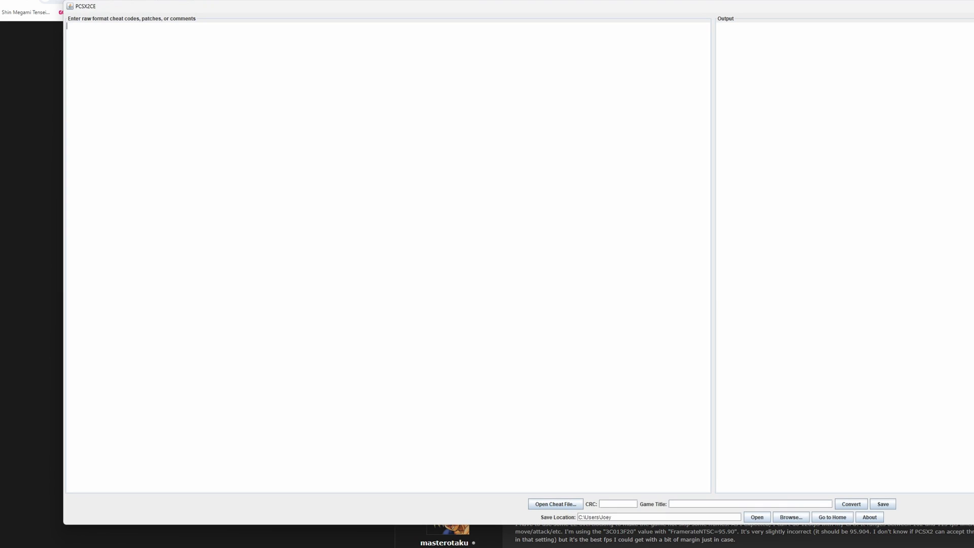
# - Paste the two codes into PCSX2CE and convert them to patch=1,EE extended lines
pyautogui.rightClick(146, 47)
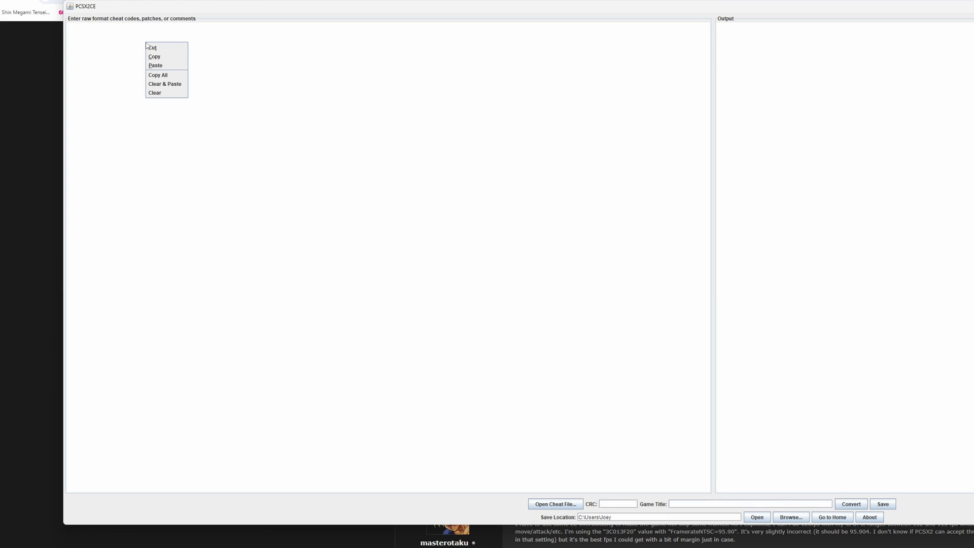
pyautogui.click(155, 66)
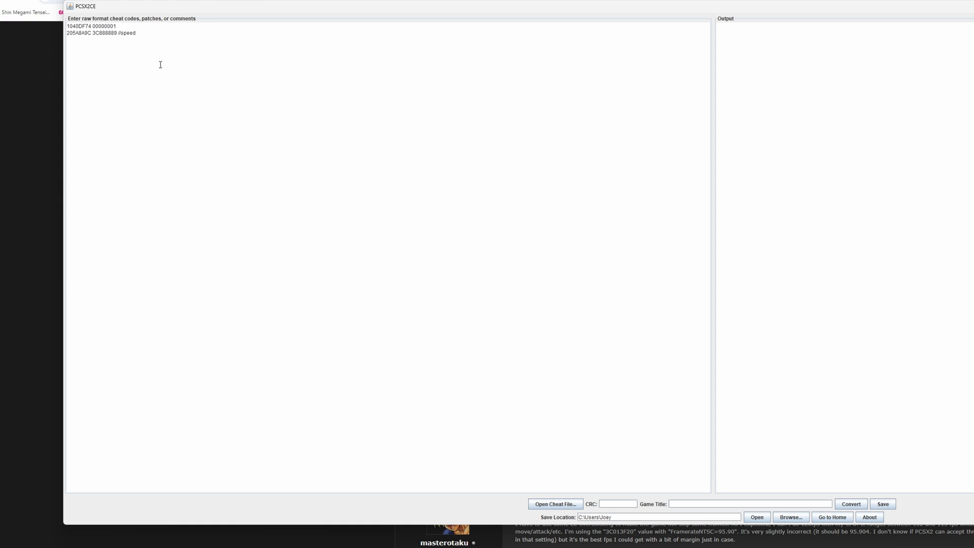
pyautogui.moveTo(614, 409)
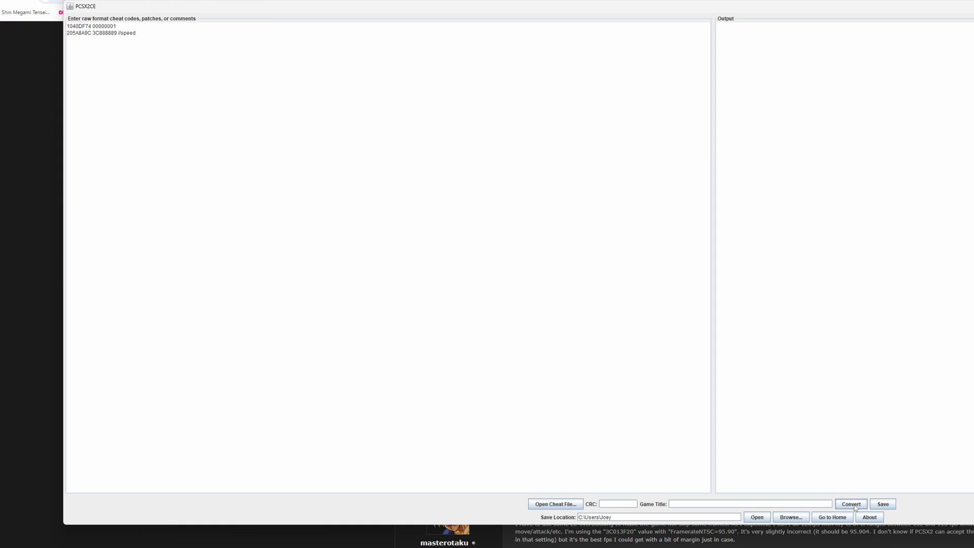
pyautogui.click(850, 504)
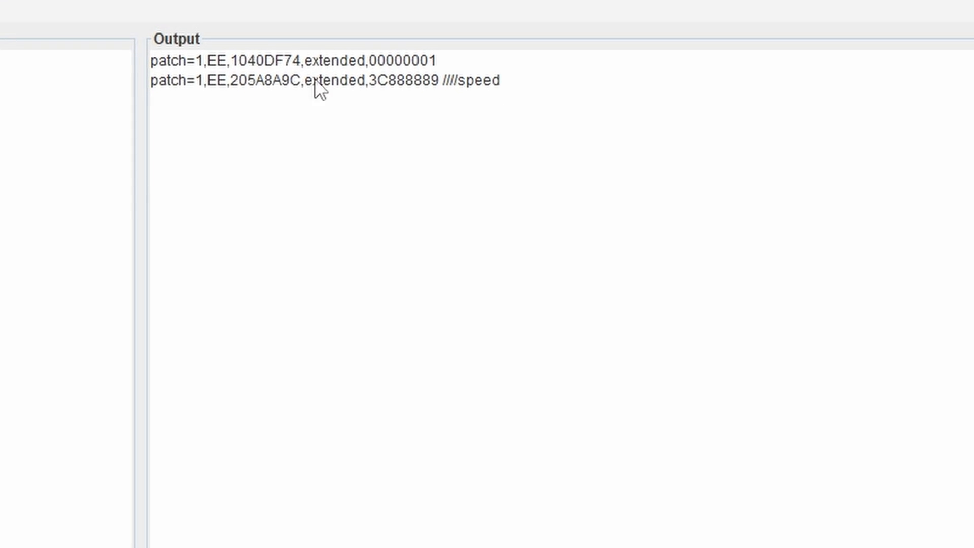
pyautogui.moveTo(422, 384)
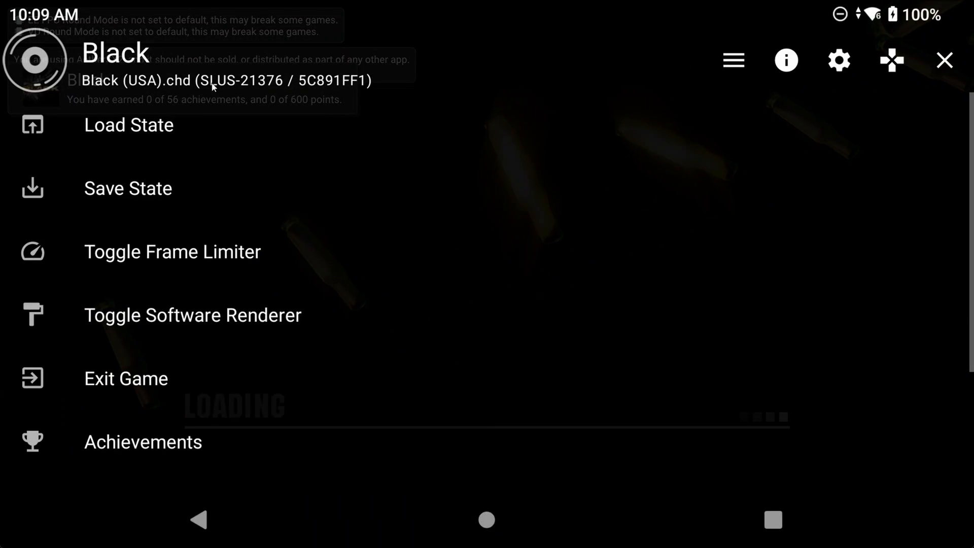
pyautogui.moveTo(218, 58)
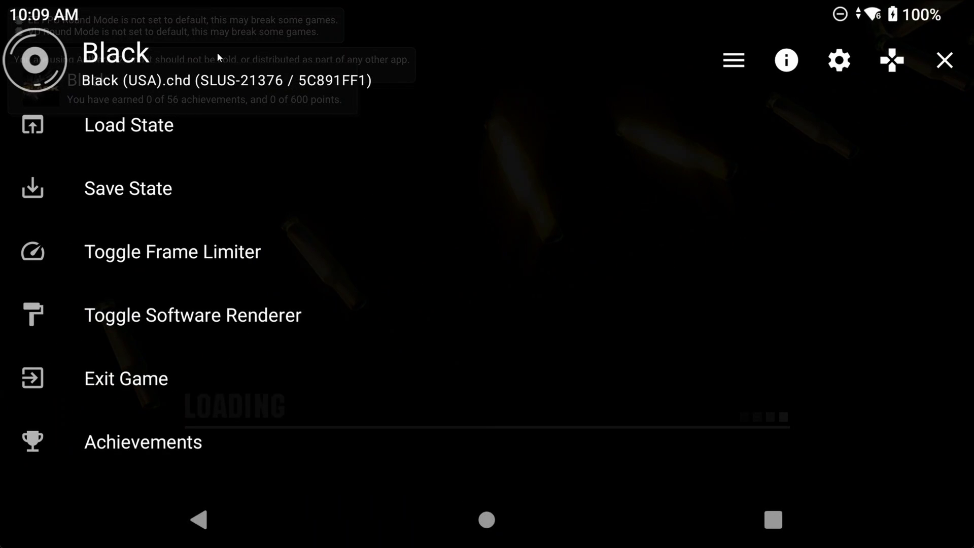
# - Enter Black's Patch Codes, dismiss the warning with Don't Ask Again, and start a new patch
pyautogui.scroll(-3)
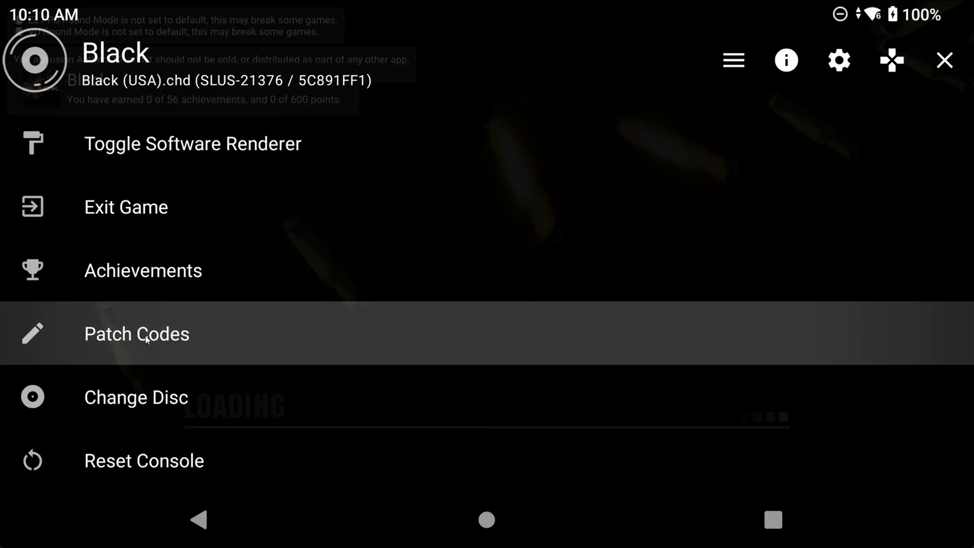
pyautogui.click(136, 334)
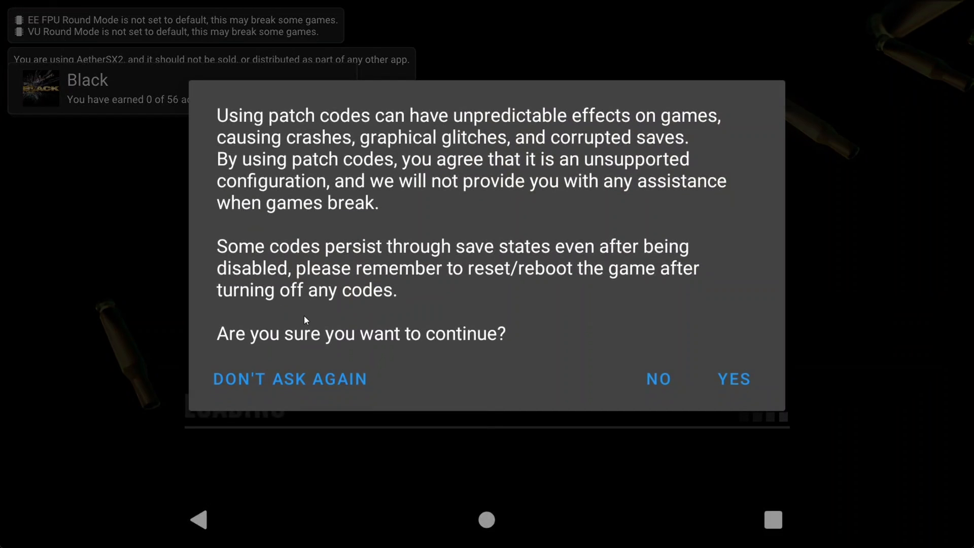
pyautogui.moveTo(294, 383)
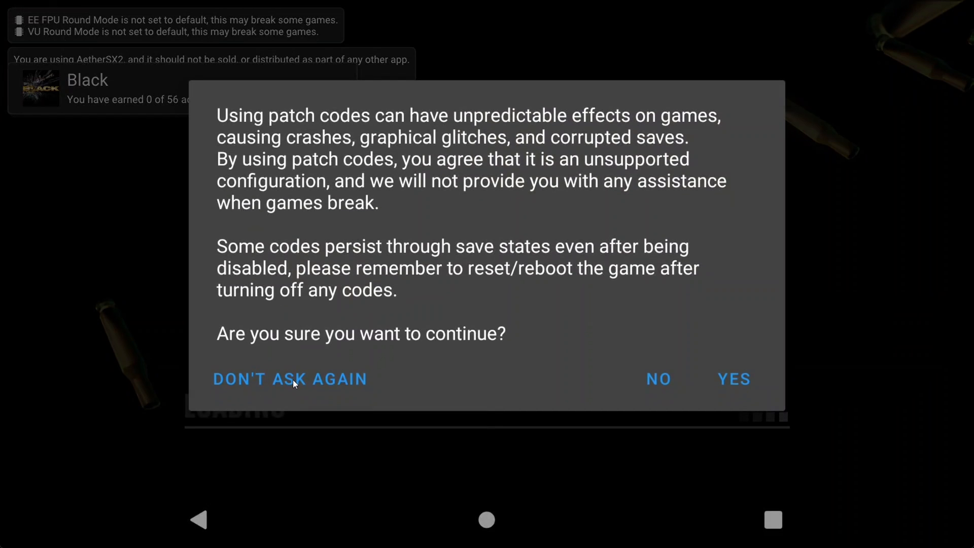
pyautogui.click(734, 379)
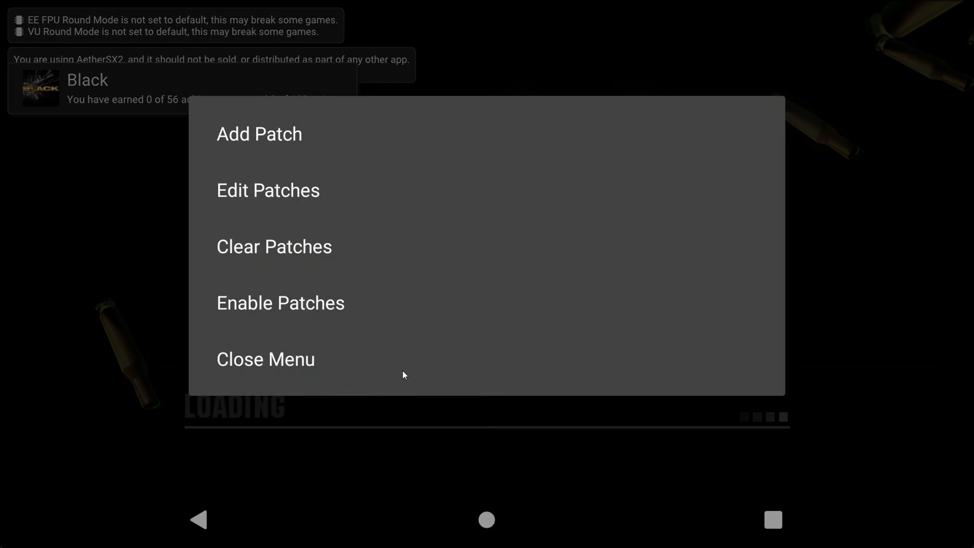
pyautogui.moveTo(284, 151)
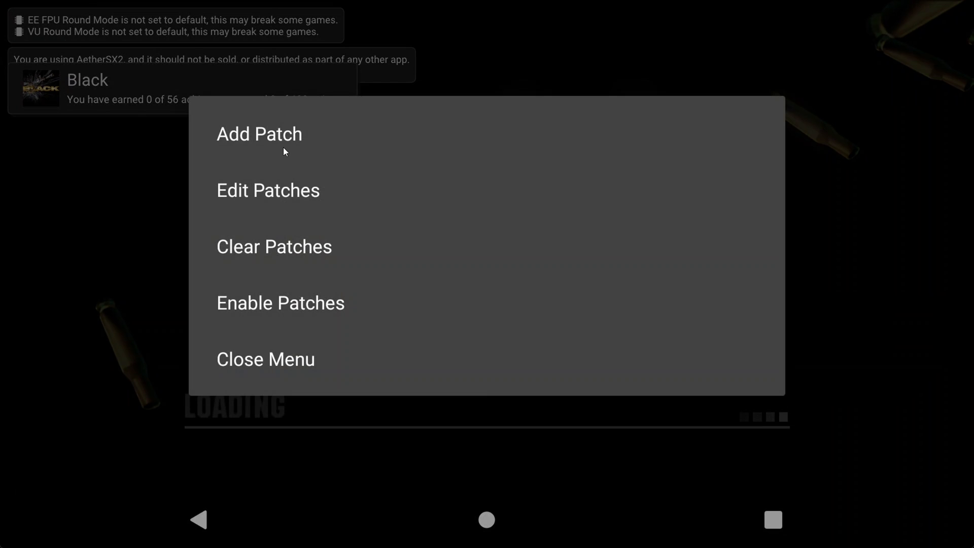
pyautogui.moveTo(280, 149)
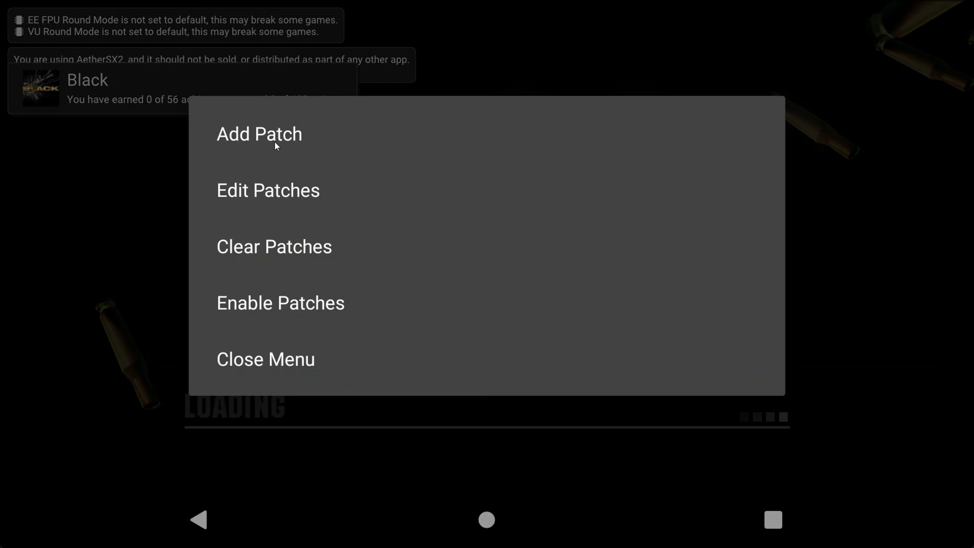
pyautogui.click(259, 133)
pyautogui.write('60FPS')
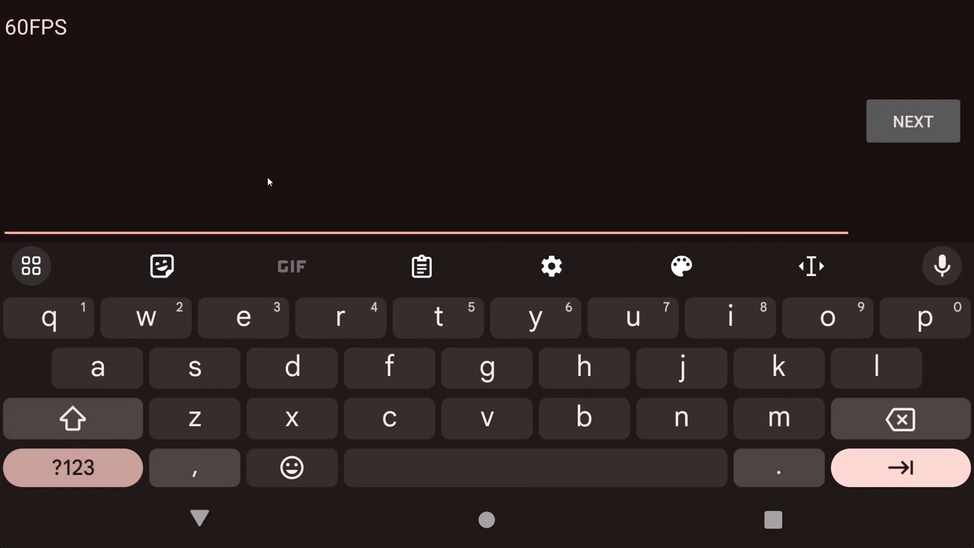
# - Name the patch 60FPS, paste both converted lines into Code Body, and save it
pyautogui.click(913, 121)
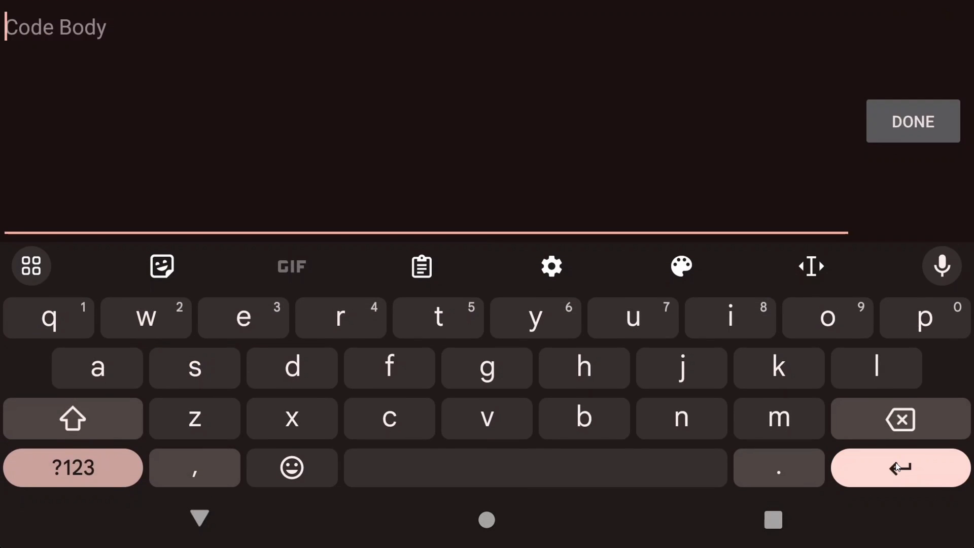
pyautogui.click(913, 122)
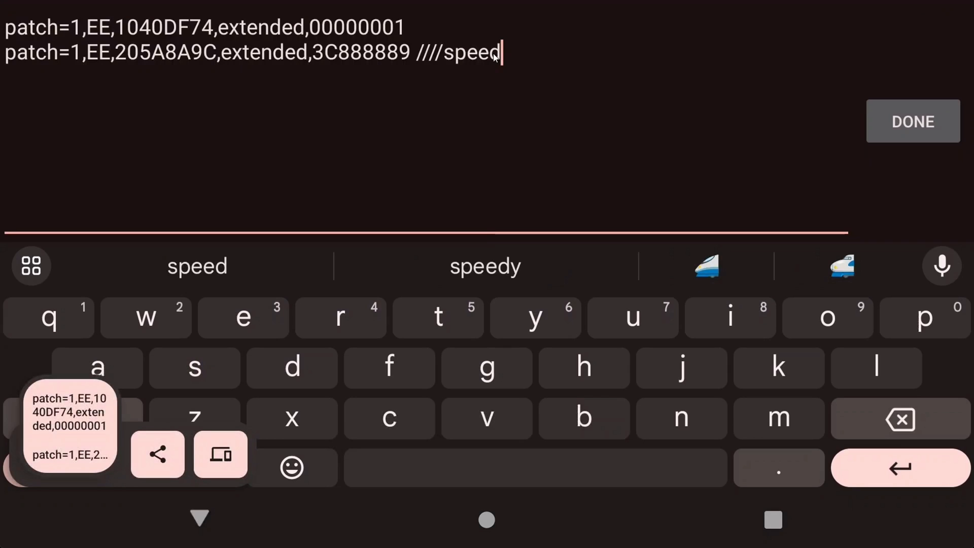
pyautogui.moveTo(758, 116)
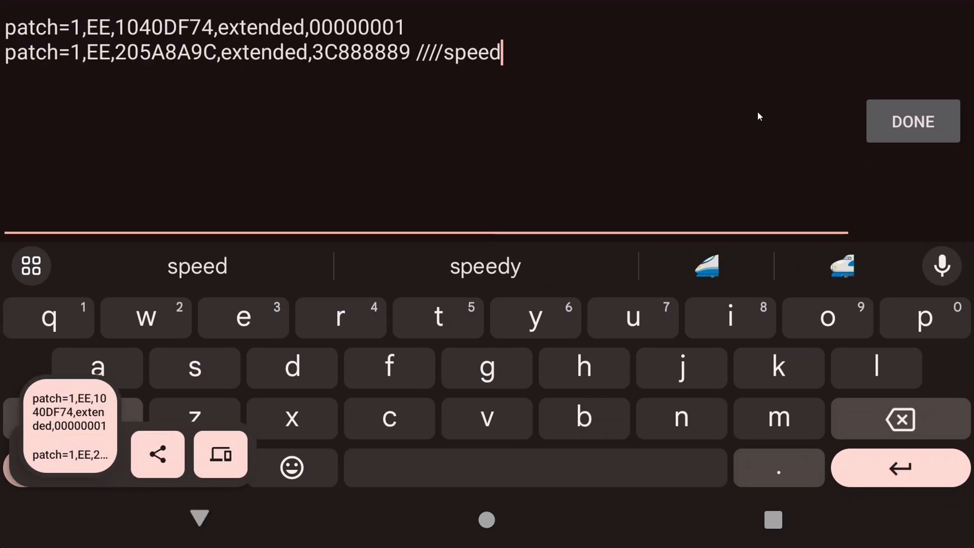
pyautogui.click(913, 121)
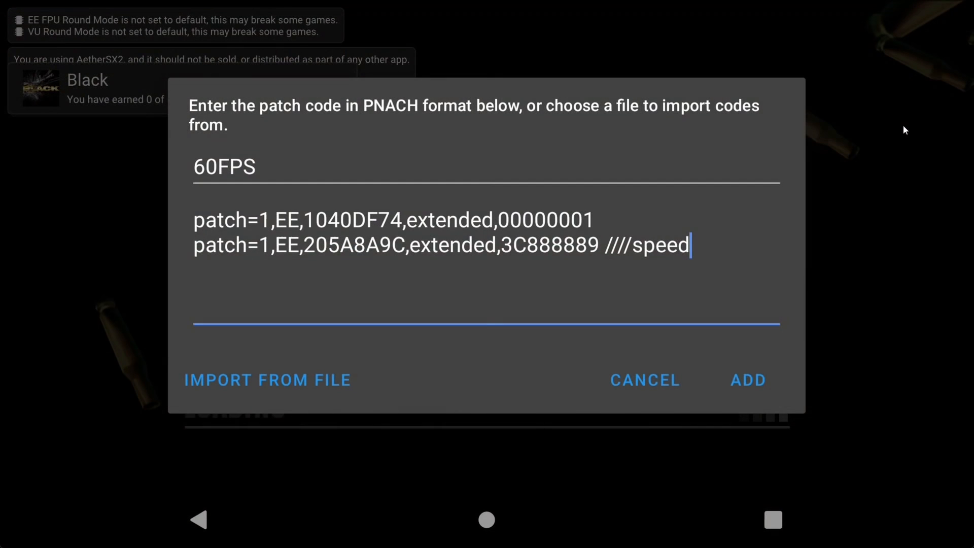
pyautogui.moveTo(186, 187)
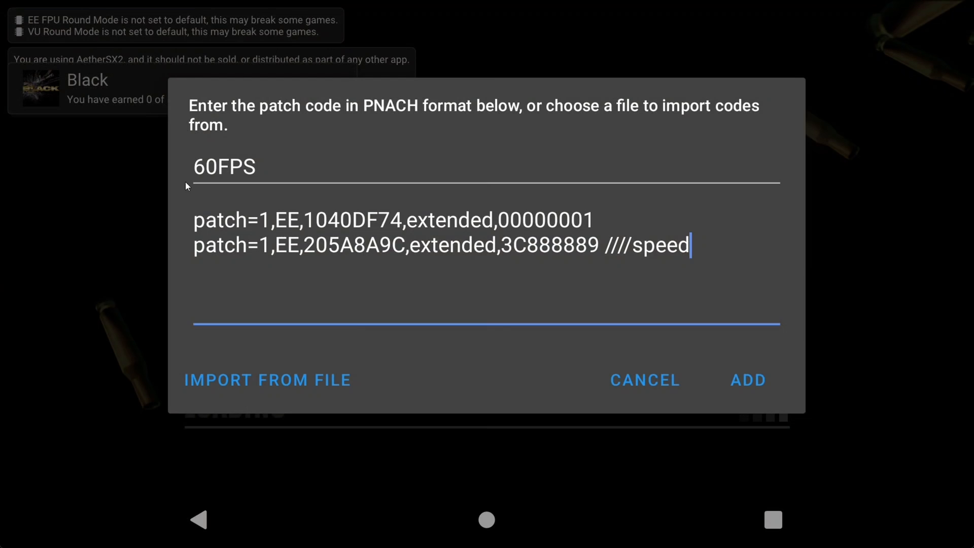
pyautogui.moveTo(763, 302)
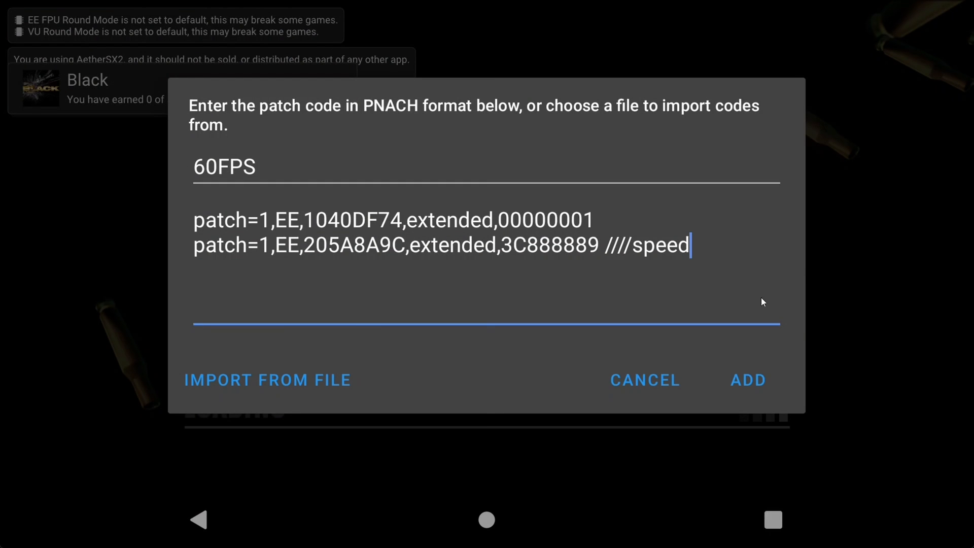
pyautogui.click(747, 380)
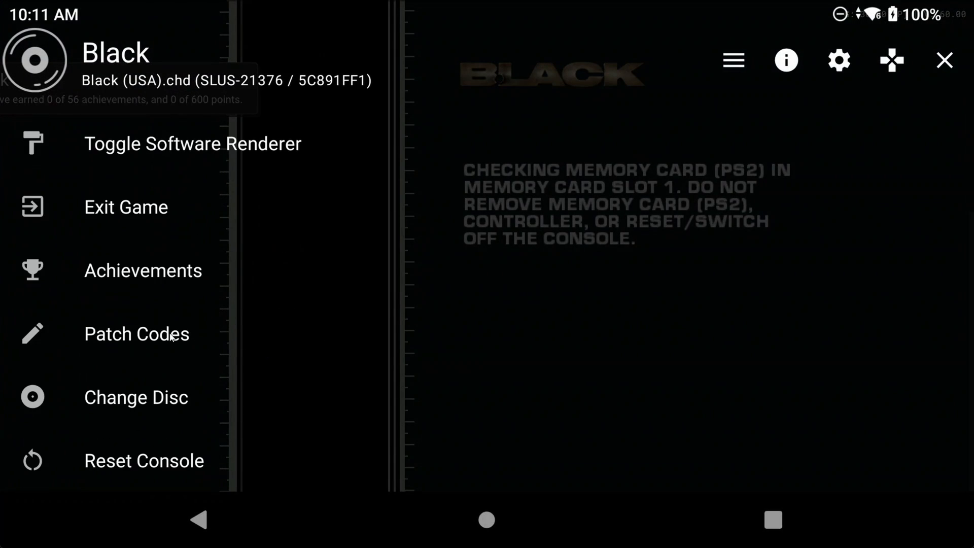
# - Check Enable Patch Codes in App Settings and reach the On-Screen Display FPS options
pyautogui.click(135, 334)
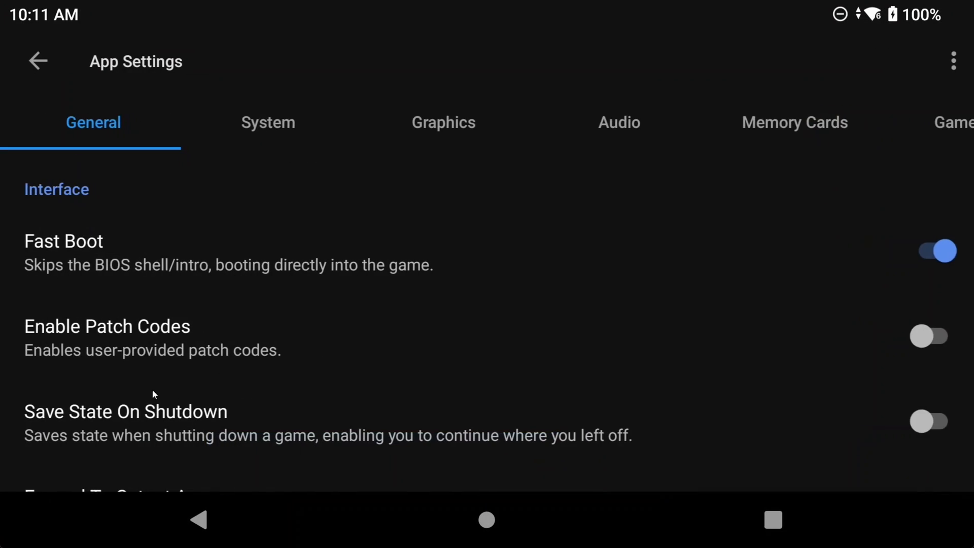
pyautogui.scroll(-3)
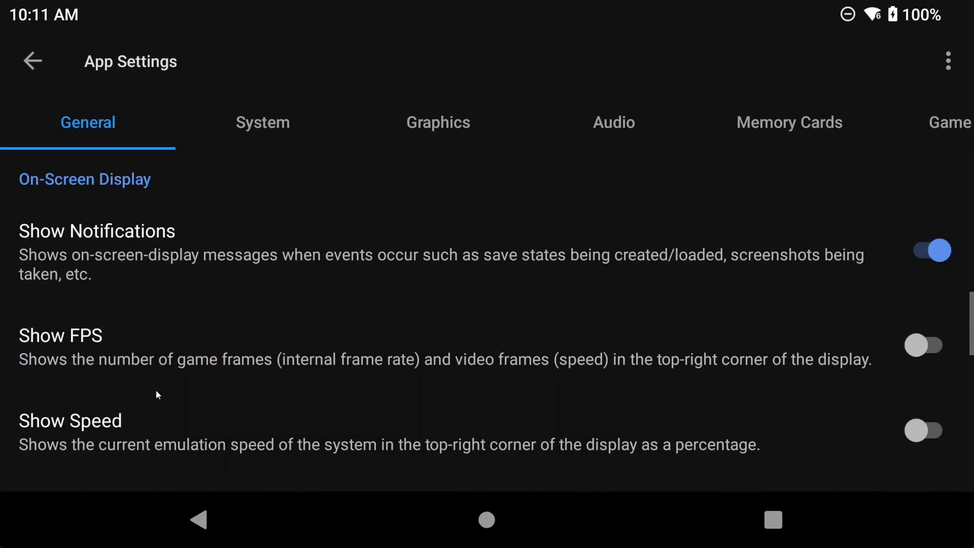
pyautogui.click(925, 346)
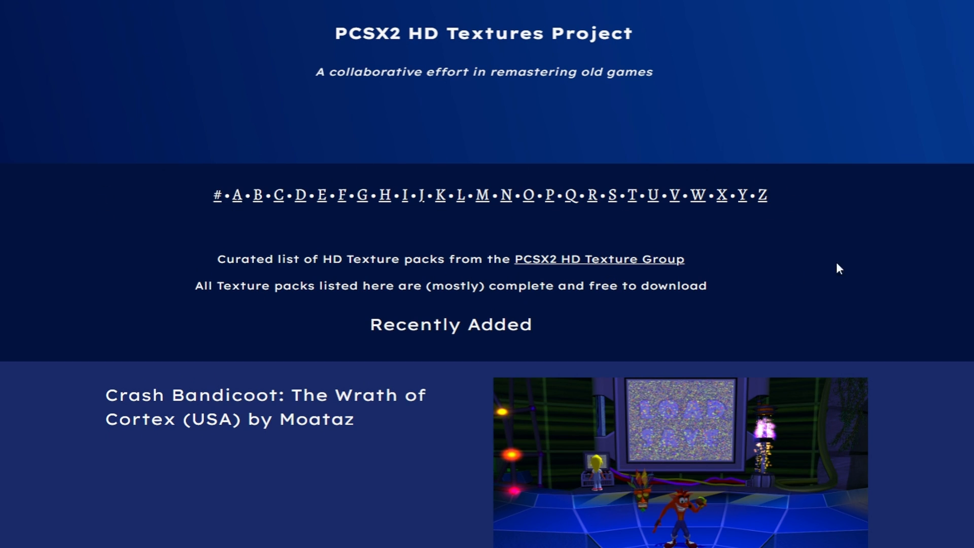
# - Follow the Thread link for the Crash Bandicoot: The Wrath of Cortex HD texture pack
pyautogui.scroll(-3)
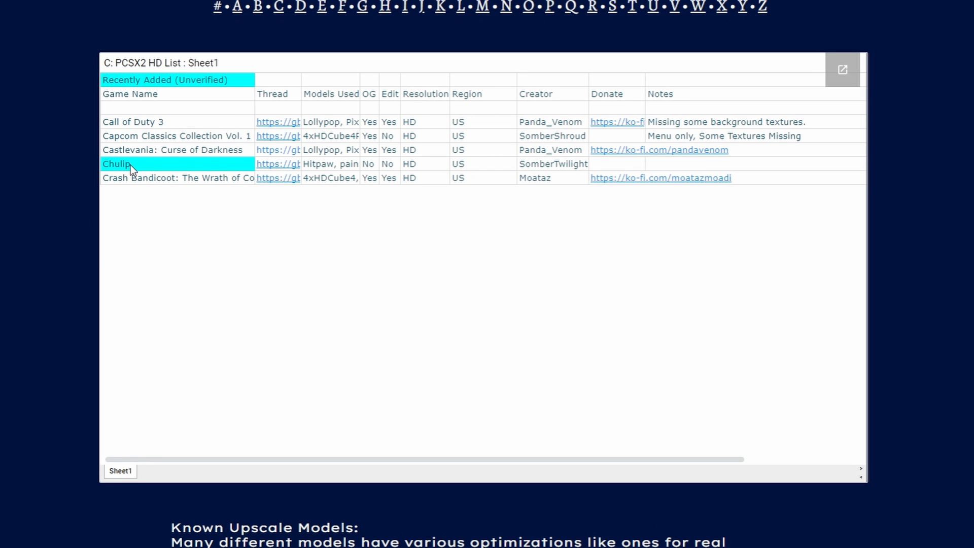
pyautogui.moveTo(263, 106)
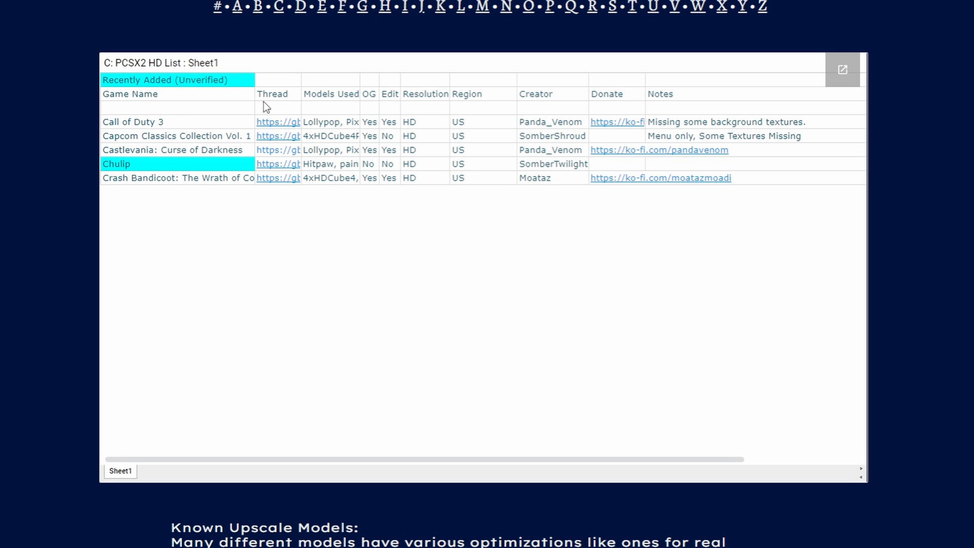
pyautogui.moveTo(275, 187)
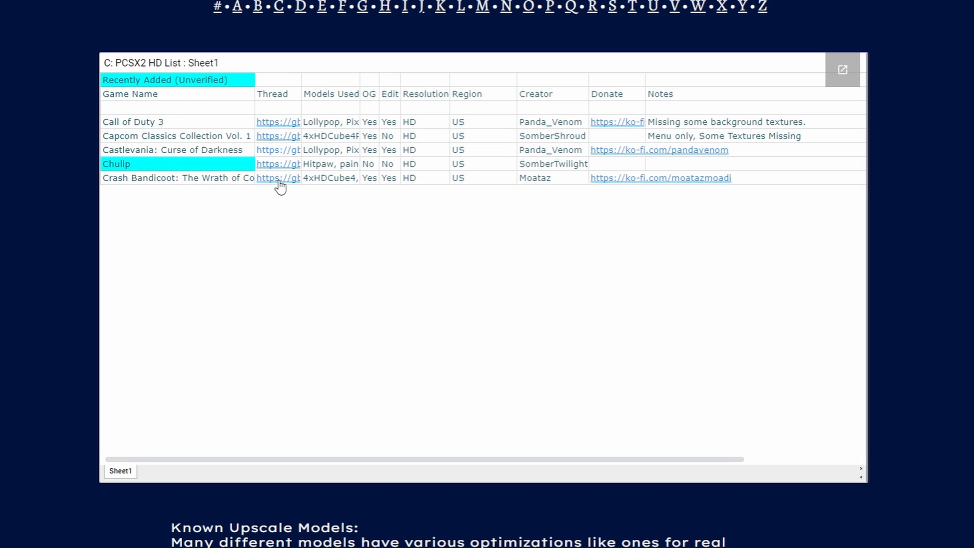
pyautogui.click(277, 177)
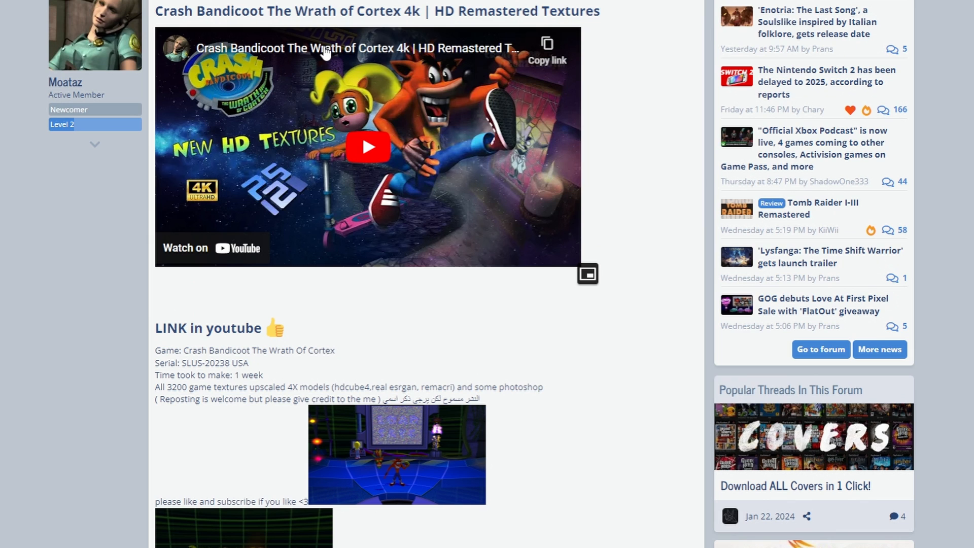
# - Pause the Crash Bandicoot HD textures video and follow the pinned comment's MediaFire download link
pyautogui.click(367, 147)
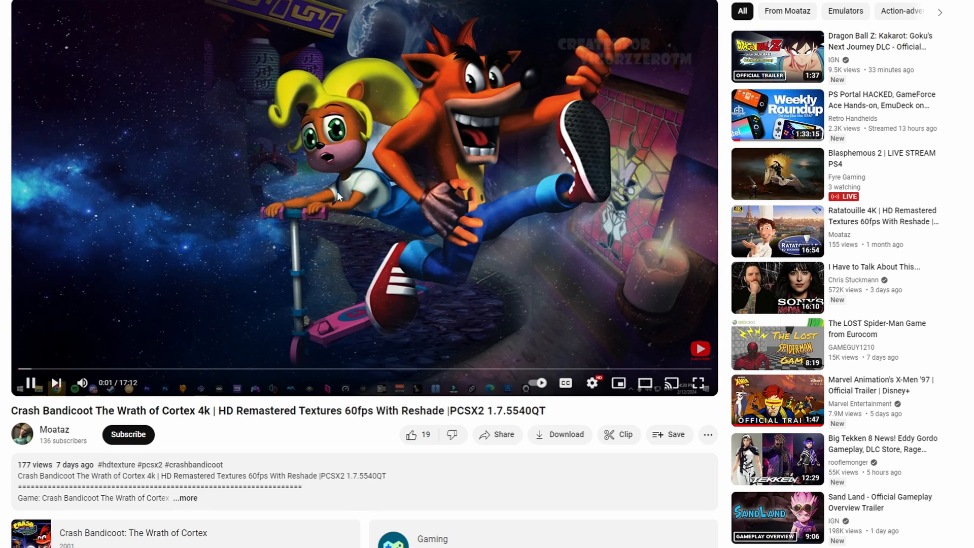
pyautogui.click(30, 383)
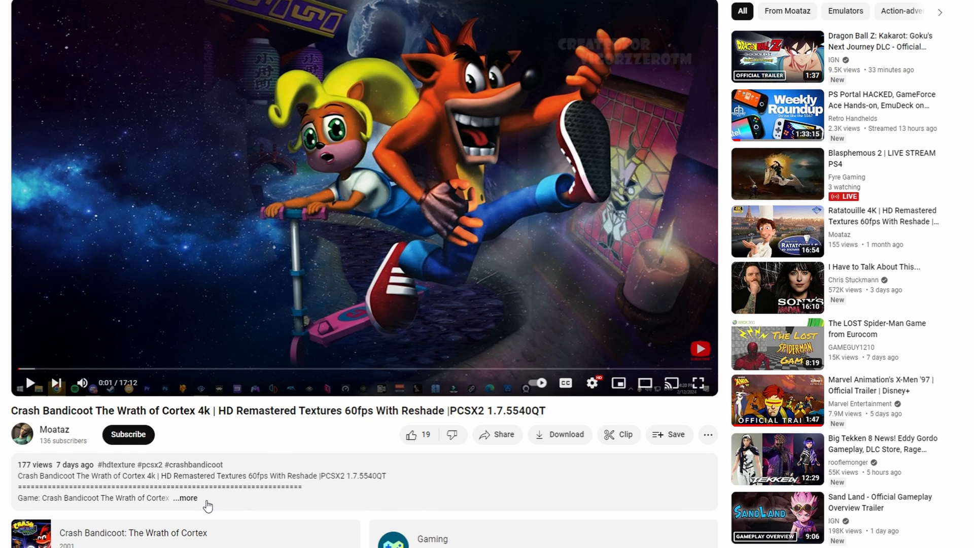
pyautogui.click(188, 498)
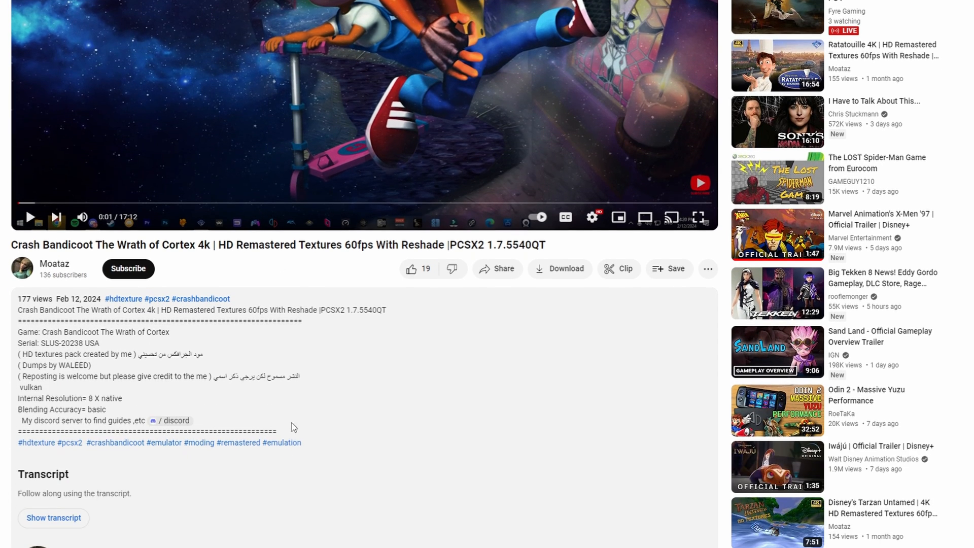
pyautogui.moveTo(39, 421)
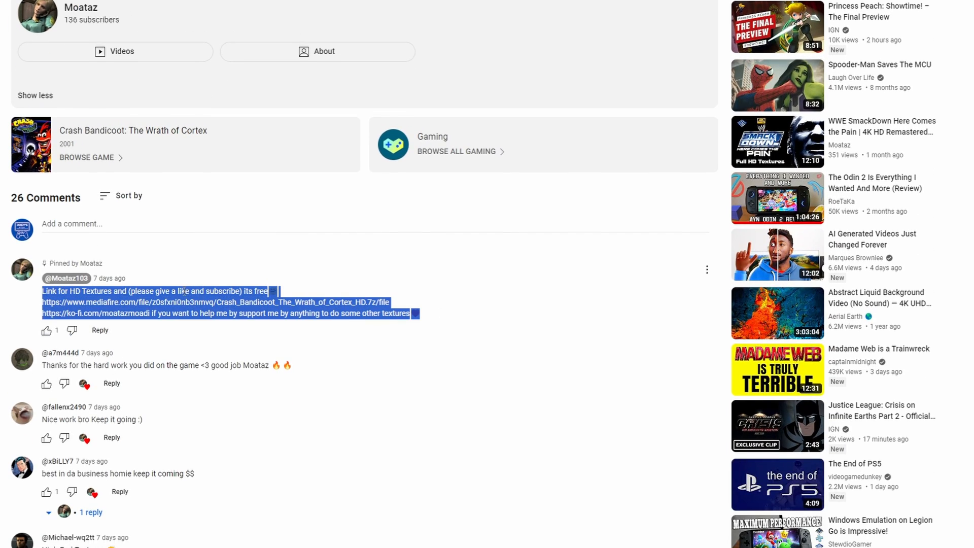
pyautogui.click(193, 291)
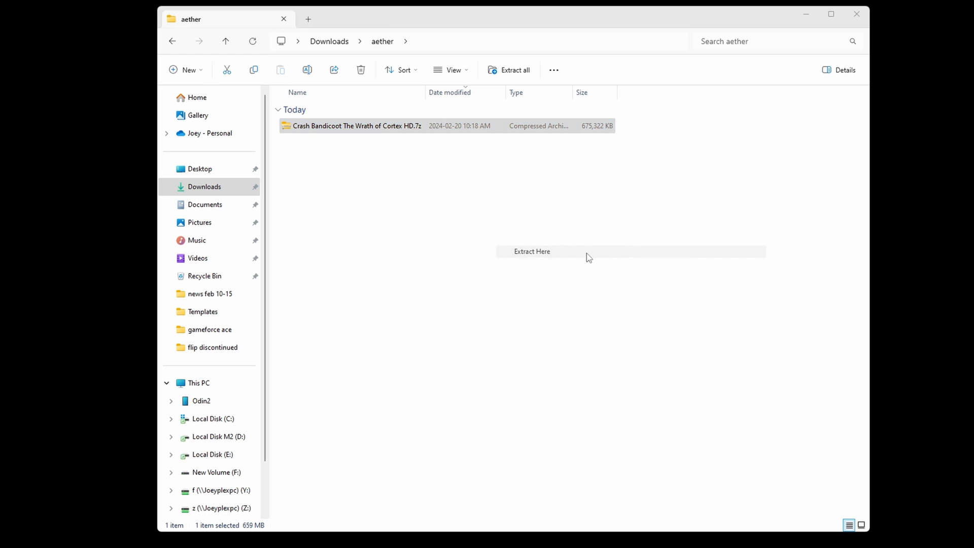
# - Extract the Crash texture .7z into a SLUS-20238 folder, check it, then browse the Odin2 device
pyautogui.click(531, 252)
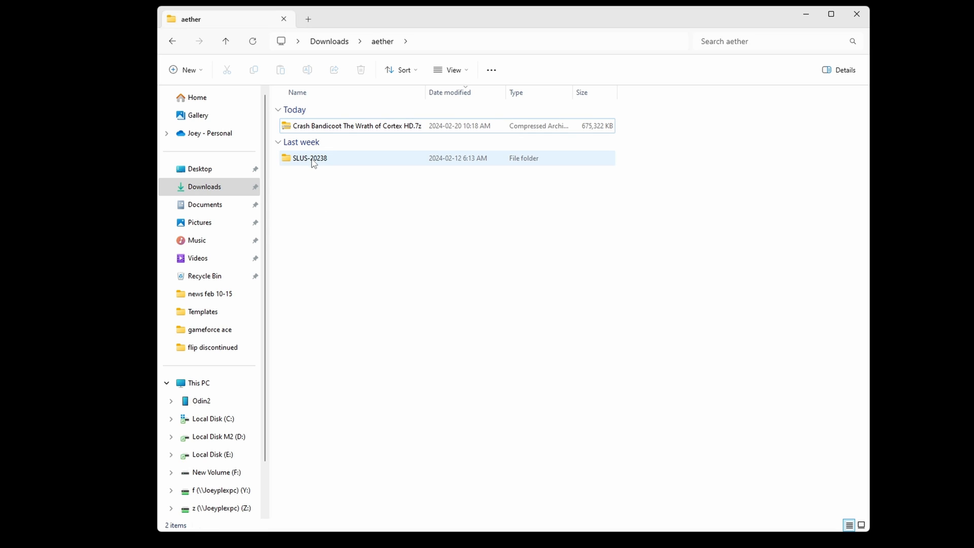
pyautogui.doubleClick(309, 157)
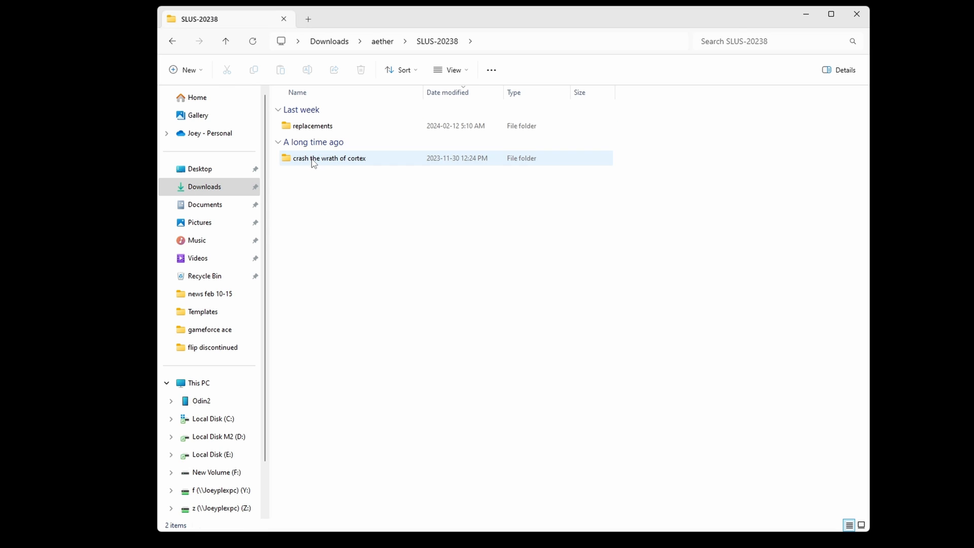
pyautogui.moveTo(308, 171)
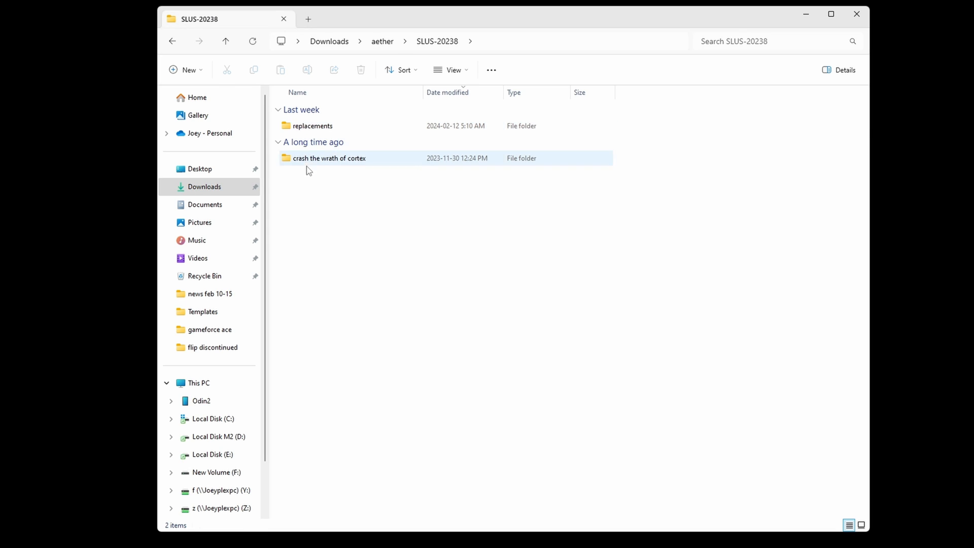
pyautogui.doubleClick(313, 125)
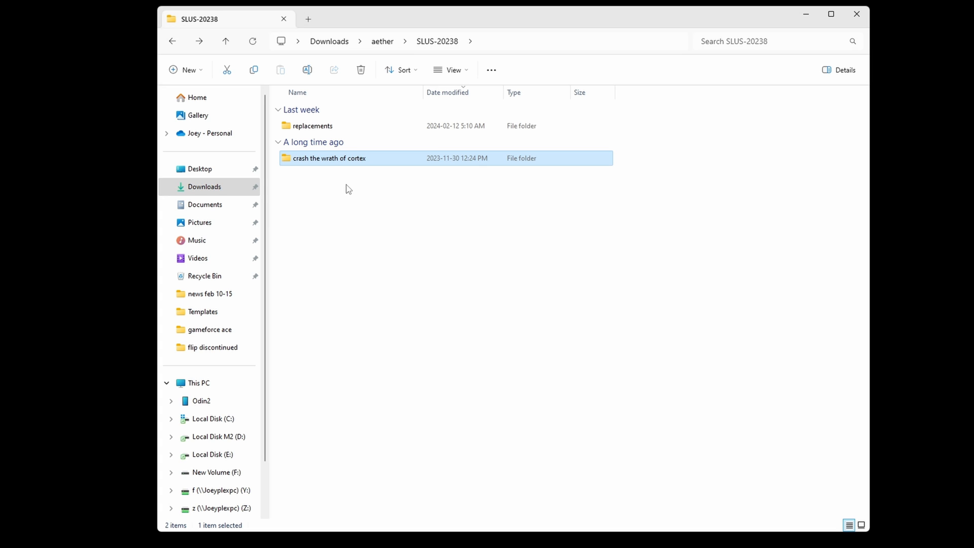
pyautogui.click(225, 41)
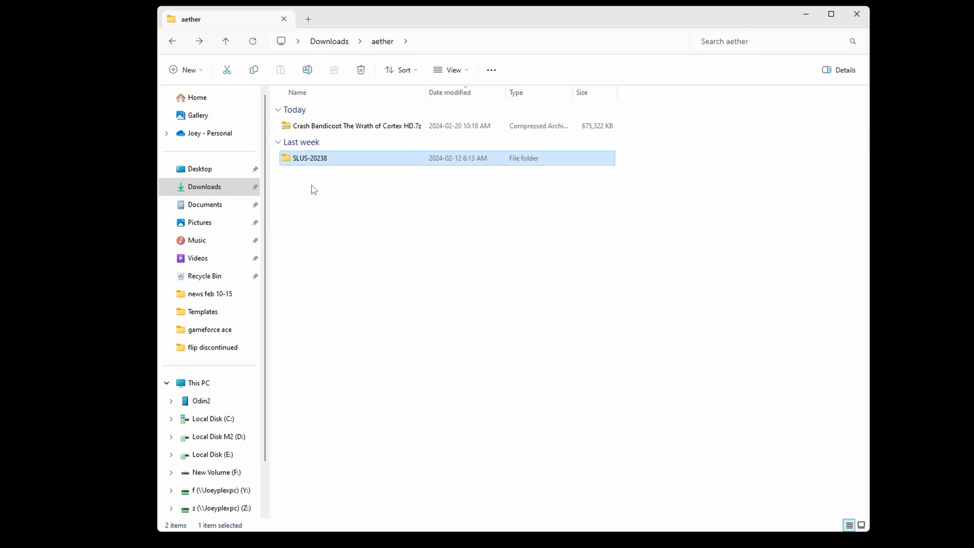
pyautogui.click(342, 193)
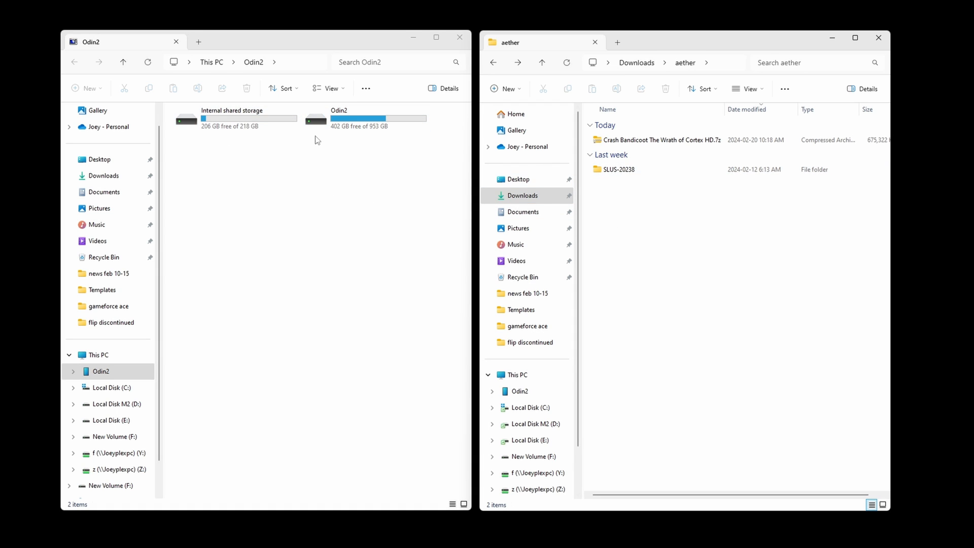
# - Paste the SLUS-20238 folder into Odin2's Internal shared storage > Download folder
pyautogui.doubleClick(249, 118)
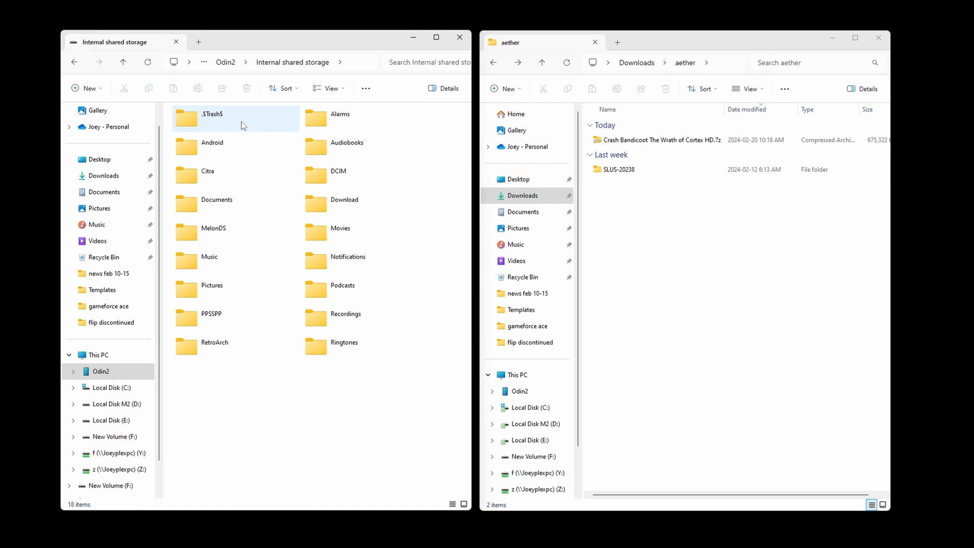
pyautogui.doubleClick(344, 199)
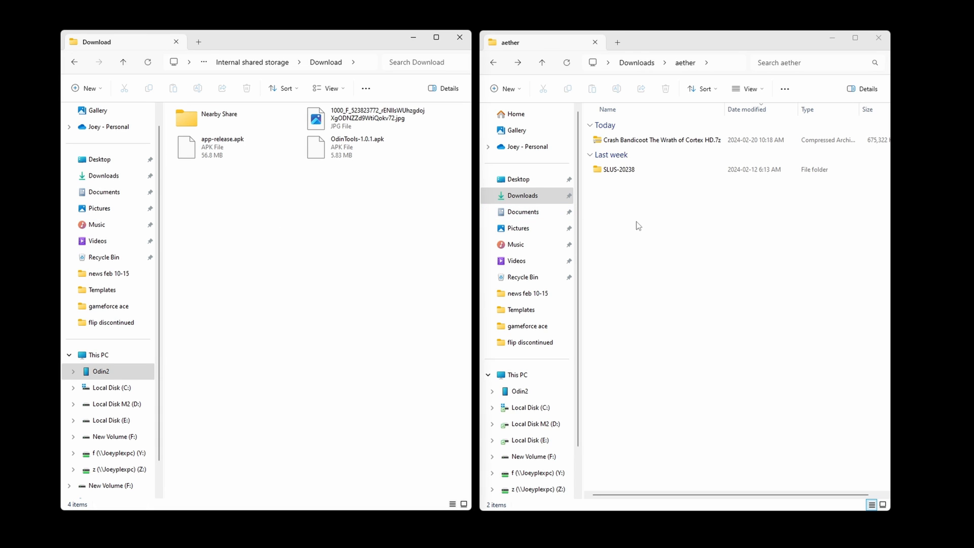
pyautogui.rightClick(619, 169)
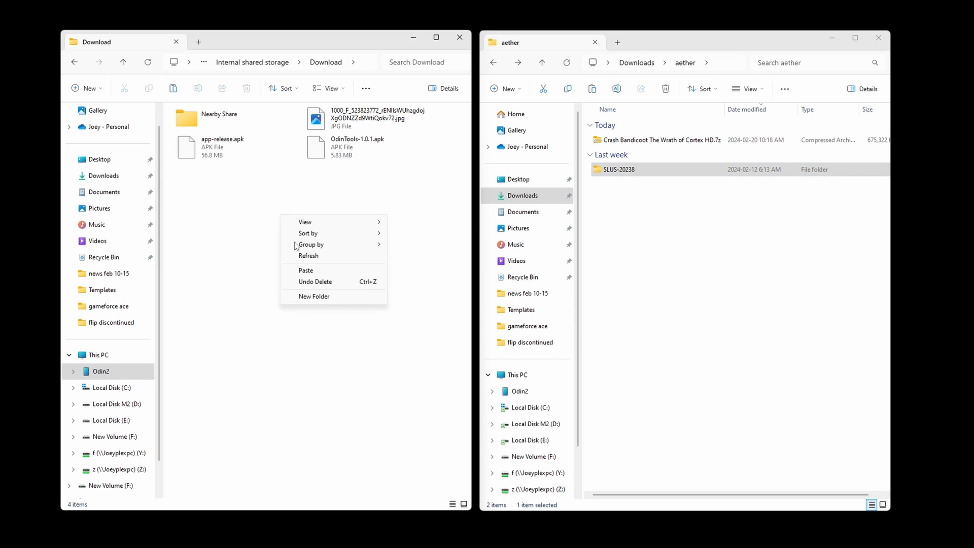
pyautogui.click(306, 269)
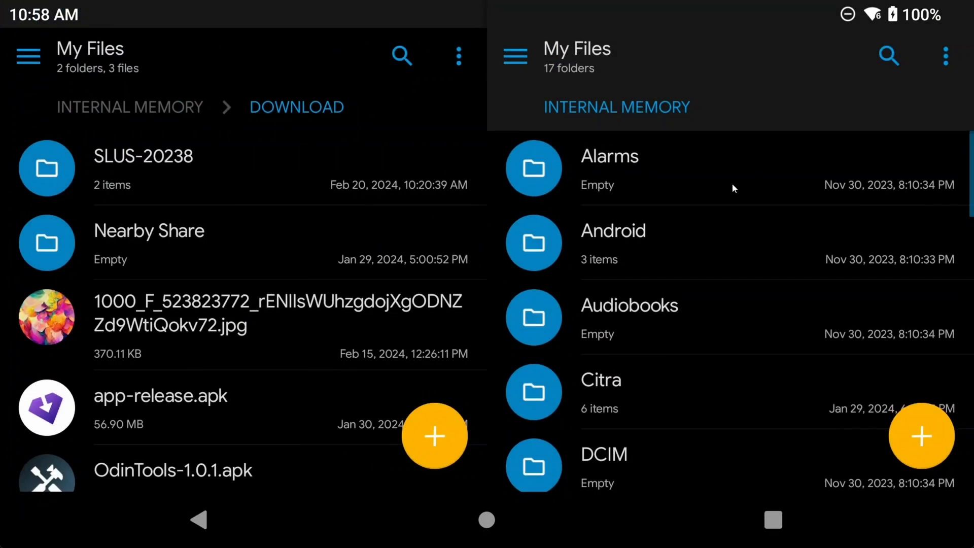
pyautogui.moveTo(677, 252)
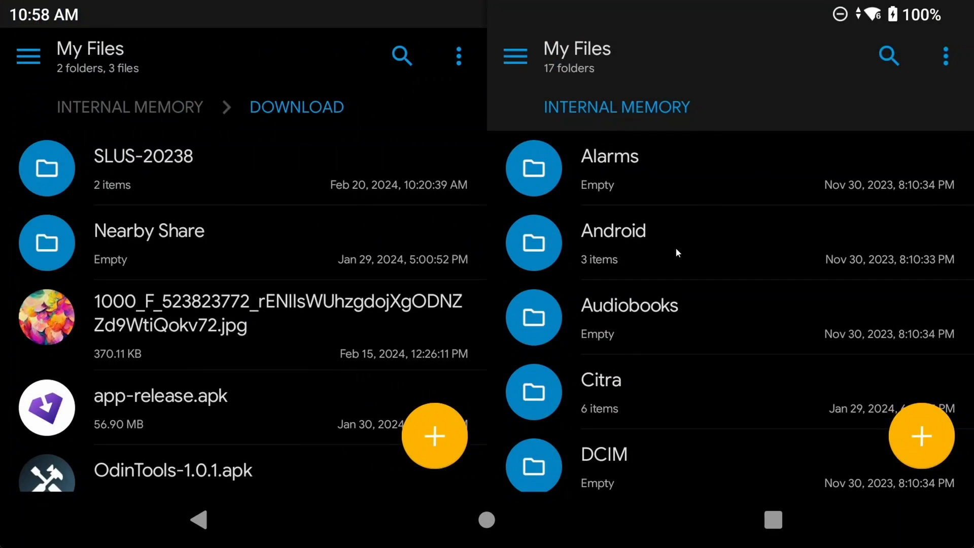
# - Browse the right pane to Android > data > xyz.aethersx2.android > files > textures
pyautogui.click(613, 230)
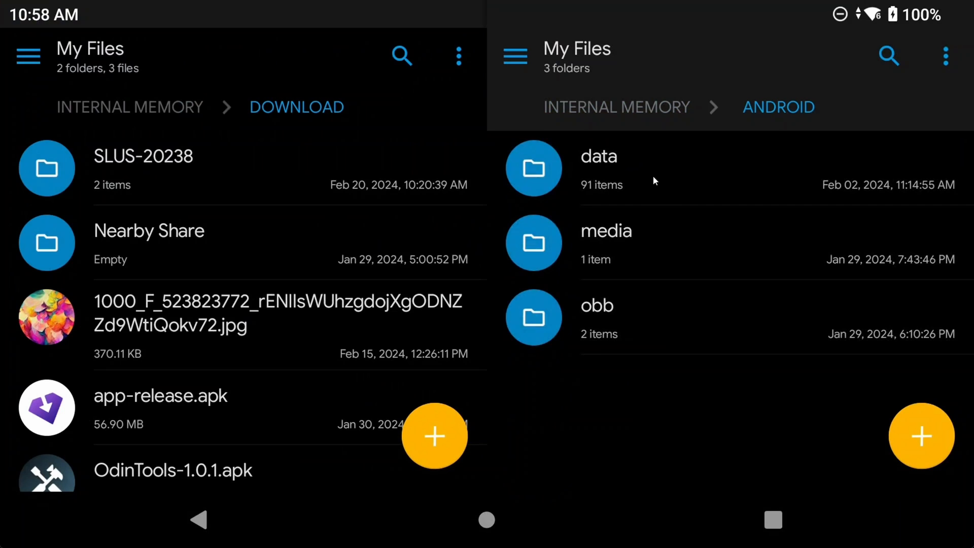
pyautogui.click(598, 155)
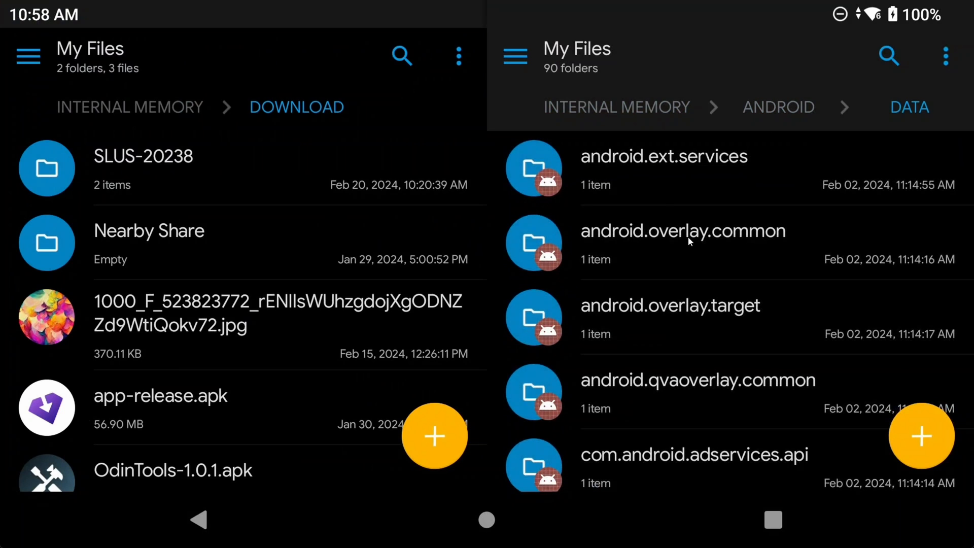
pyautogui.scroll(-3)
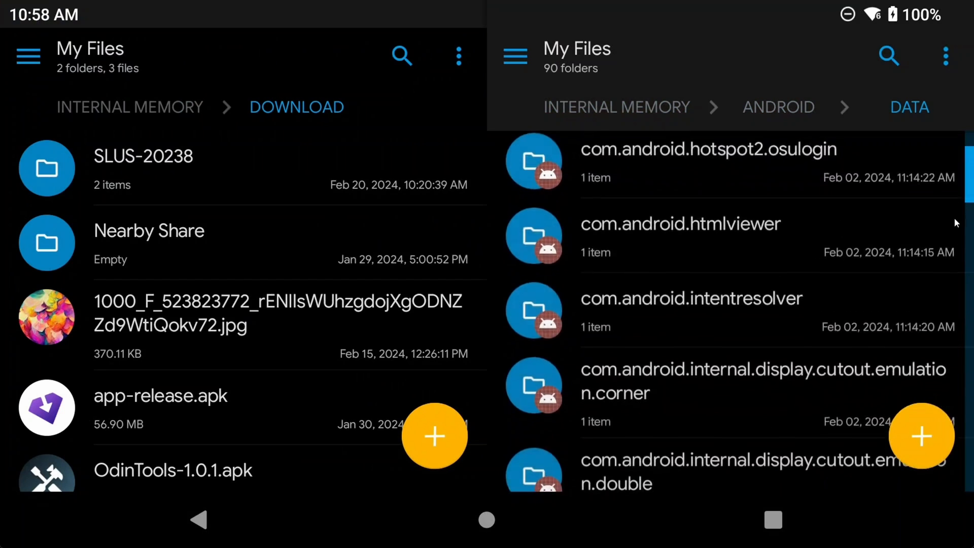
pyautogui.scroll(-3)
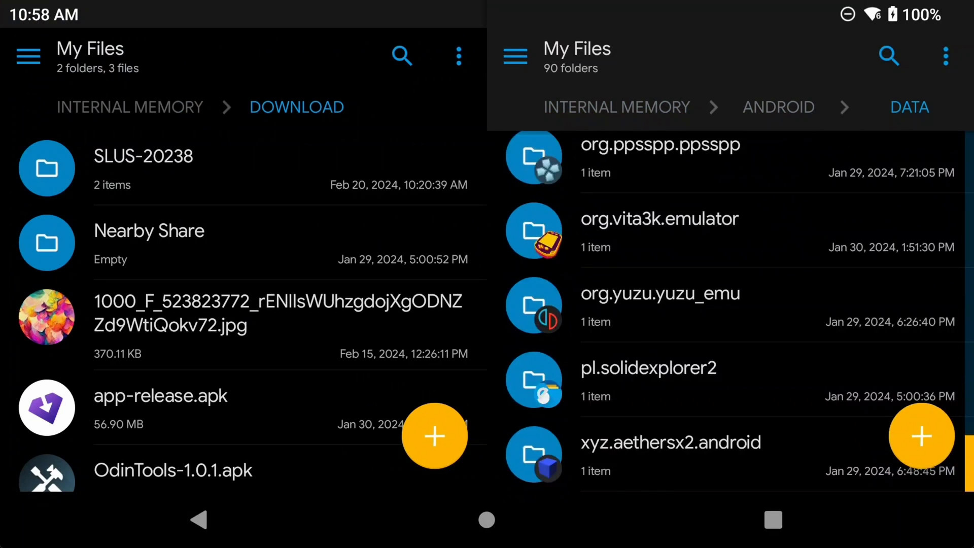
pyautogui.click(670, 442)
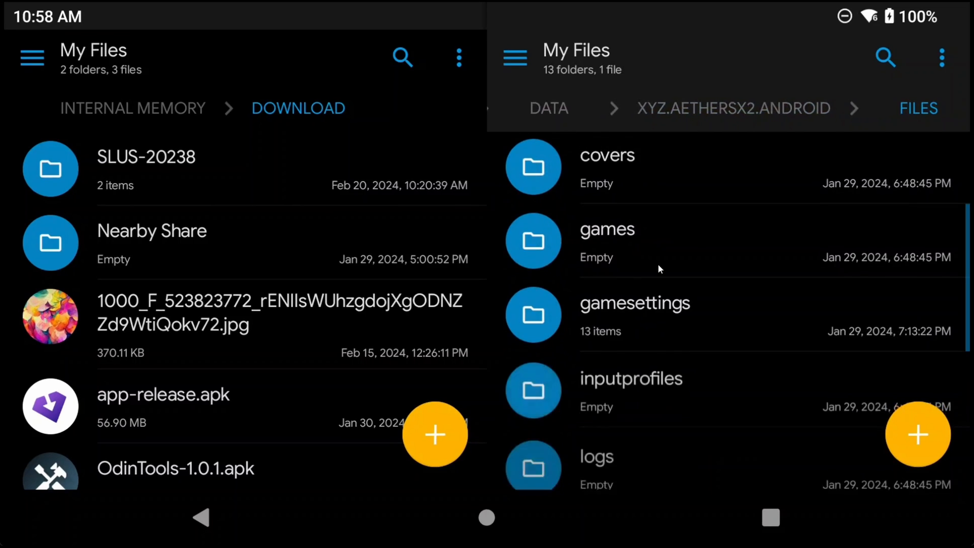
pyautogui.scroll(-3)
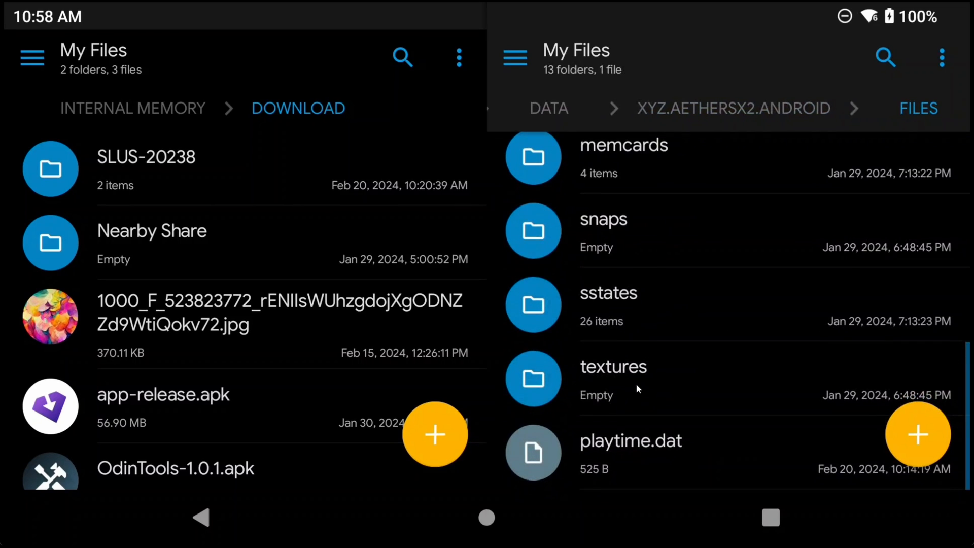
pyautogui.click(614, 366)
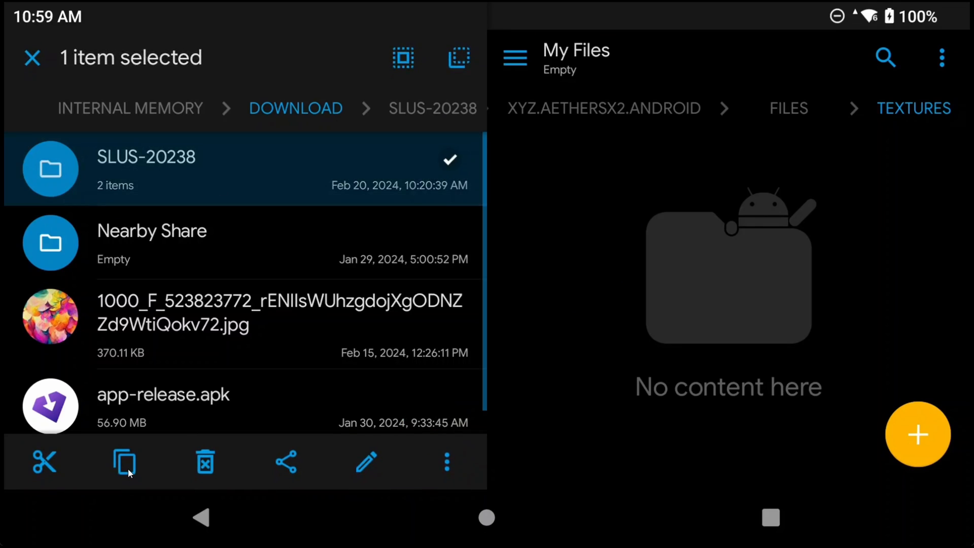
# - Copy SLUS-20238 from Download into AetherSX2's textures folder
pyautogui.click(124, 462)
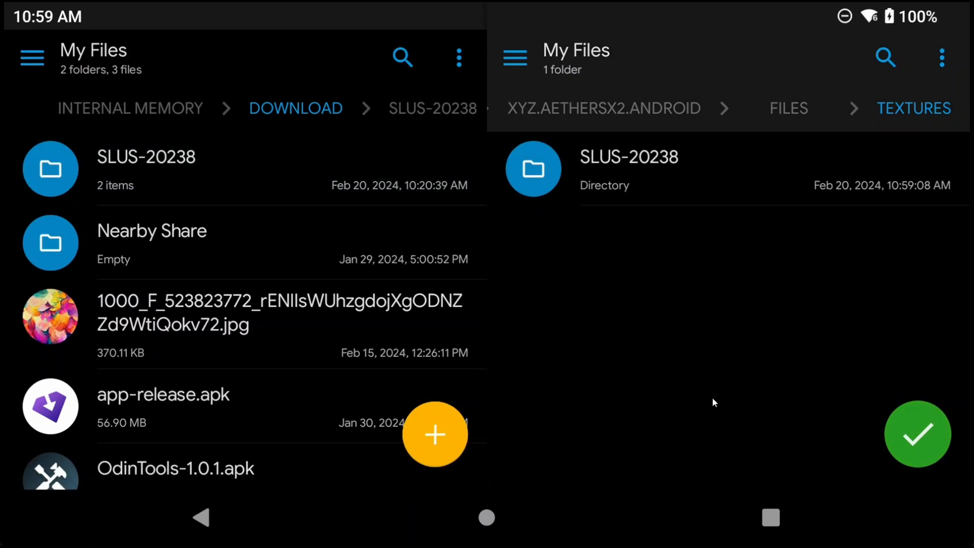
pyautogui.click(918, 434)
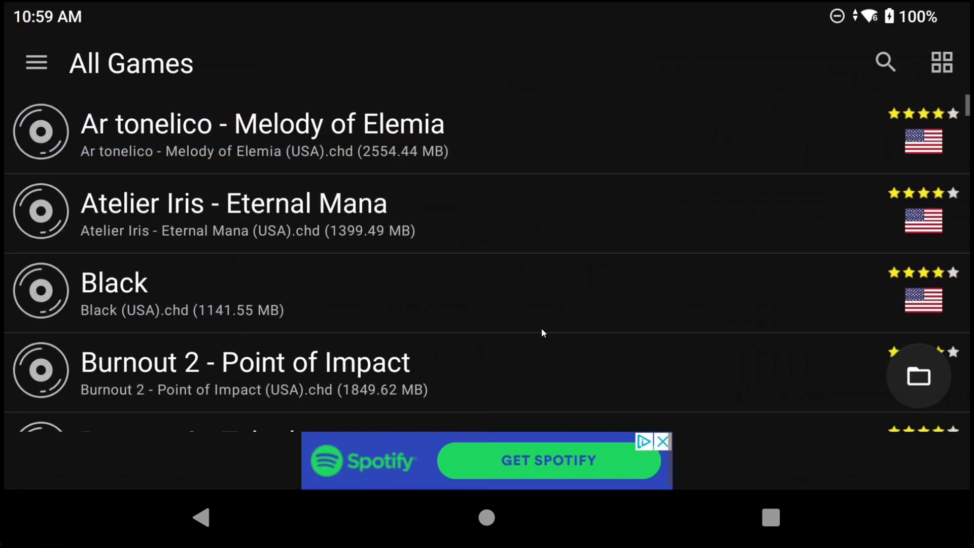
# - Review the Graphics tab's Texture Replacements options in App Settings, then return to All Games
pyautogui.click(35, 62)
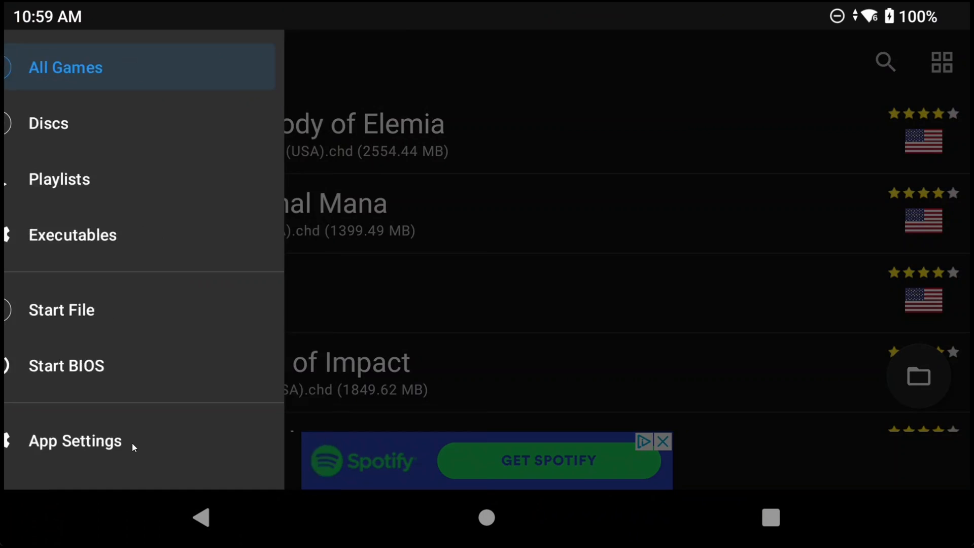
pyautogui.click(75, 440)
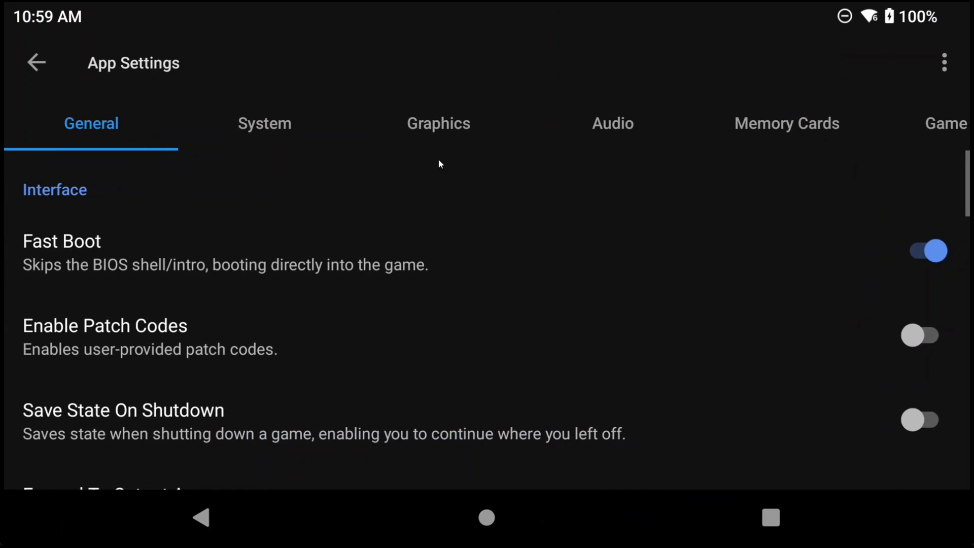
pyautogui.click(439, 123)
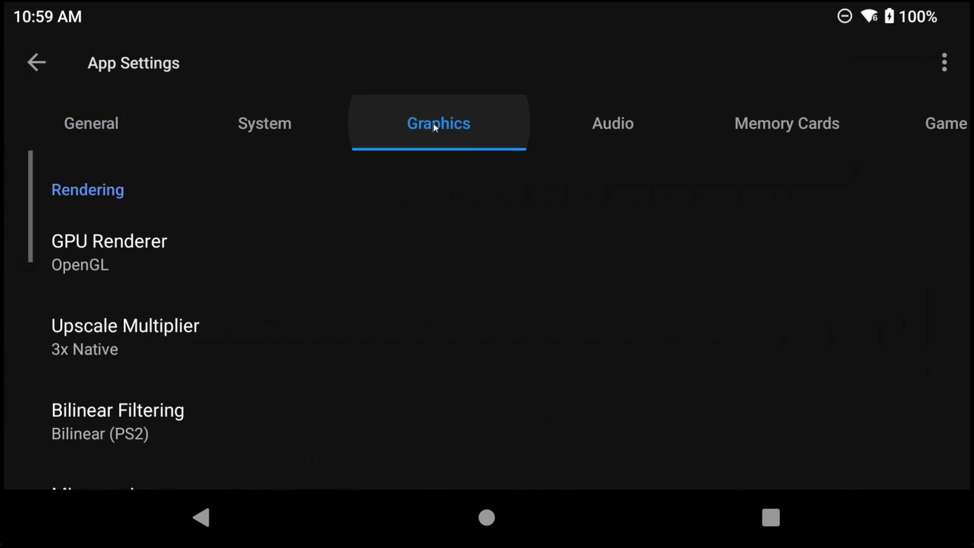
pyautogui.scroll(-3)
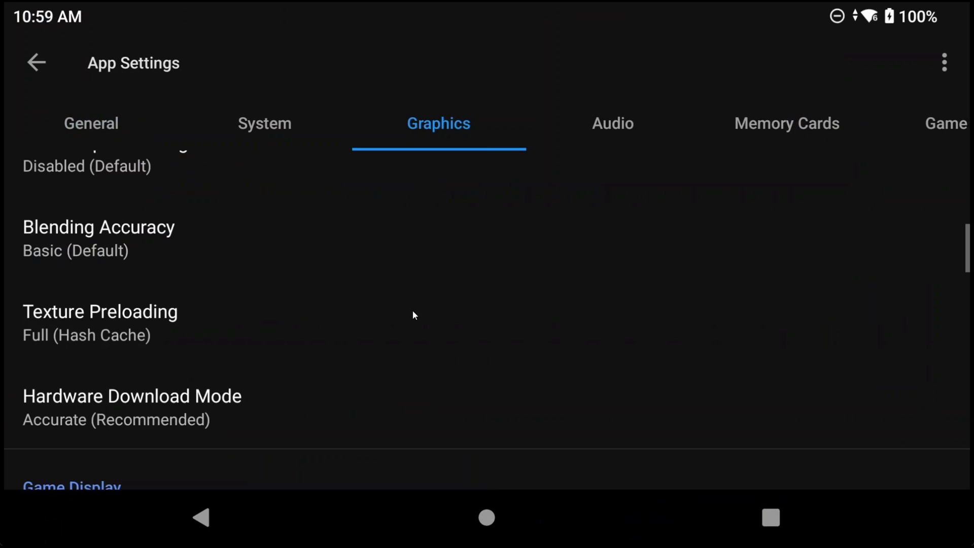
pyautogui.scroll(-3)
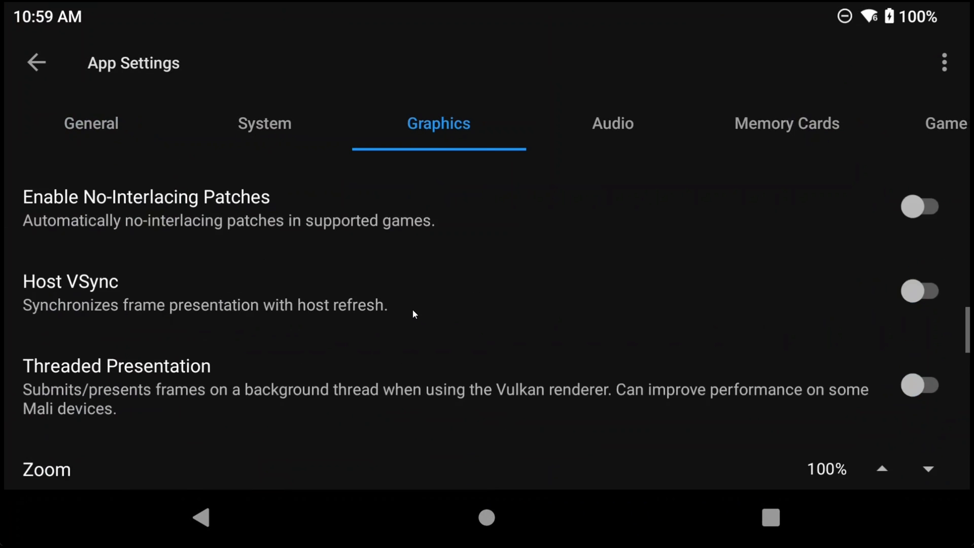
pyautogui.scroll(-3)
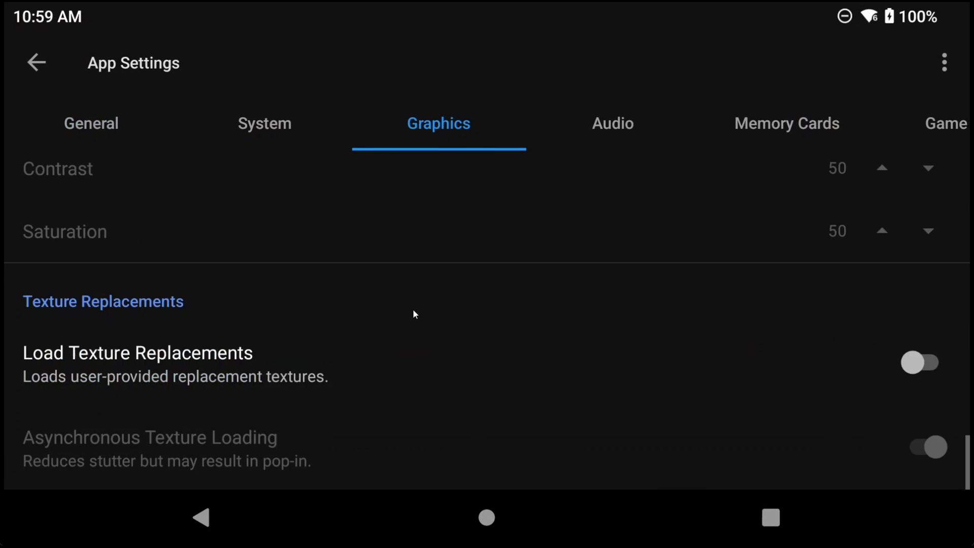
pyautogui.click(922, 363)
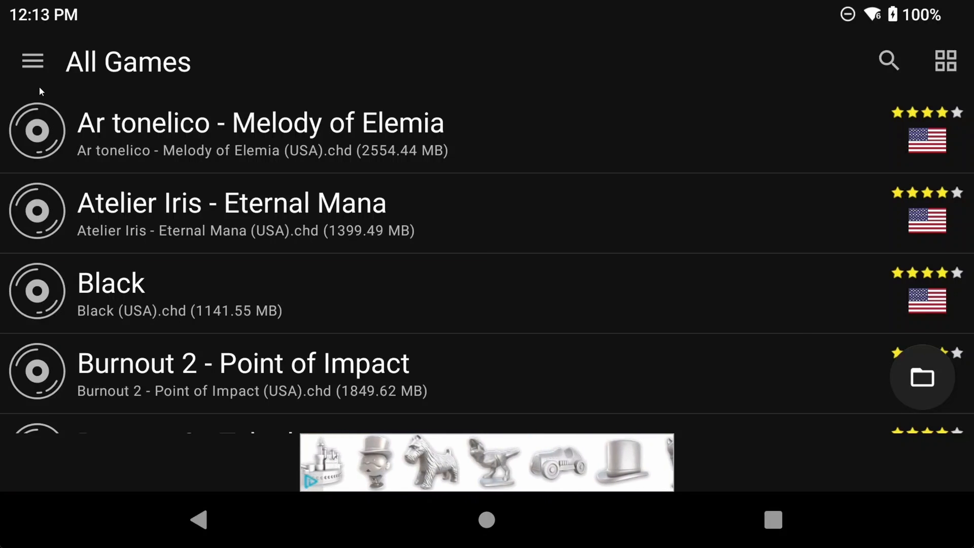
# - Set the global aspect ratio to Widescreen (16:9) and re-enable widescreen patches
pyautogui.click(32, 61)
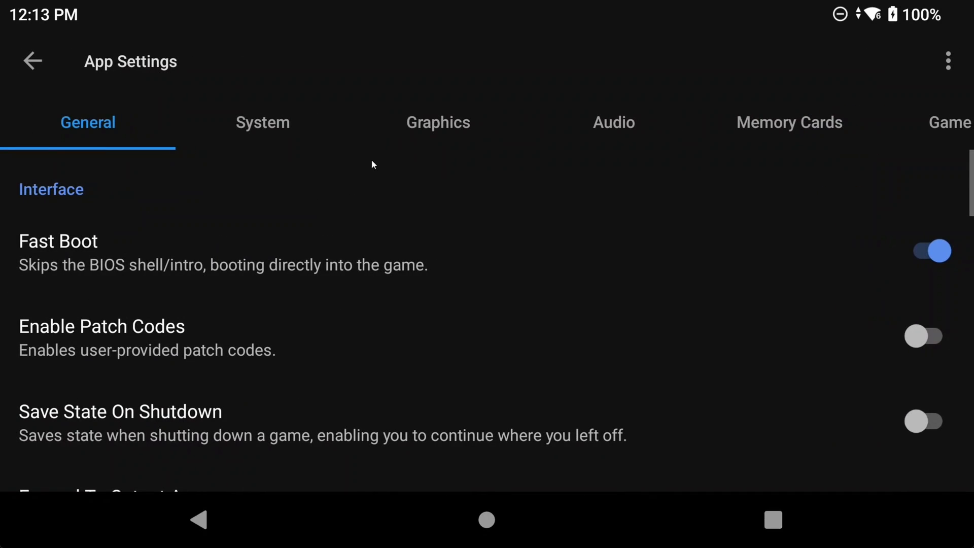
pyautogui.click(437, 122)
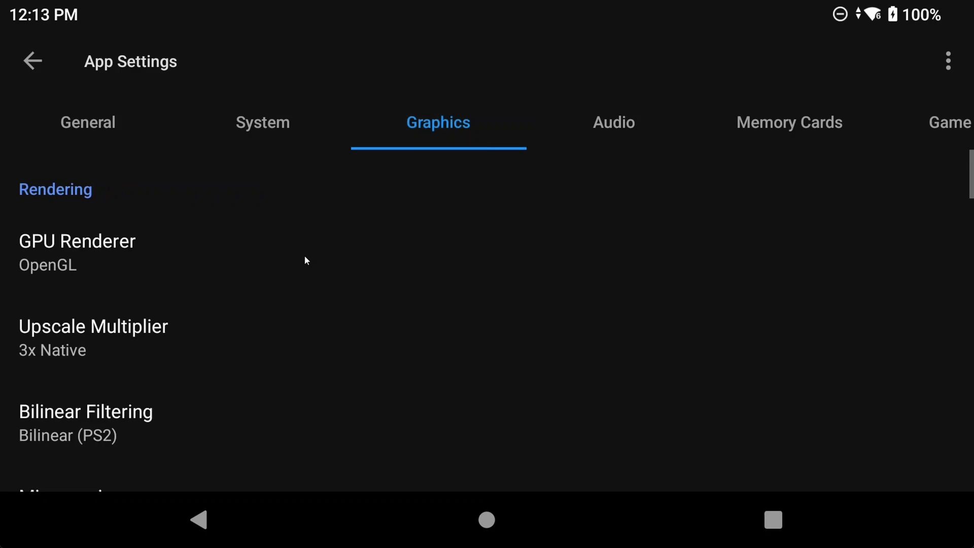
pyautogui.scroll(-3)
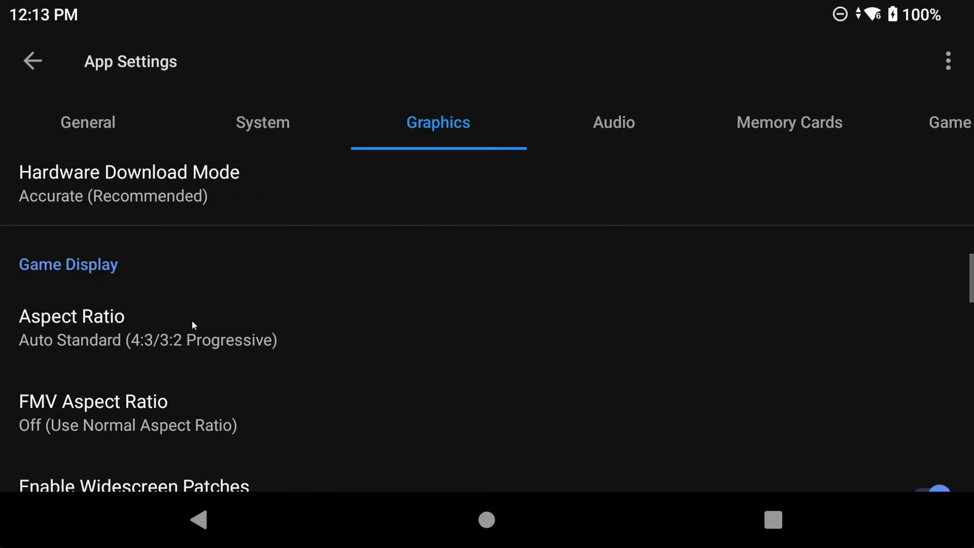
pyautogui.click(71, 326)
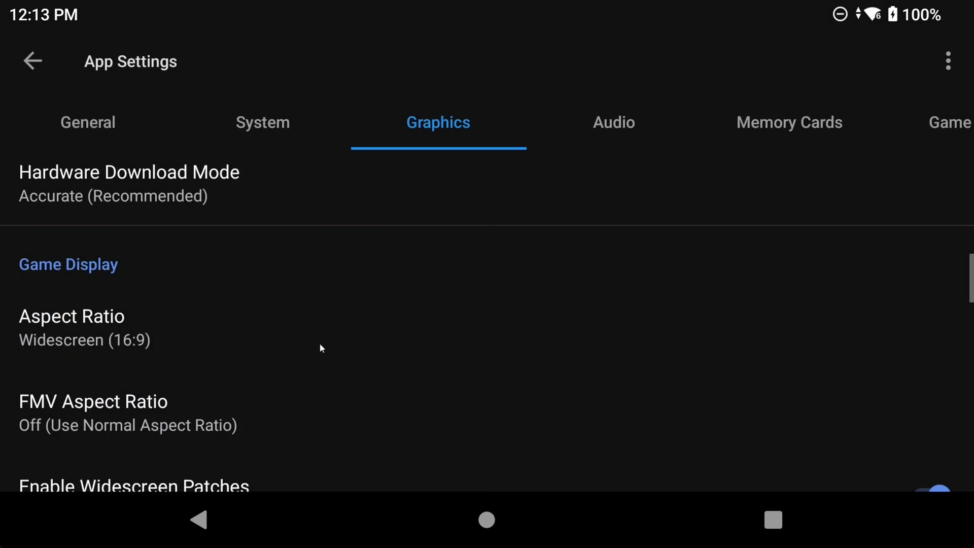
pyautogui.moveTo(42, 341)
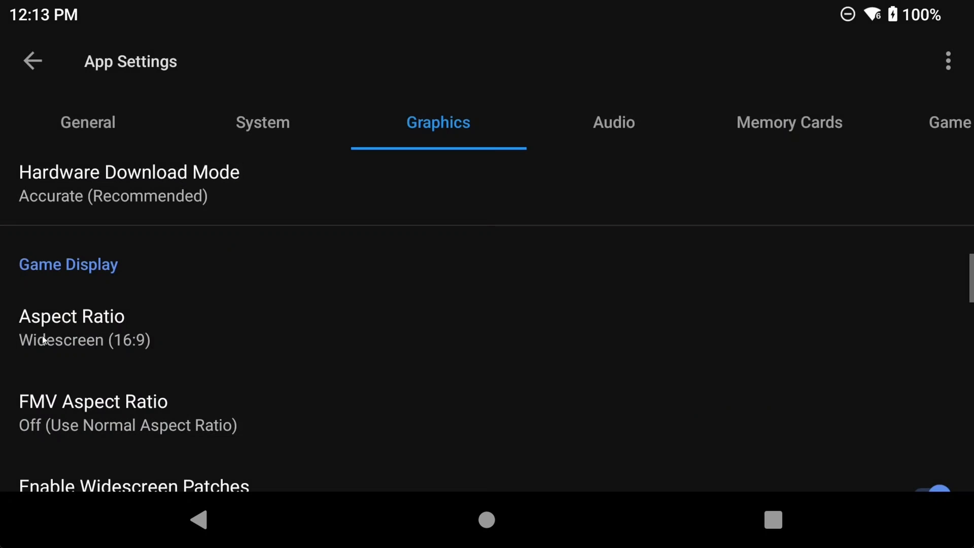
pyautogui.scroll(-3)
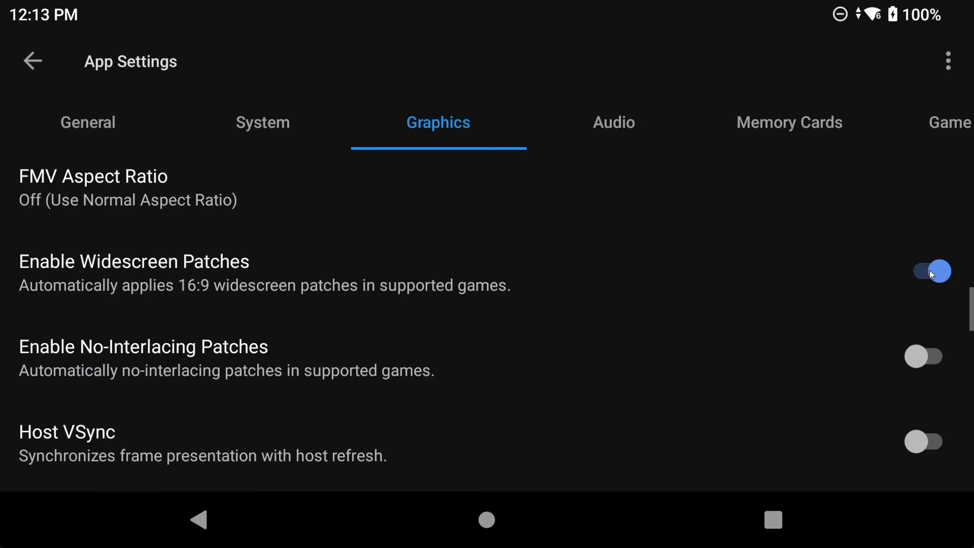
pyautogui.click(924, 272)
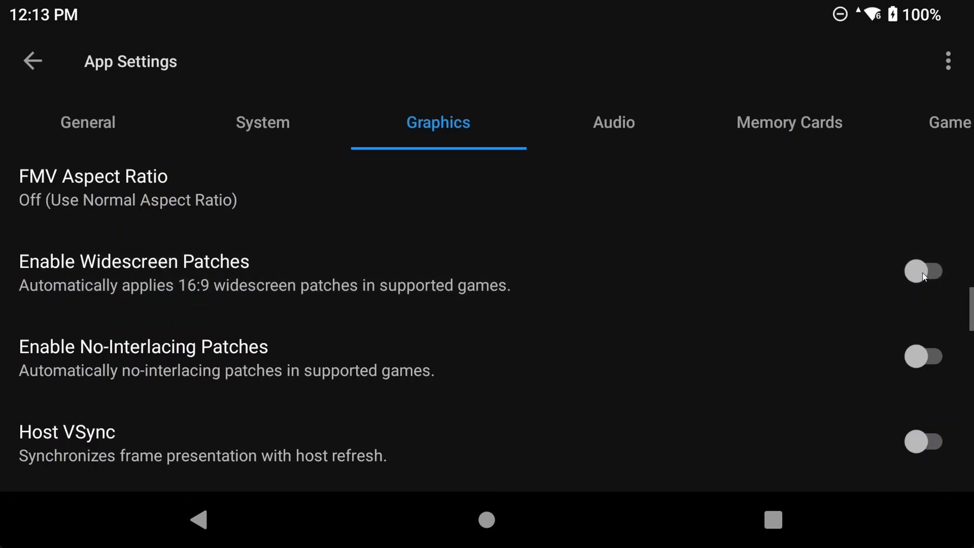
pyautogui.click(925, 271)
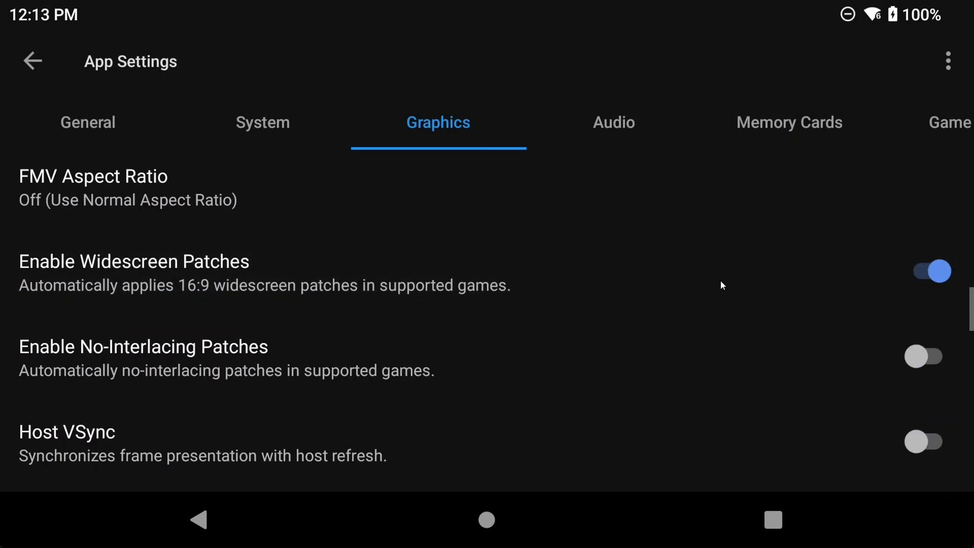
pyautogui.moveTo(833, 274)
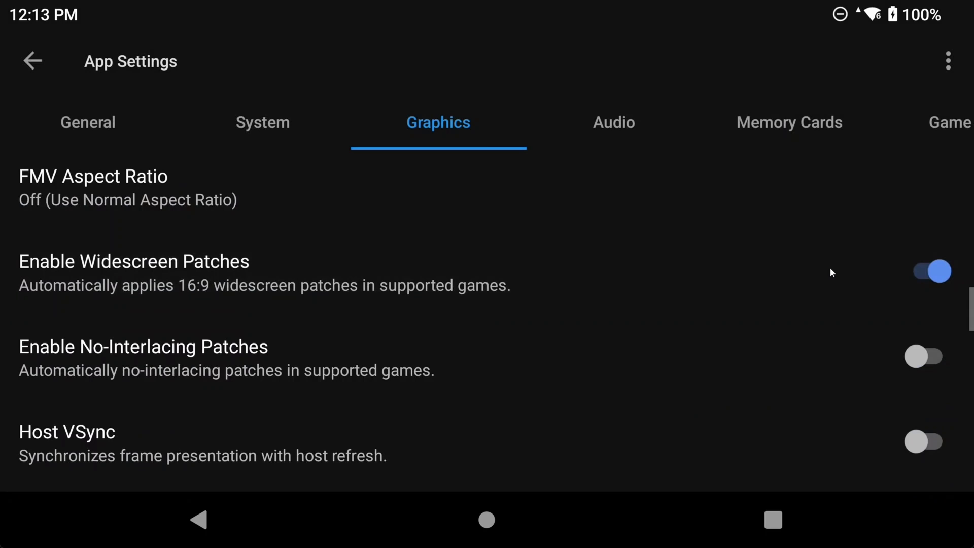
pyautogui.moveTo(774, 246)
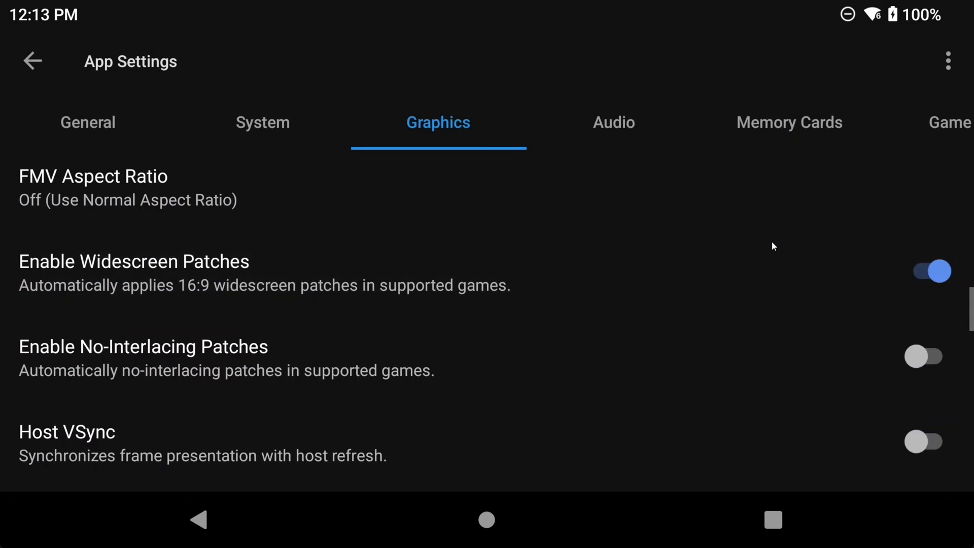
pyautogui.moveTo(700, 252)
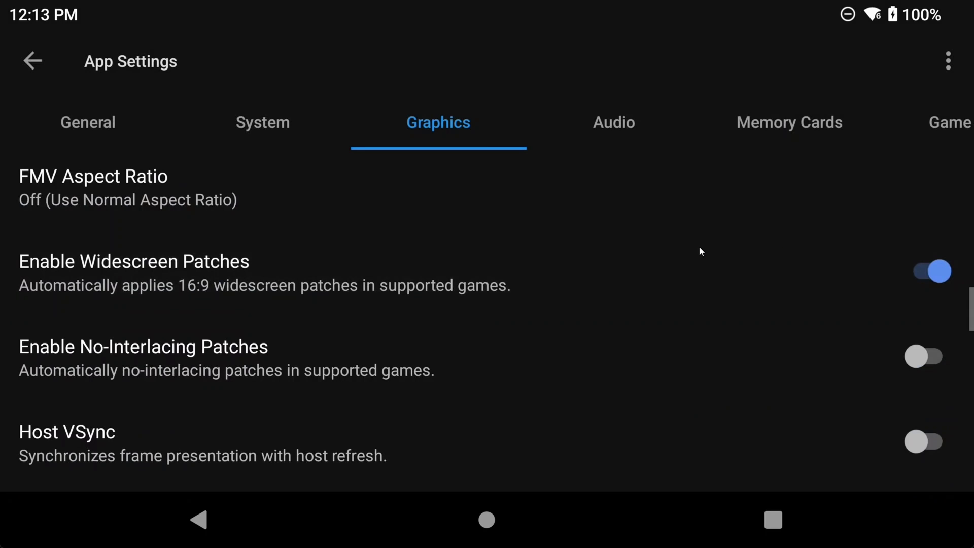
pyautogui.moveTo(310, 495)
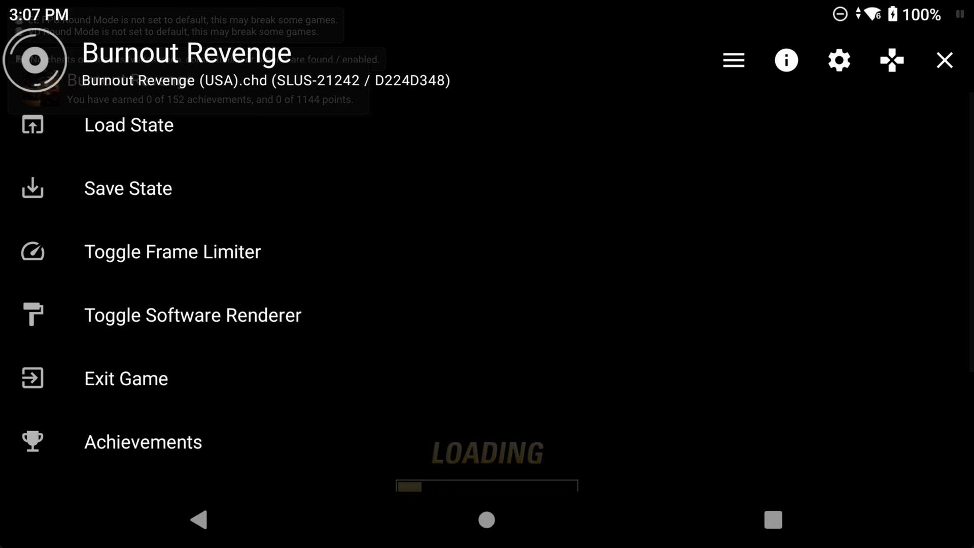
# - Set Burnout Revenge's per-game aspect ratio to Widescreen (16:9) in its graphics settings
pyautogui.click(785, 60)
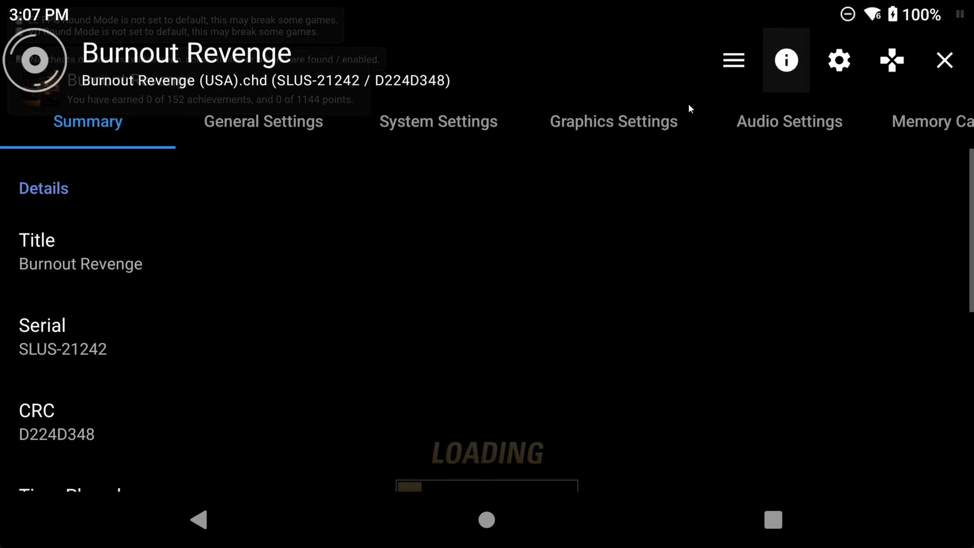
pyautogui.click(612, 121)
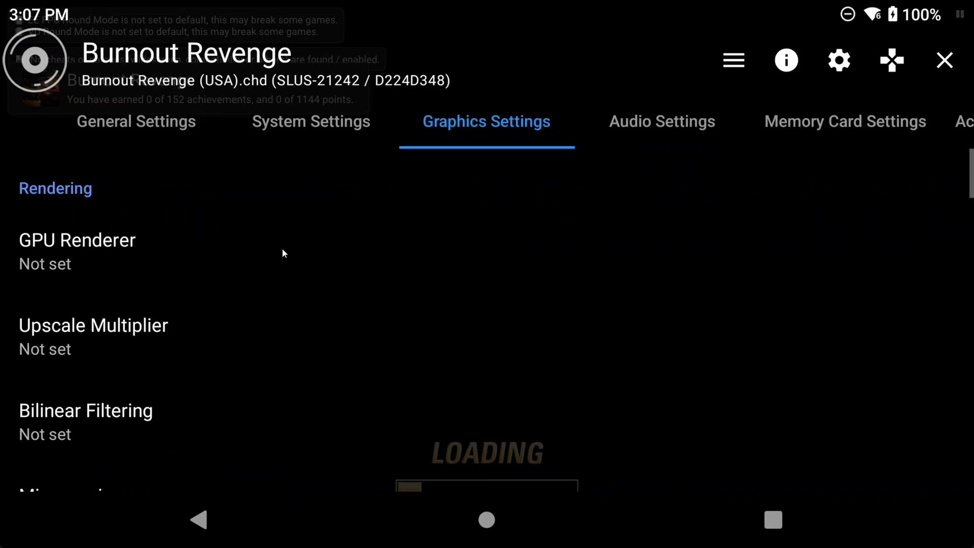
pyautogui.scroll(-3)
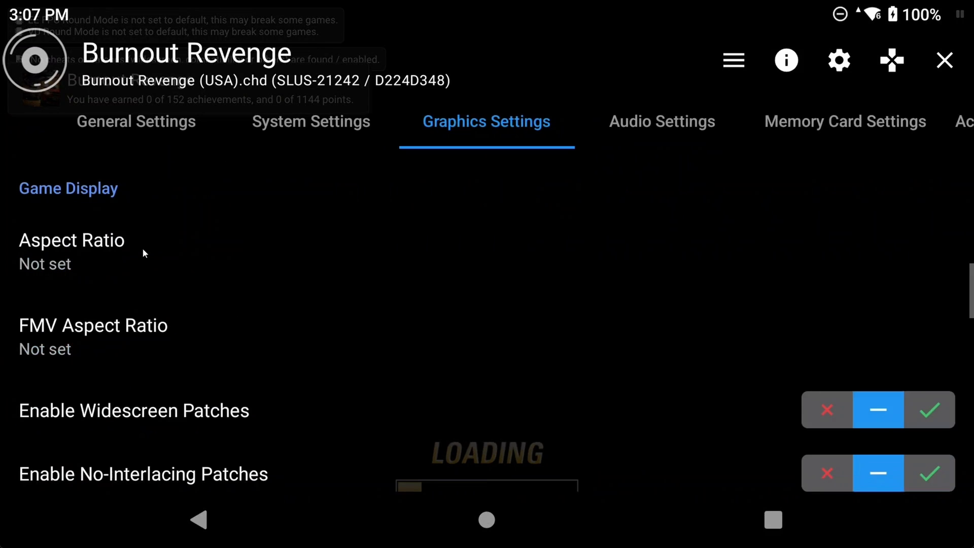
pyautogui.click(72, 252)
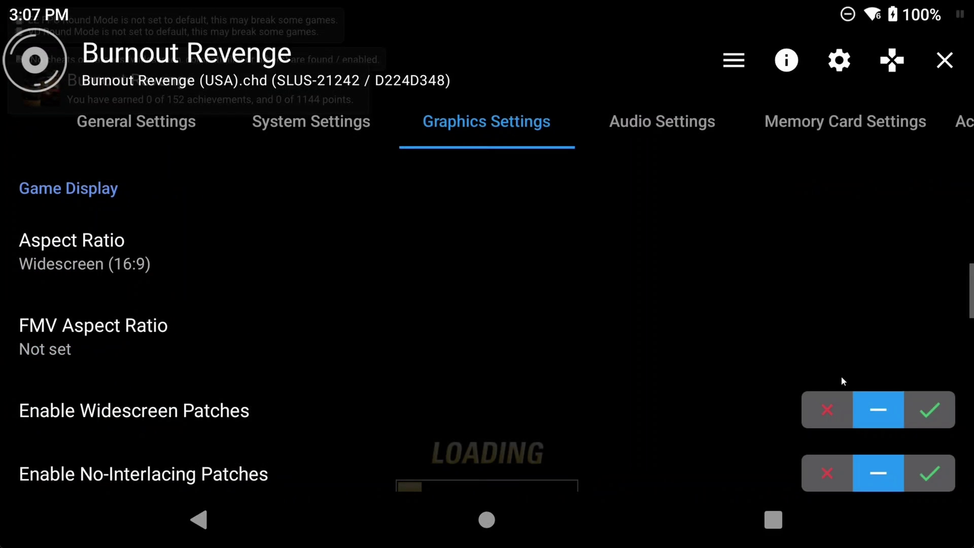
pyautogui.click(930, 410)
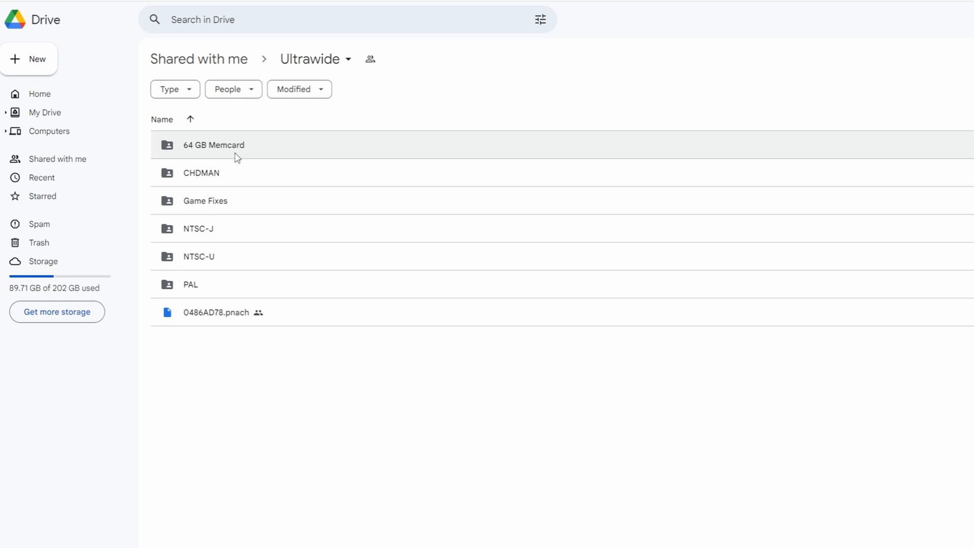
pyautogui.moveTo(218, 257)
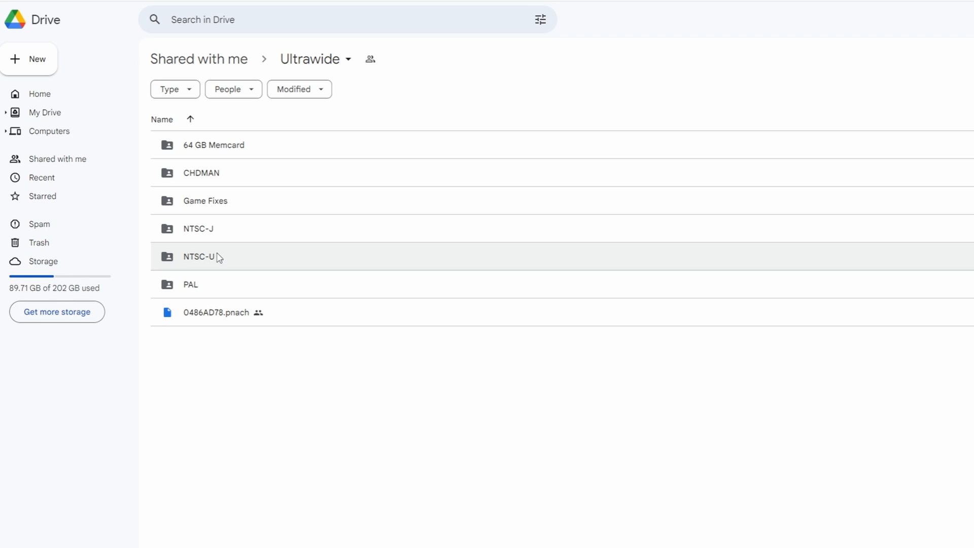
# - Browse Ultrawide > NTSC-U > Black and bring up actions for 5C891FF1.pnach
pyautogui.doubleClick(198, 256)
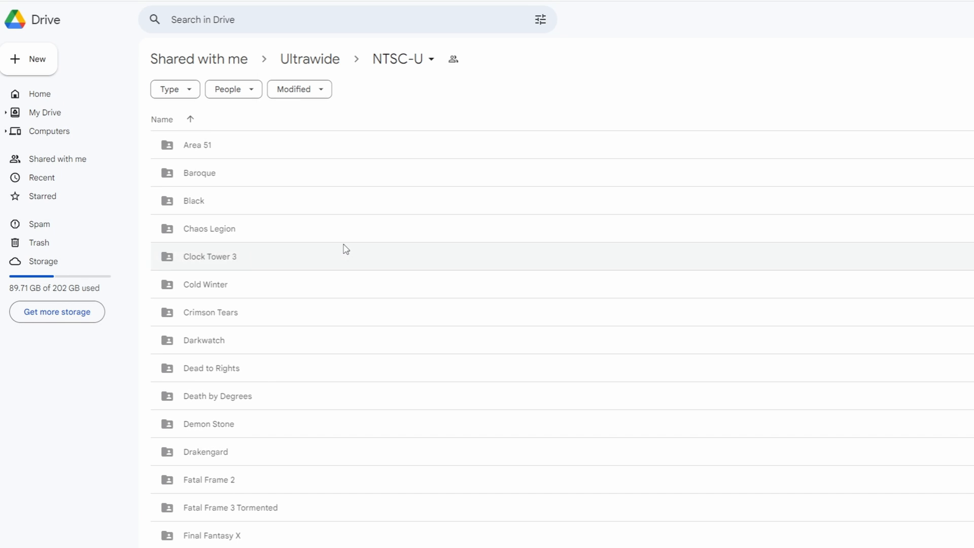
pyautogui.moveTo(331, 148)
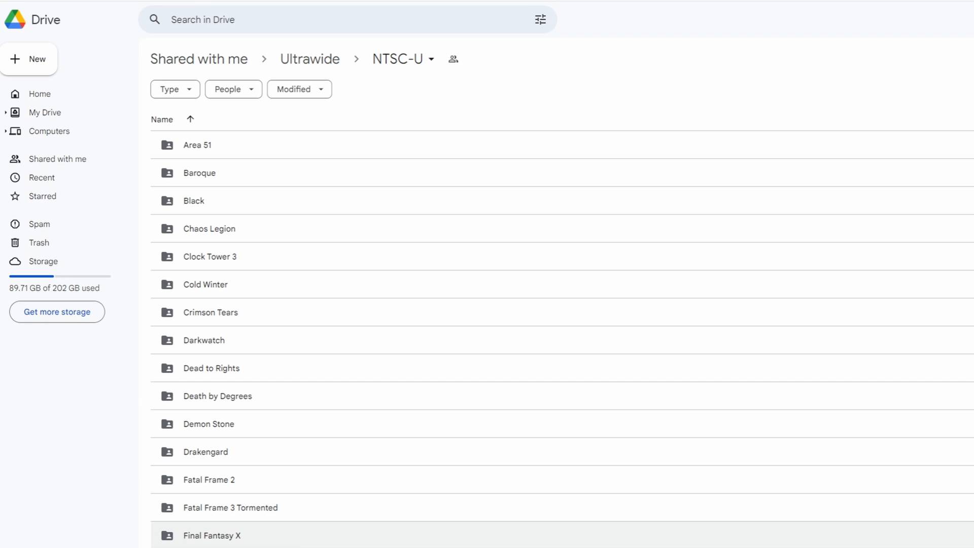
pyautogui.moveTo(216, 204)
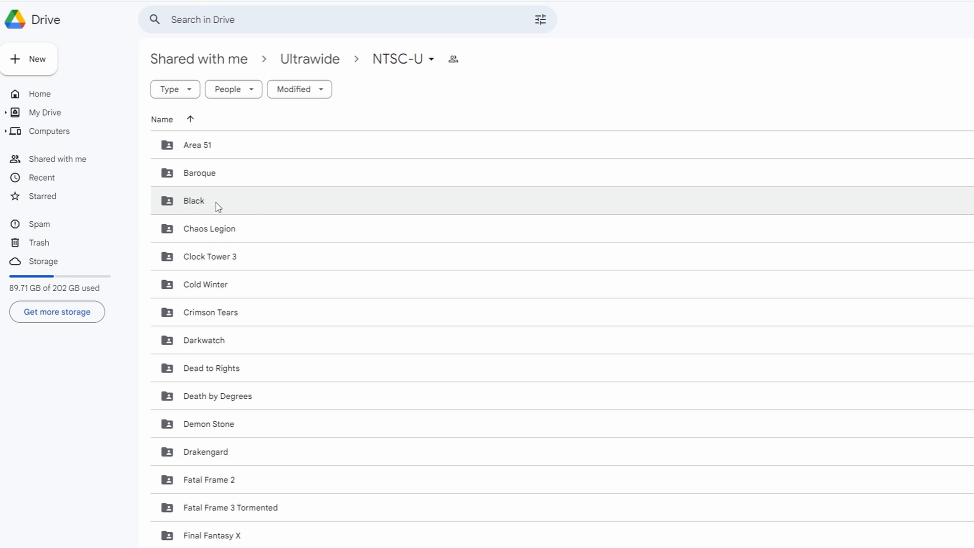
pyautogui.doubleClick(194, 200)
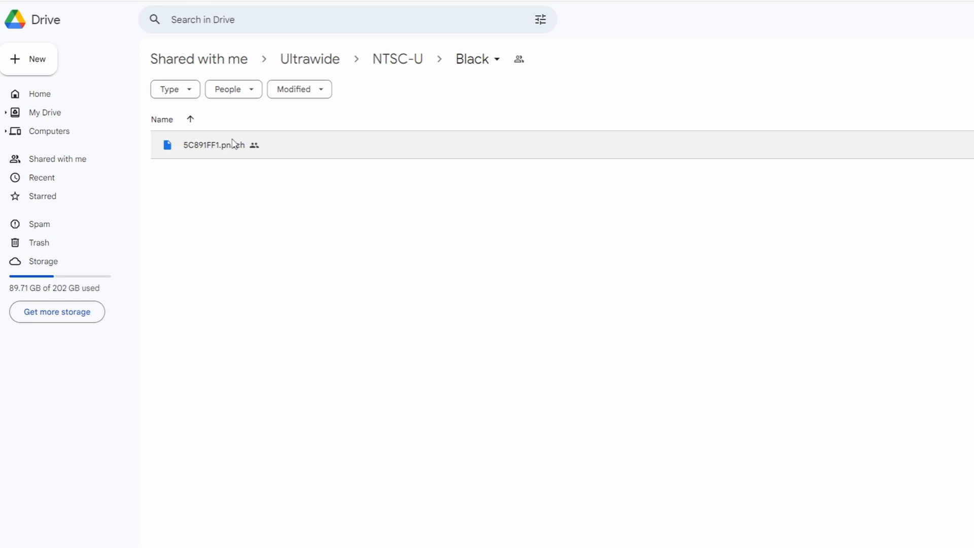
pyautogui.rightClick(211, 145)
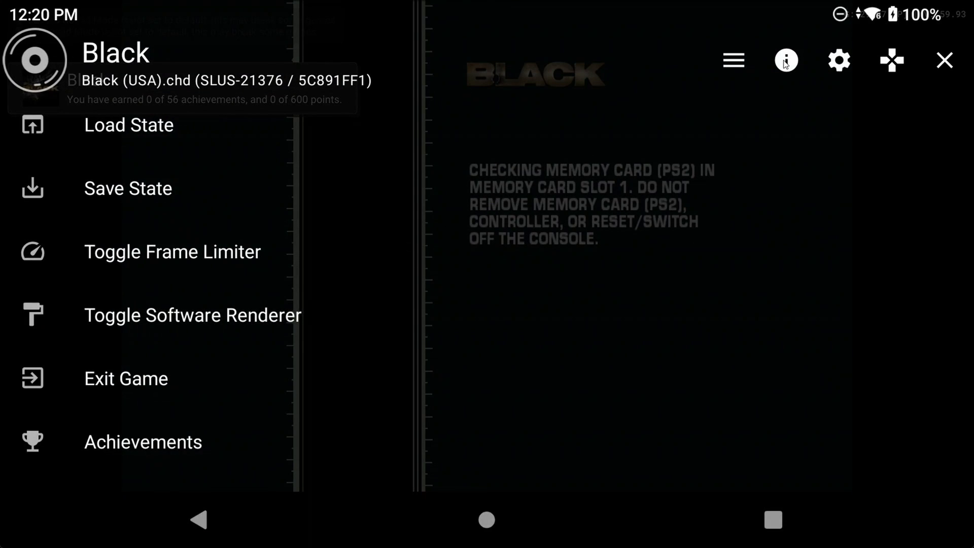
# - Disable widescreen patches in Black's per-game graphics settings and return to the pause menu
pyautogui.click(838, 61)
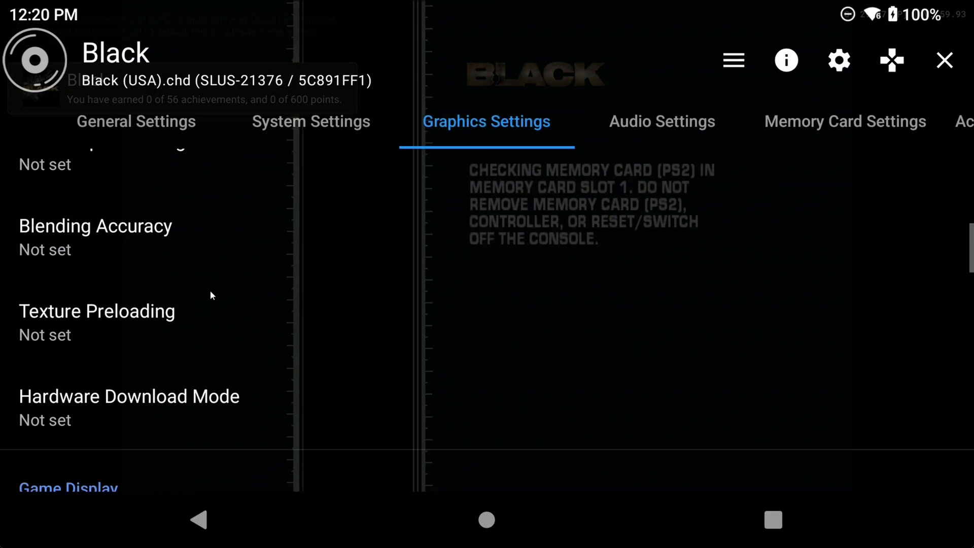
pyautogui.click(71, 248)
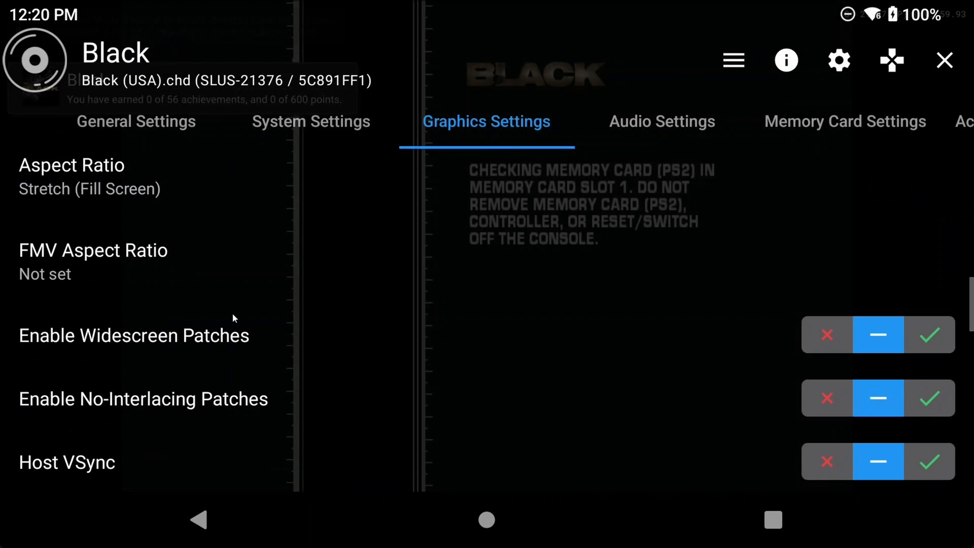
pyautogui.click(826, 335)
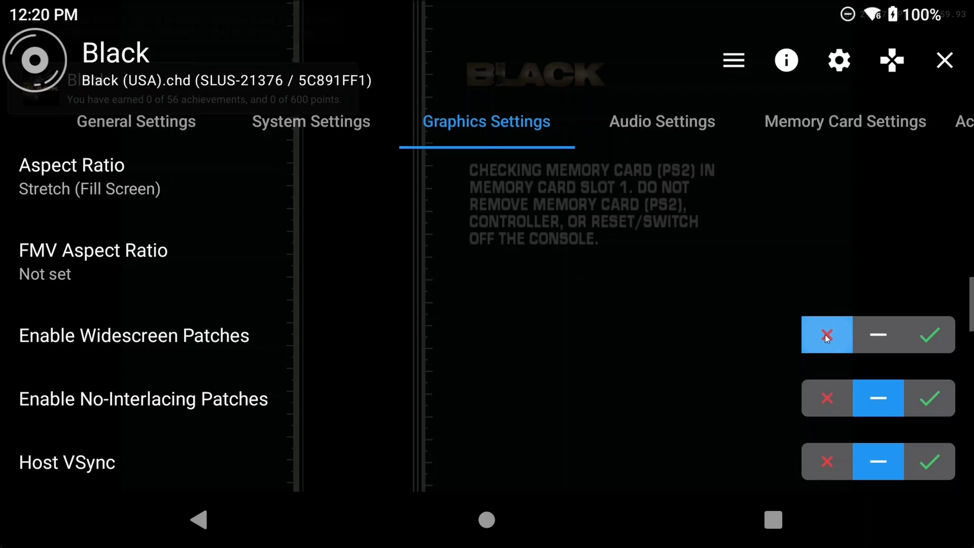
pyautogui.moveTo(607, 310)
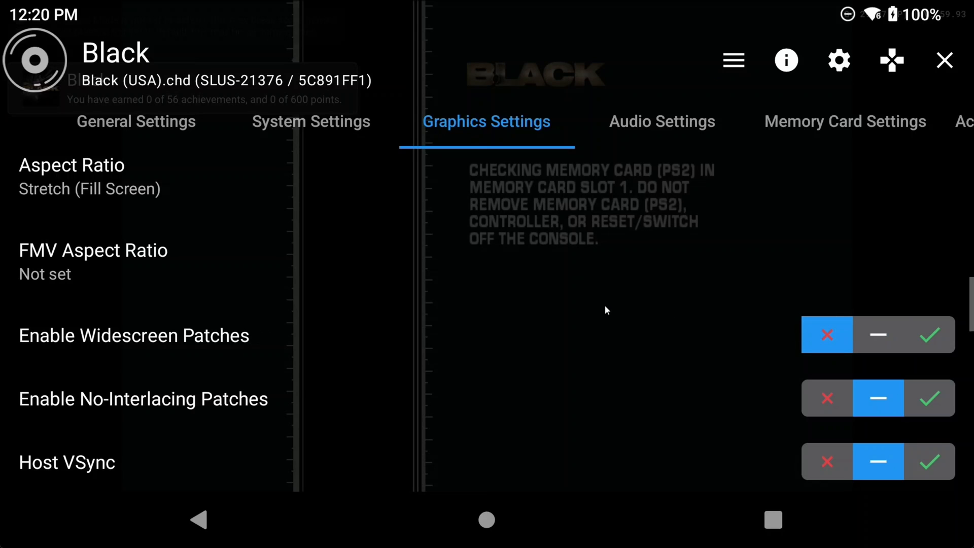
pyautogui.click(944, 60)
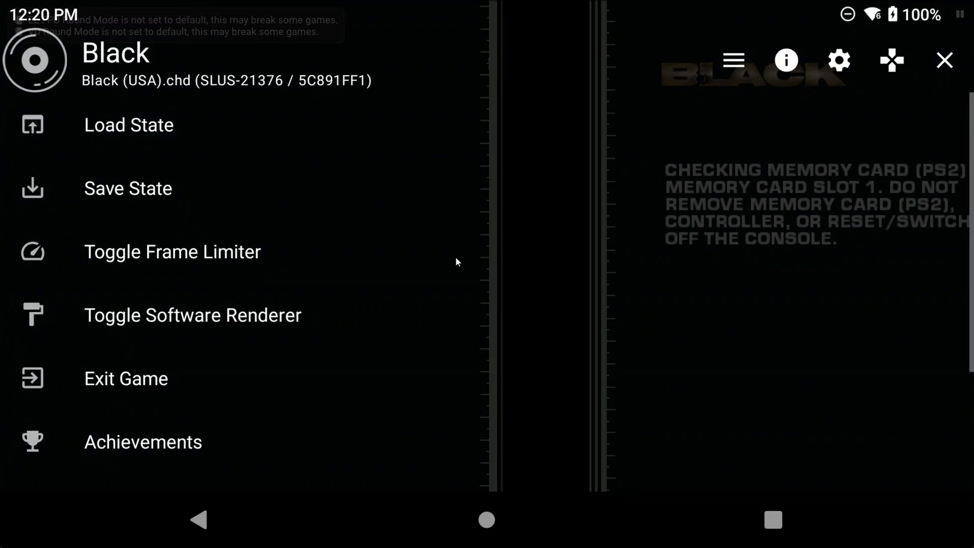
pyautogui.scroll(-3)
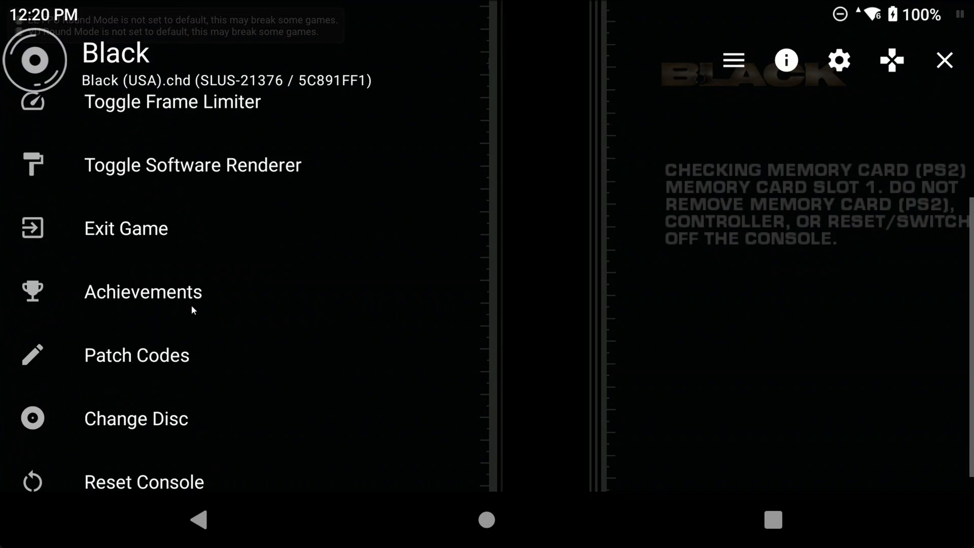
pyautogui.click(136, 354)
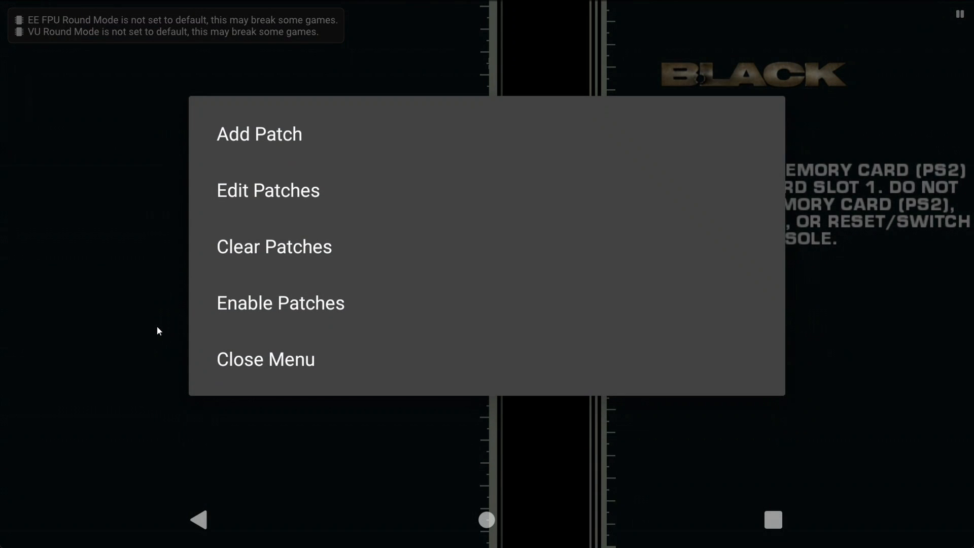
pyautogui.click(259, 133)
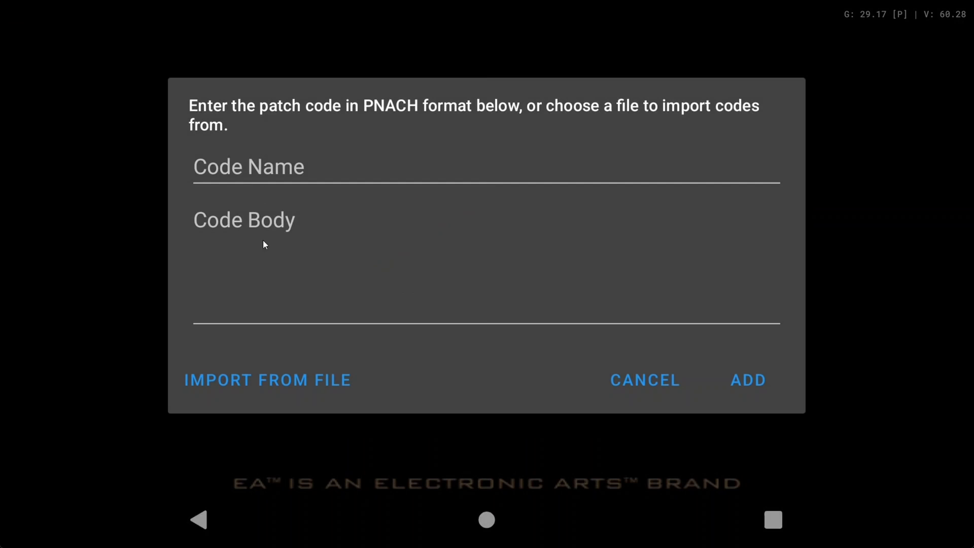
pyautogui.click(267, 379)
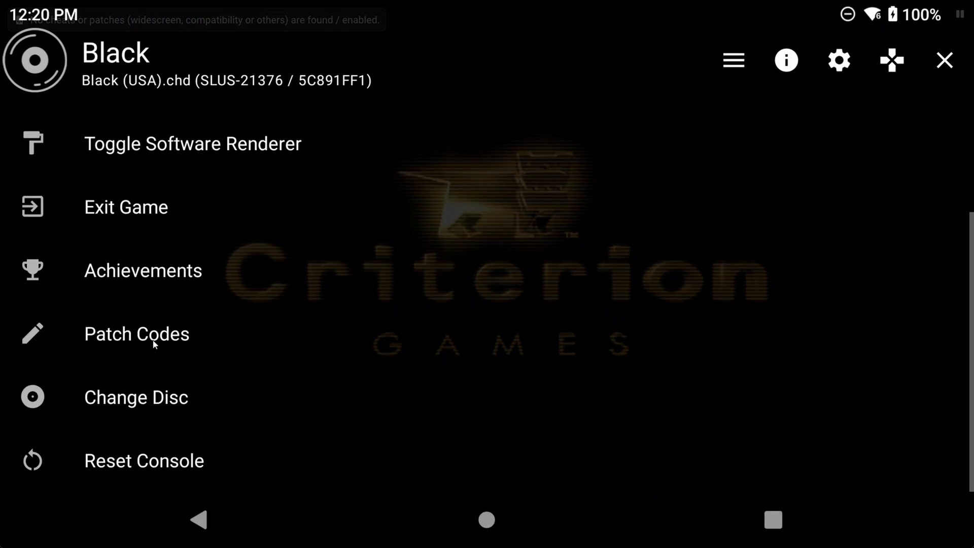
pyautogui.click(136, 334)
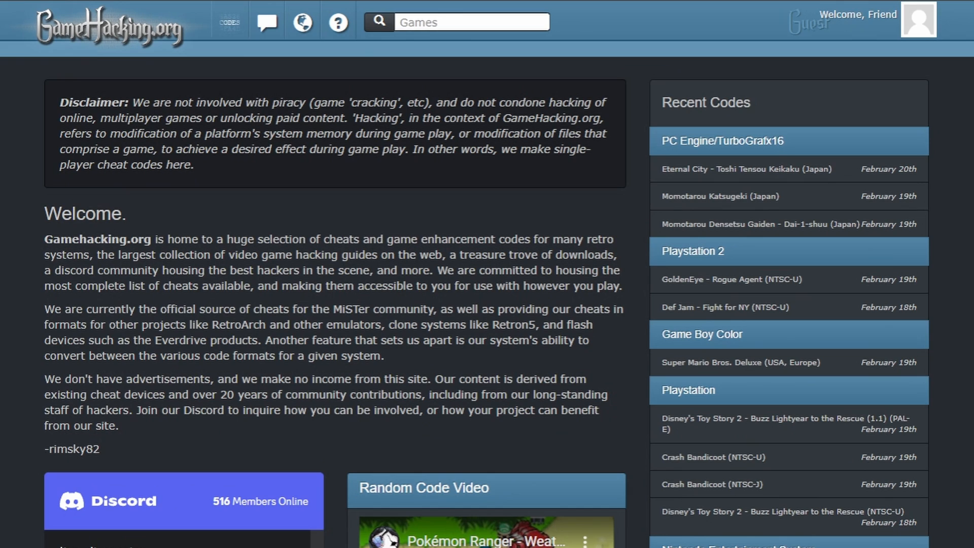
# - Search GameHacking.org for 'black' and open the PlayStation 2 Black (NTSC-U) codes page
pyautogui.click(472, 22)
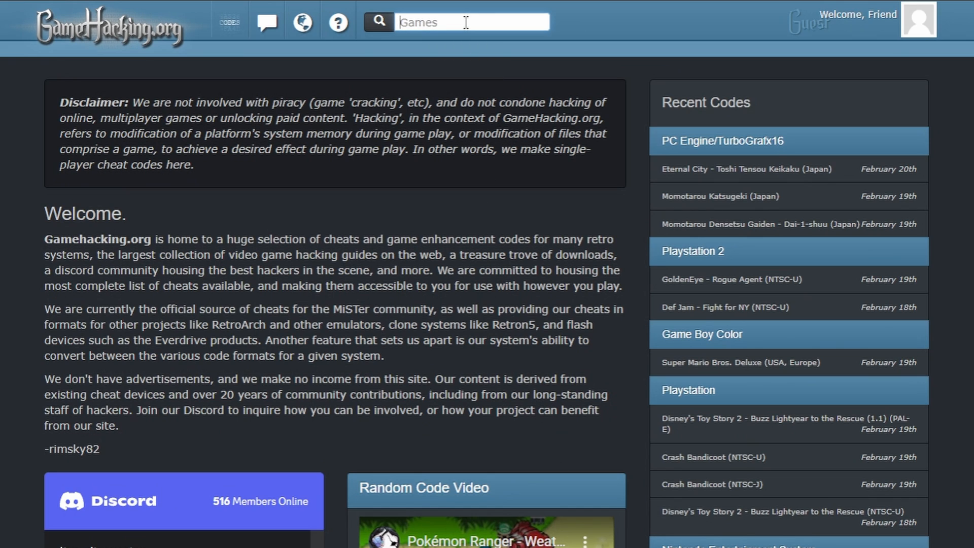
pyautogui.write('black')
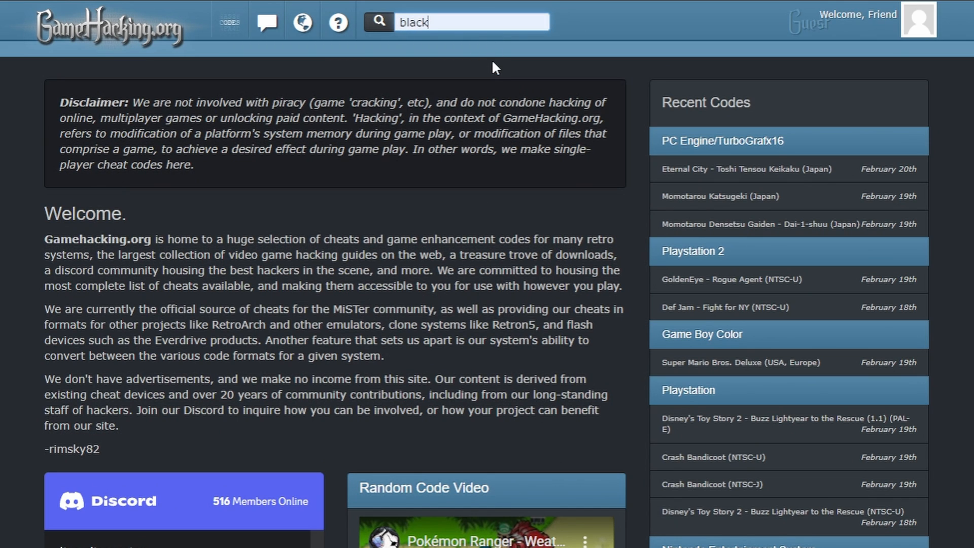
pyautogui.press('Return')
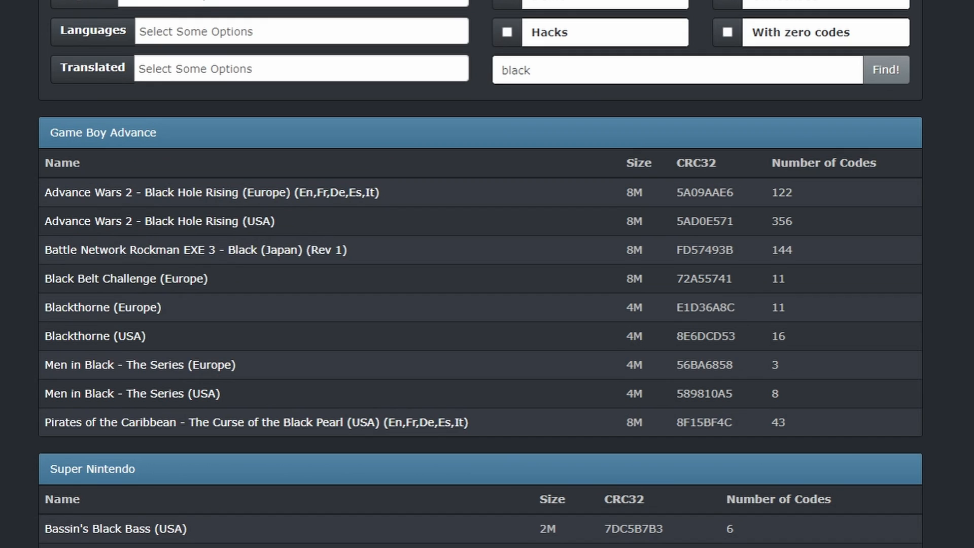
pyautogui.scroll(-3)
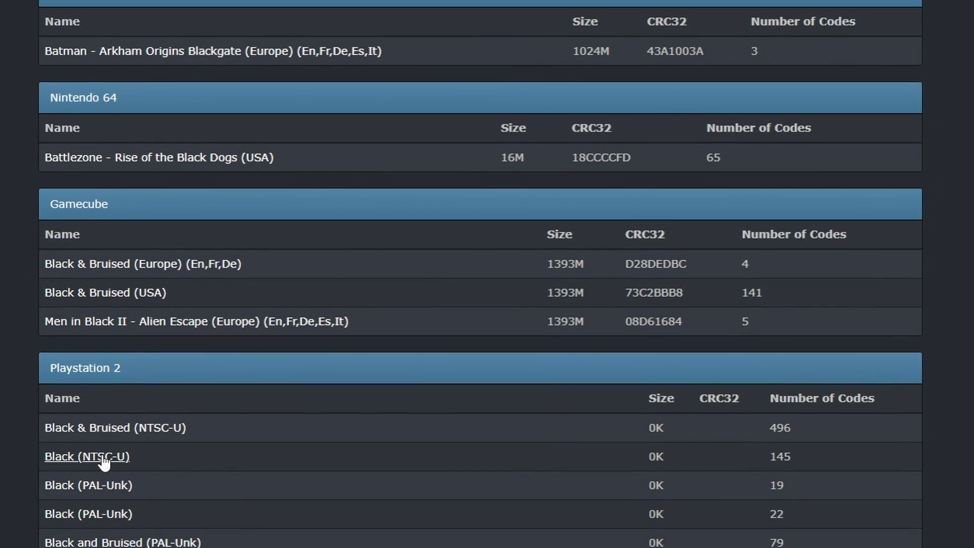
pyautogui.click(86, 456)
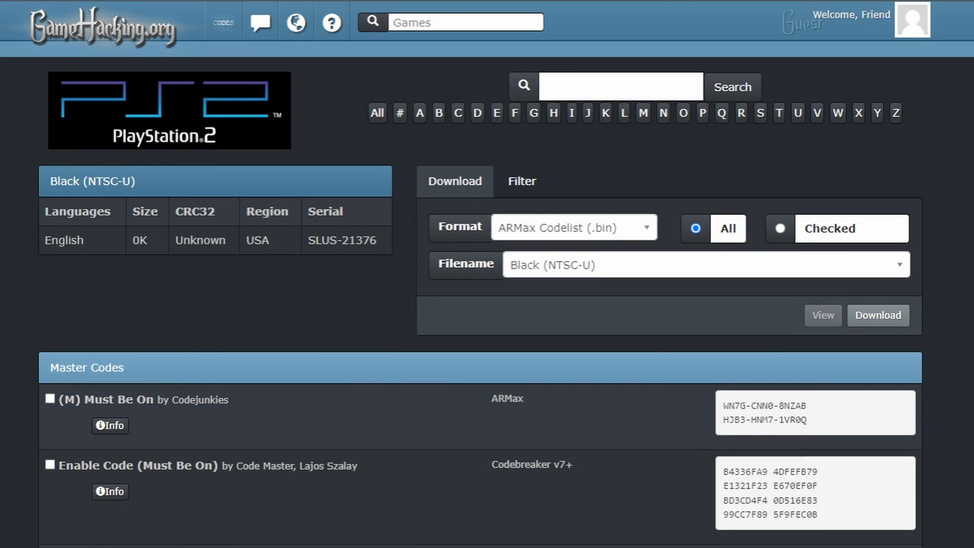
pyautogui.moveTo(359, 243)
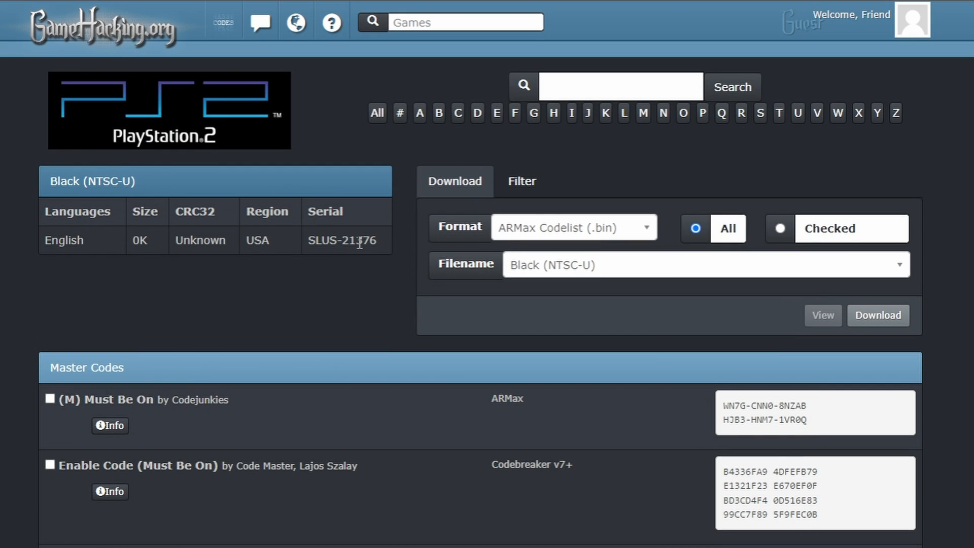
pyautogui.moveTo(583, 221)
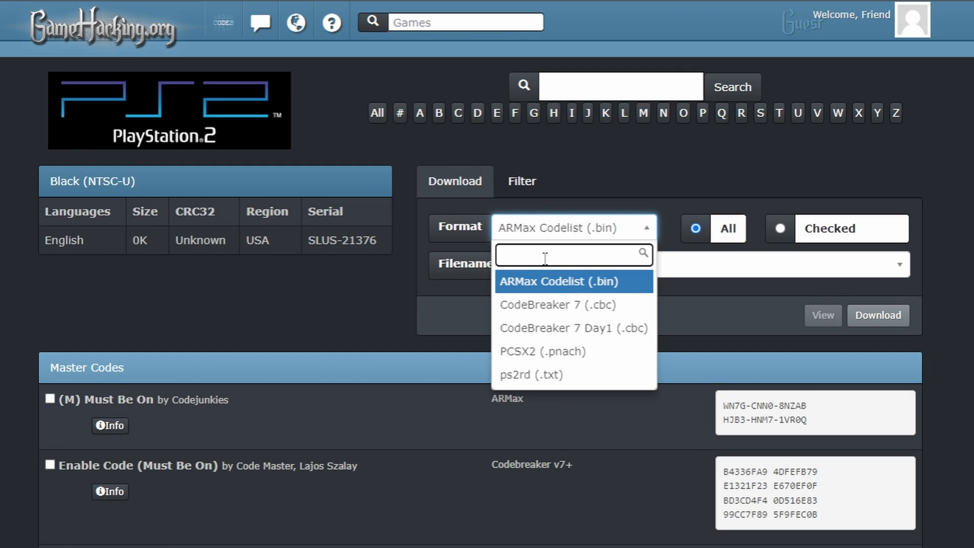
# - Download Black's full cheat list in PCSX2 (.pnach) format
pyautogui.click(541, 351)
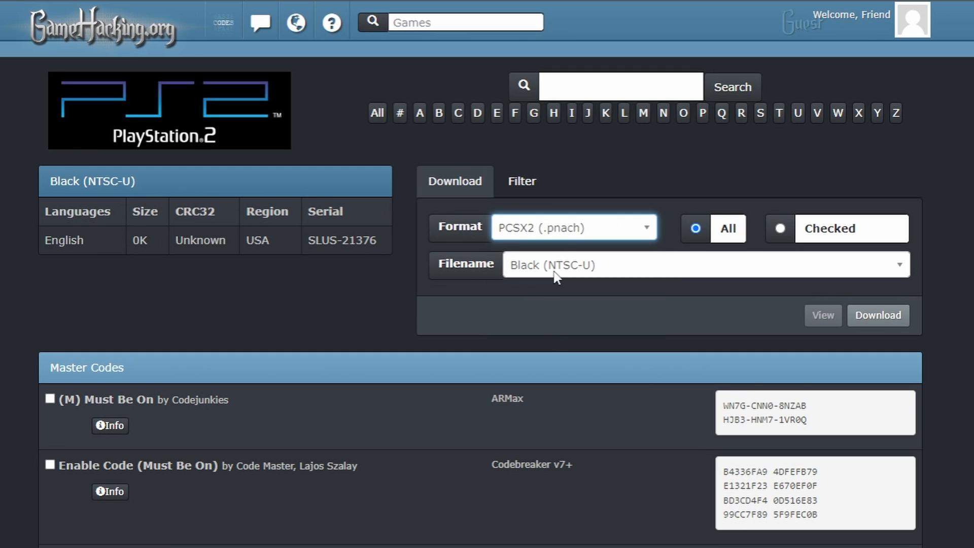
pyautogui.moveTo(878, 316)
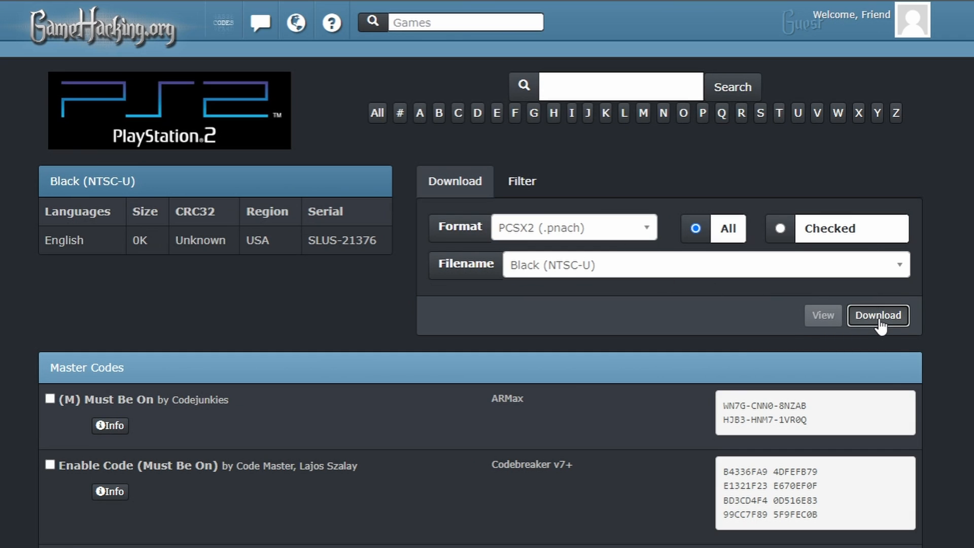
pyautogui.click(878, 316)
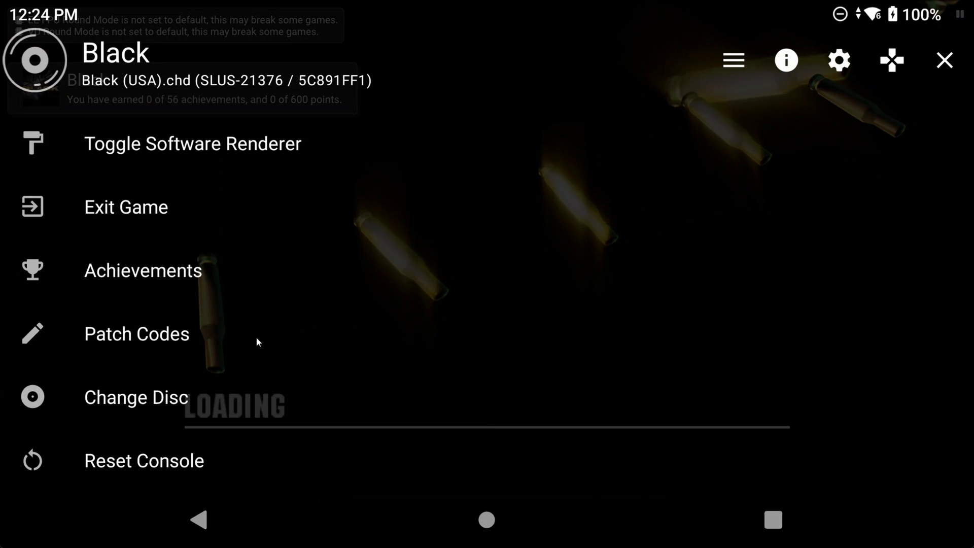
# - Import the Black (NTSC-U).pnach cheat file via Patch Codes > Add Patch > Import From File
pyautogui.click(136, 334)
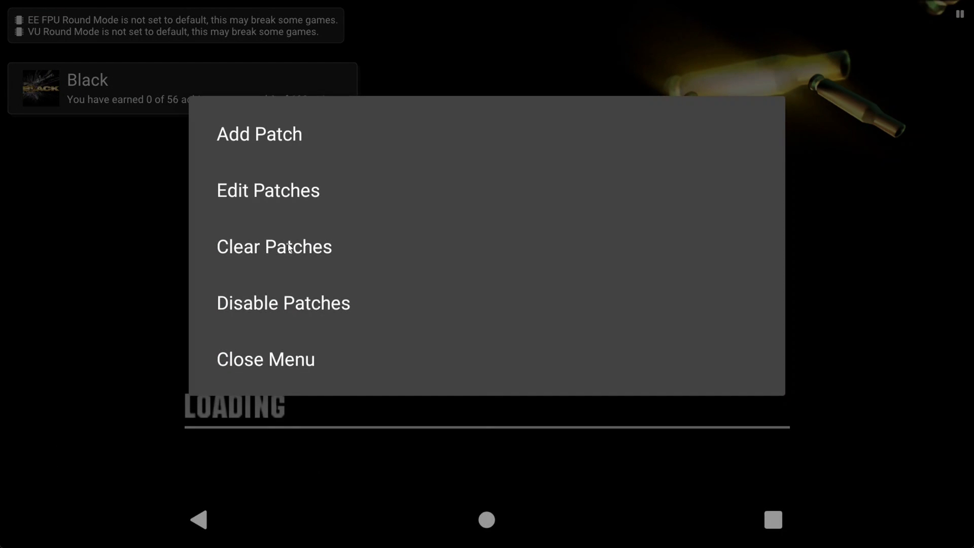
pyautogui.click(259, 134)
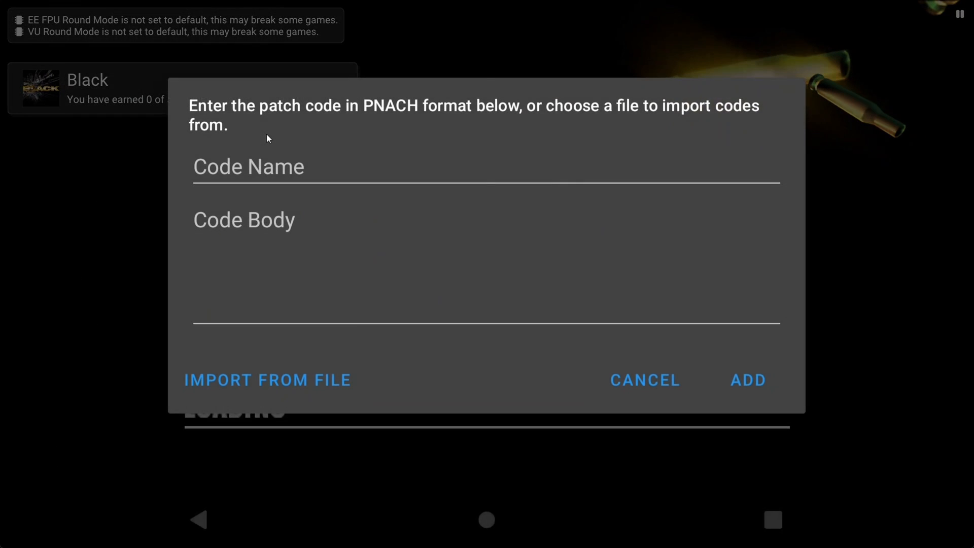
pyautogui.click(267, 380)
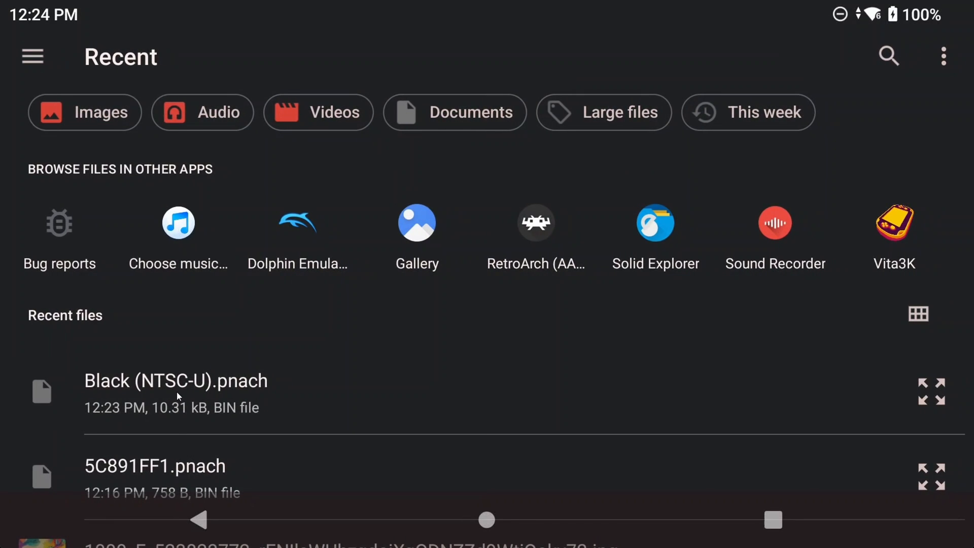
pyautogui.click(176, 381)
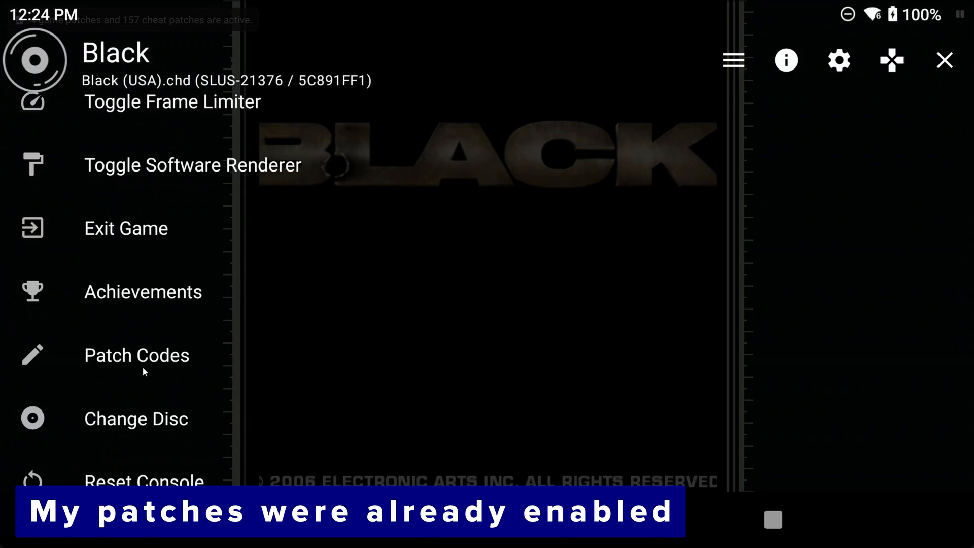
# - Reopen Patch Codes and bring up Black's 5C891FF1.pnach for editing
pyautogui.click(136, 354)
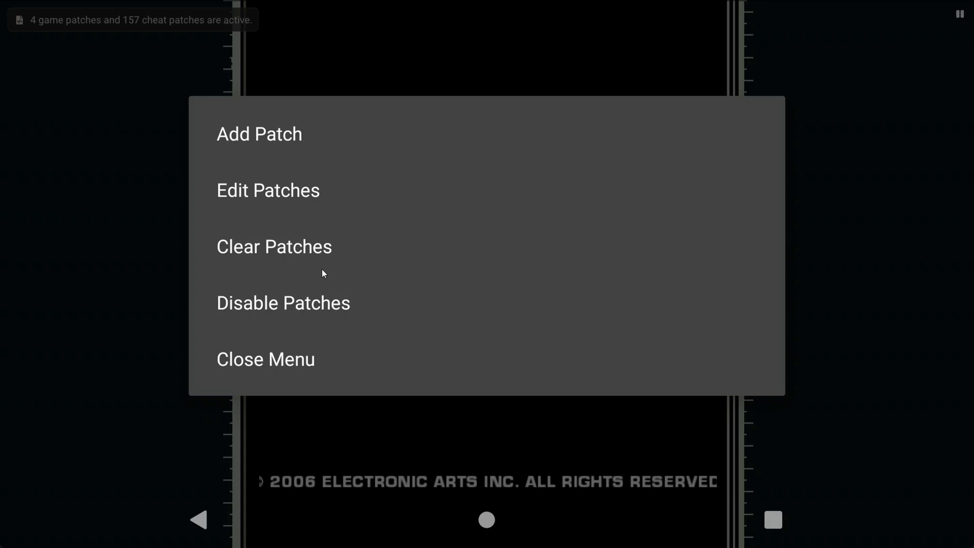
pyautogui.click(267, 190)
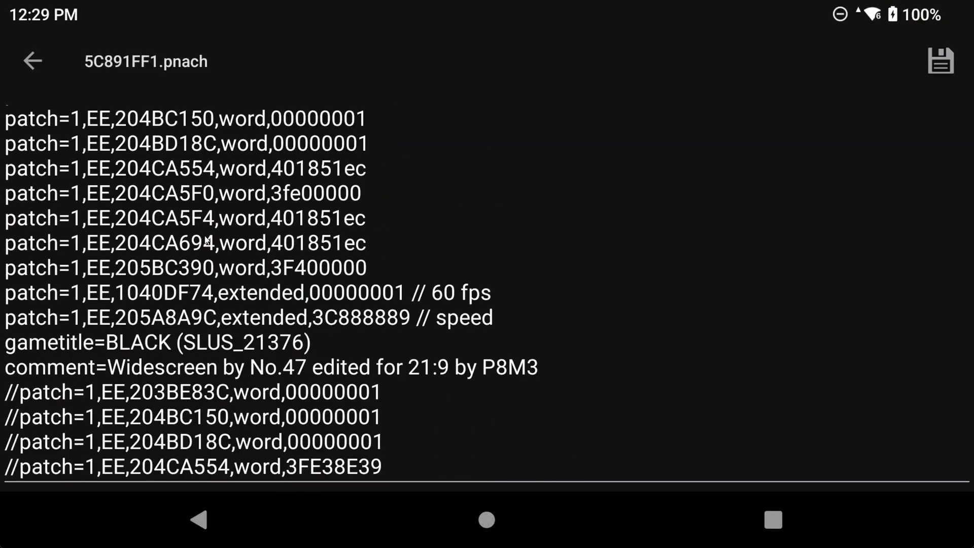
# - Scroll to the All Levels section and prefix its first cheat line with // to disable it
pyautogui.scroll(-3)
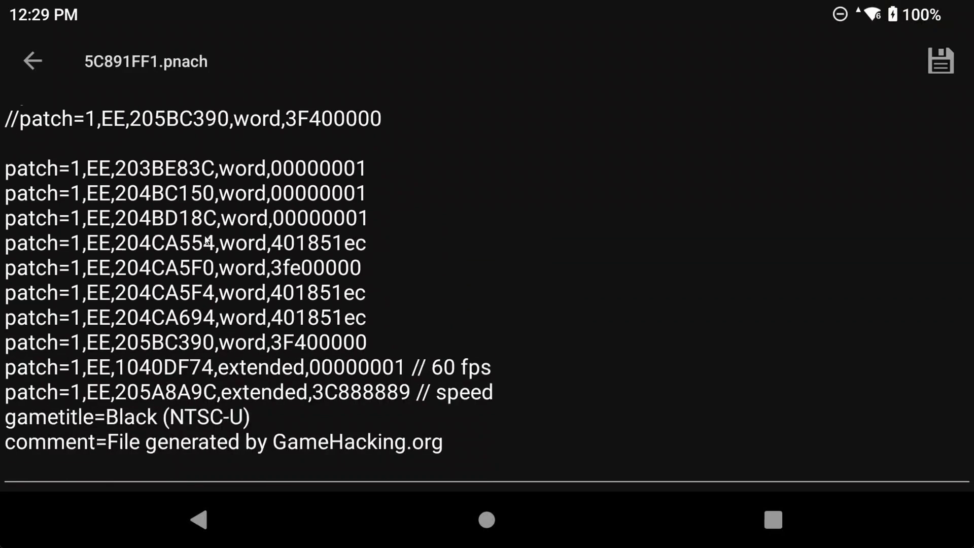
pyautogui.scroll(-3)
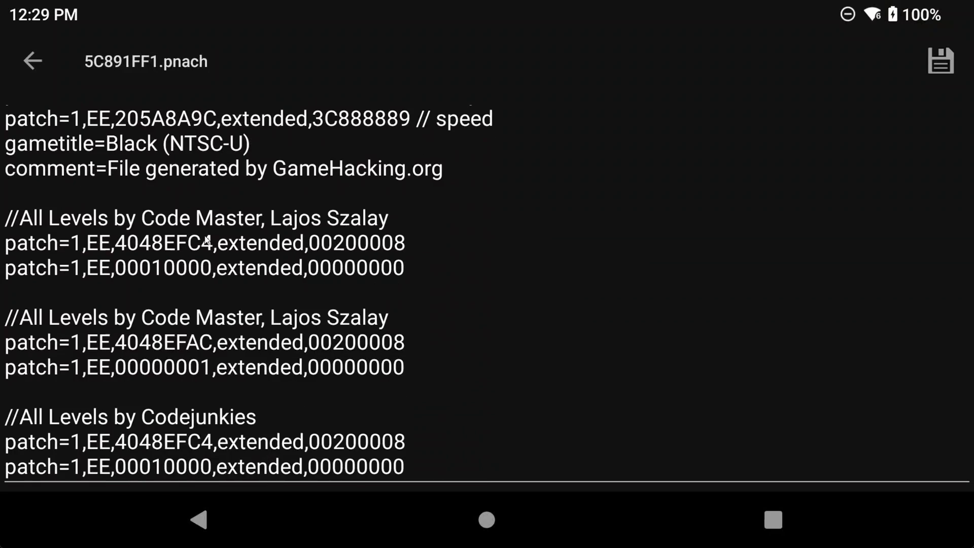
pyautogui.click(205, 243)
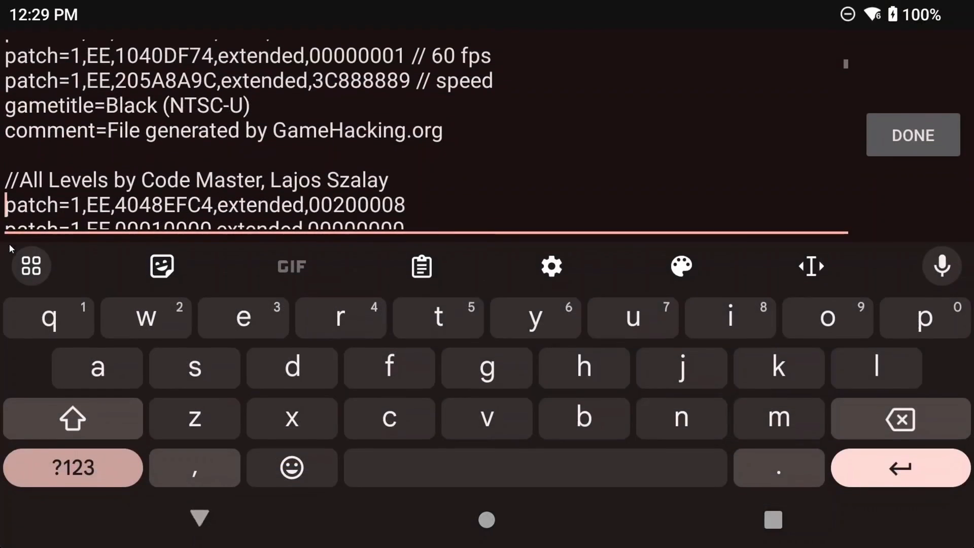
pyautogui.write('//')
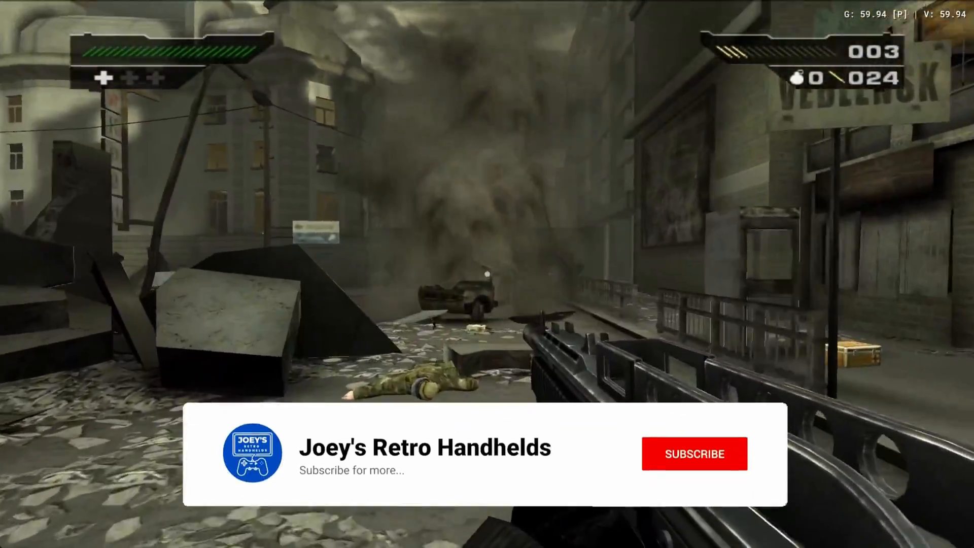
pyautogui.click(694, 453)
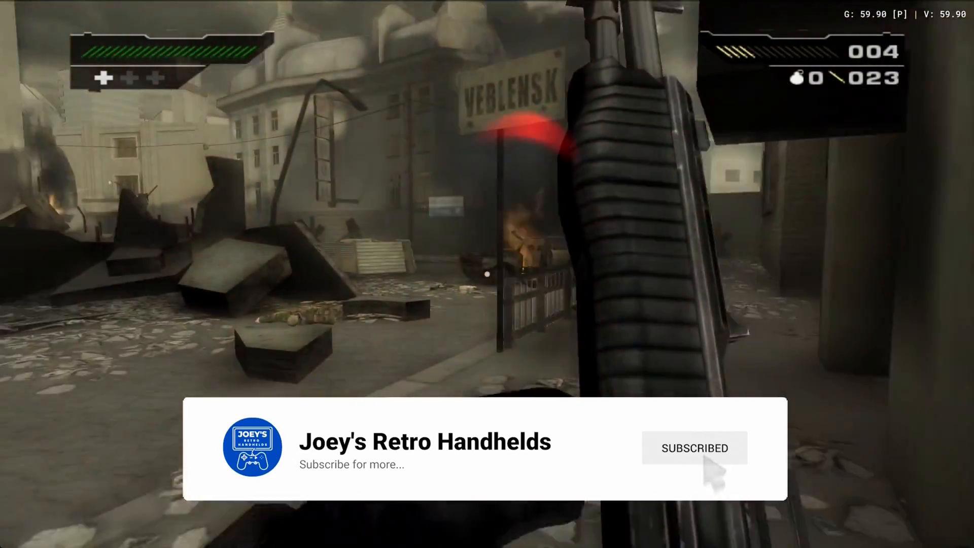